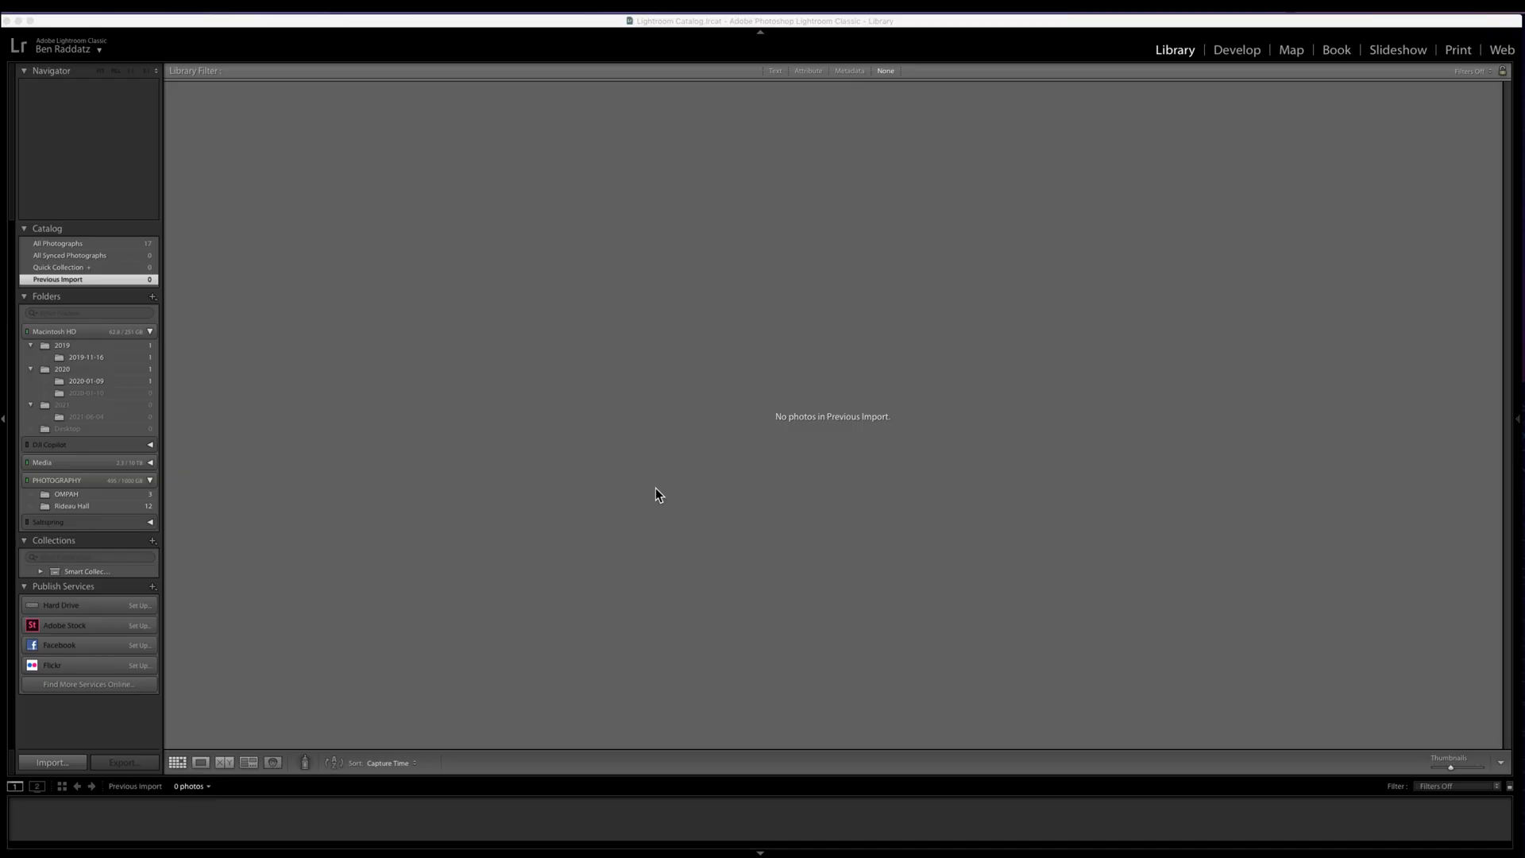
{"action": "mouse_move", "coordinate": [571, 429]}
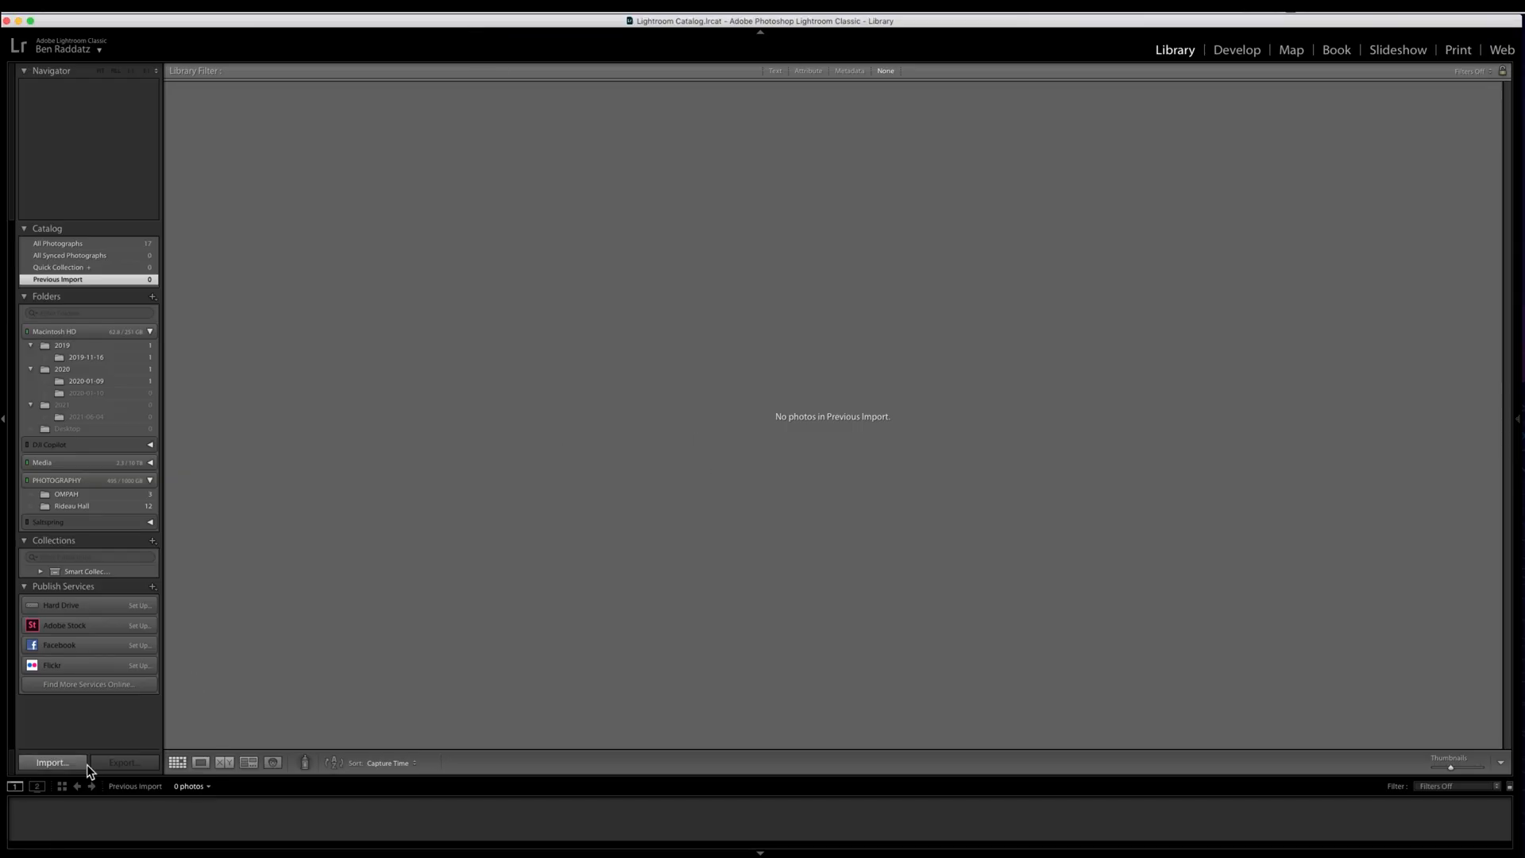
Import all 137 photos from the PHOTOGRAPHY > STOCK folder into the catalog
{"action": "left_click", "coordinate": [52, 762]}
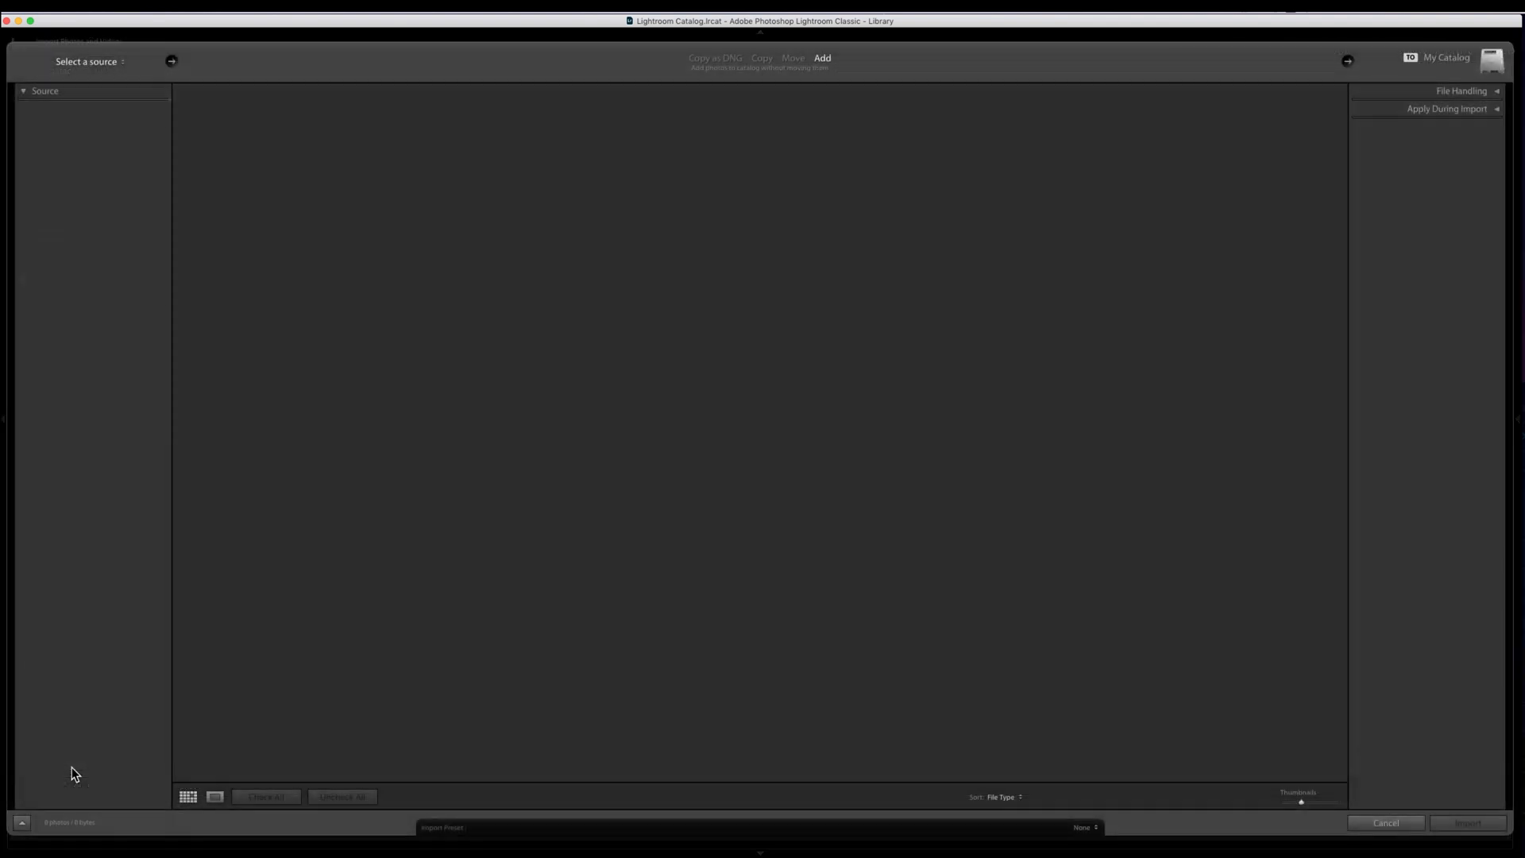
{"action": "left_click", "coordinate": [87, 61]}
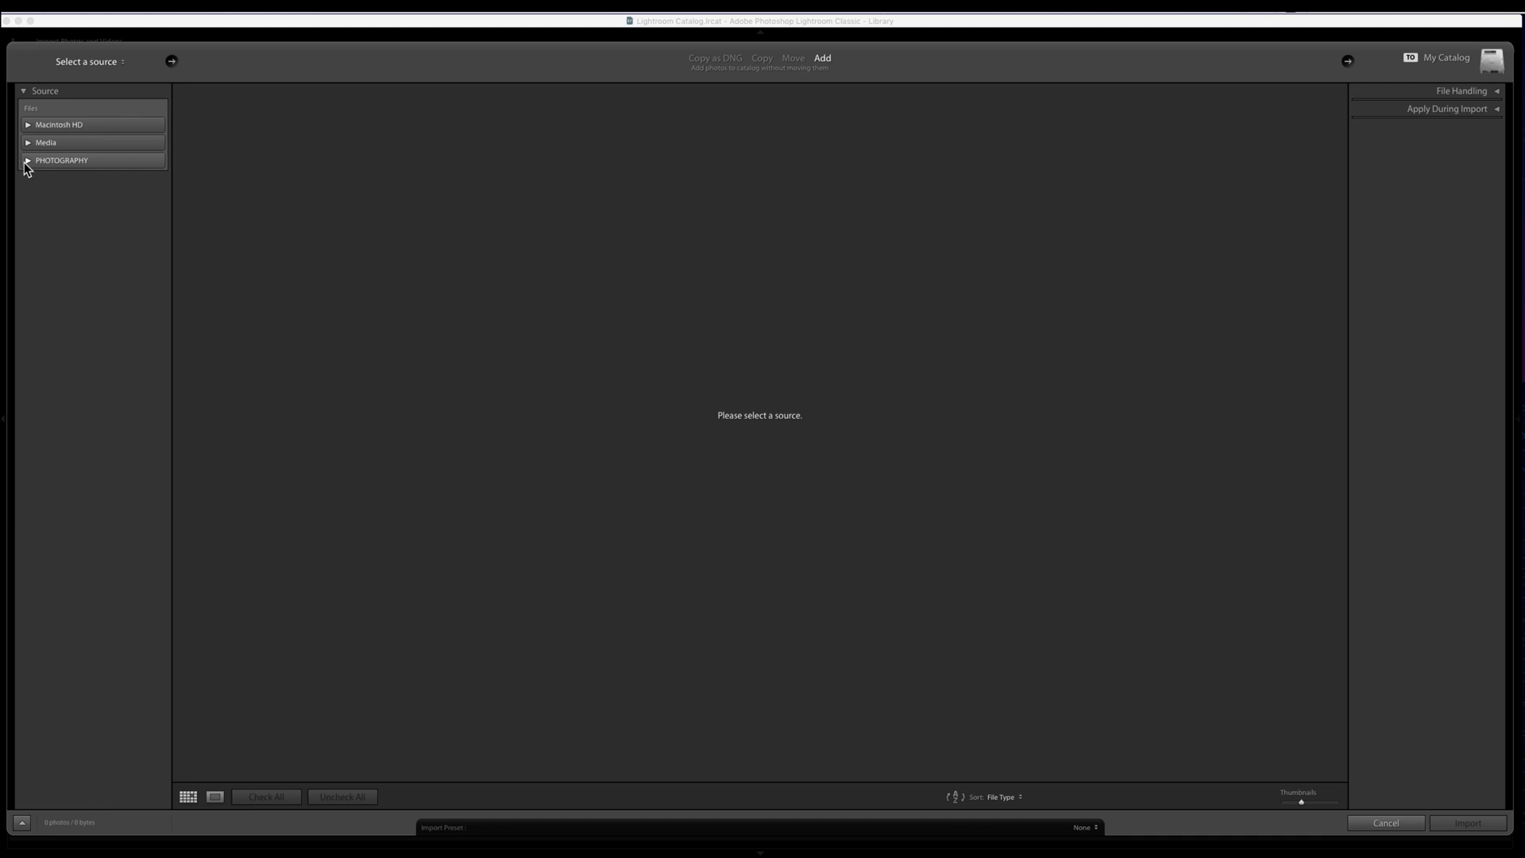
{"action": "left_click", "coordinate": [27, 160]}
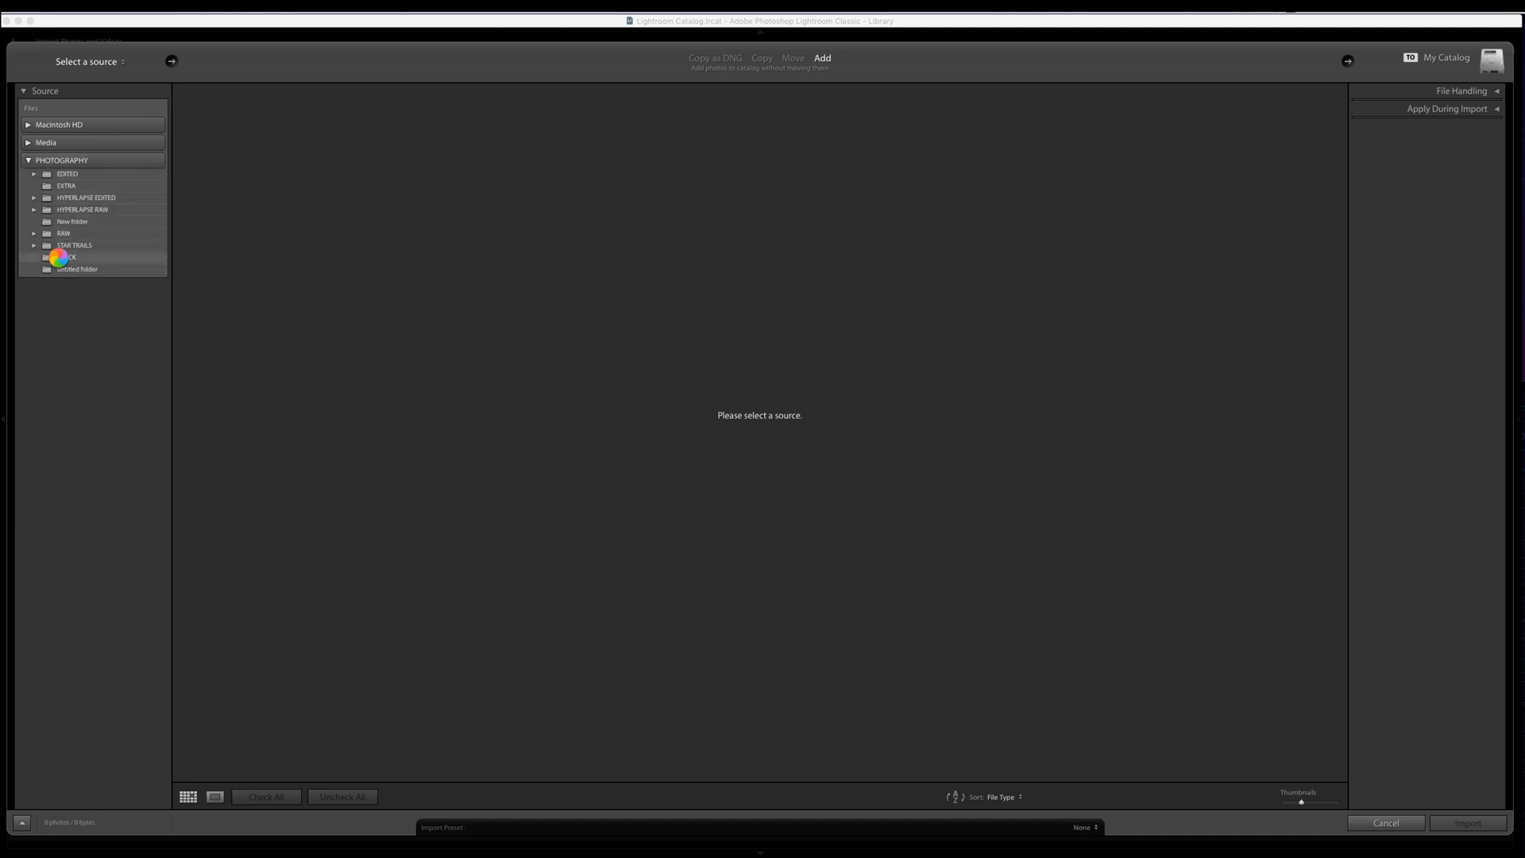
{"action": "left_click", "coordinate": [66, 255]}
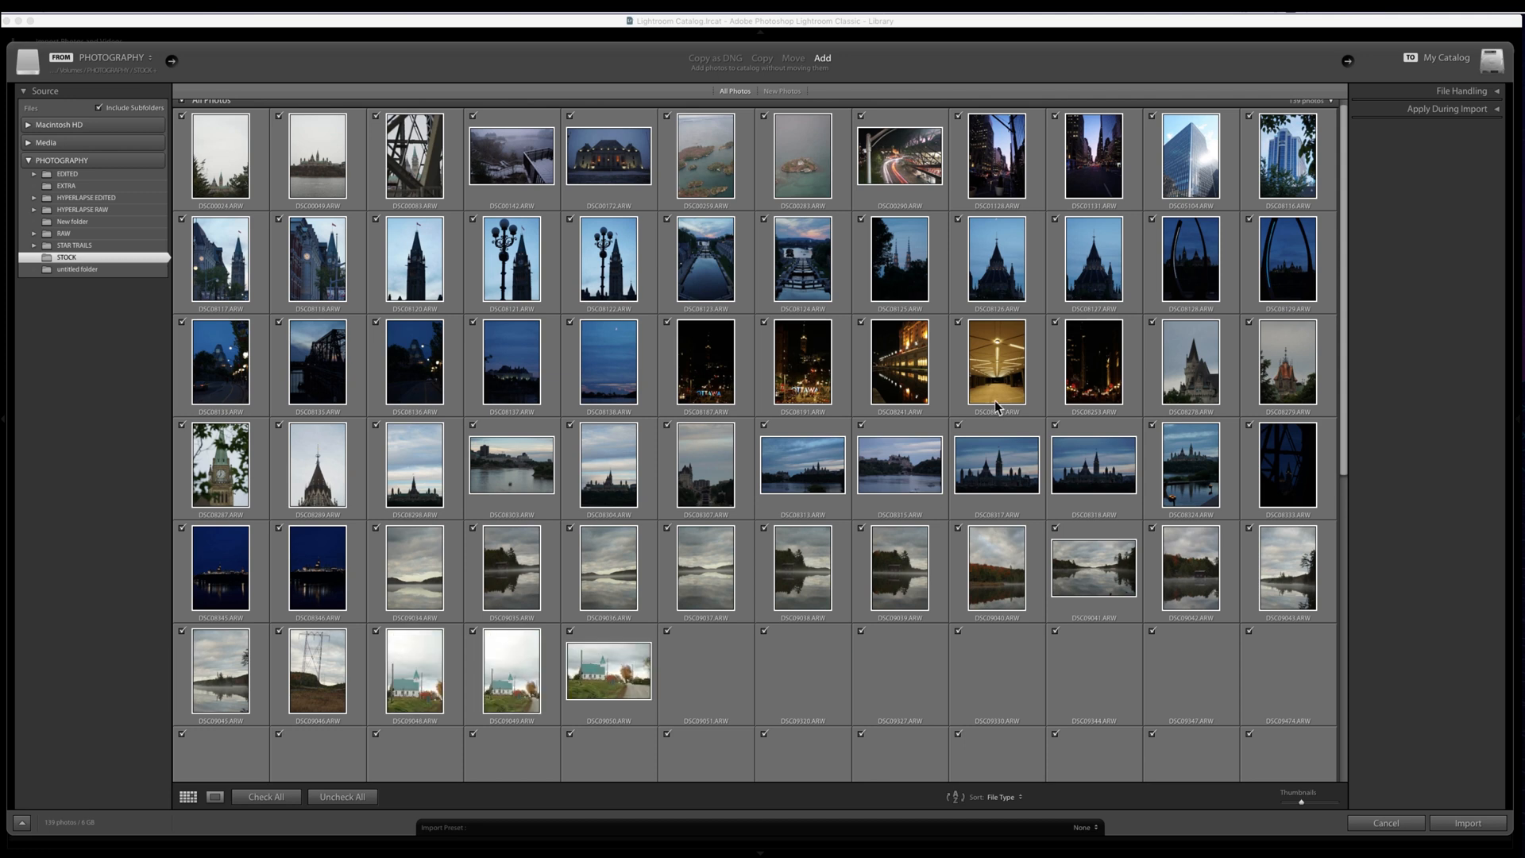
{"action": "scroll", "scroll_direction": "down", "scroll_amount": 3}
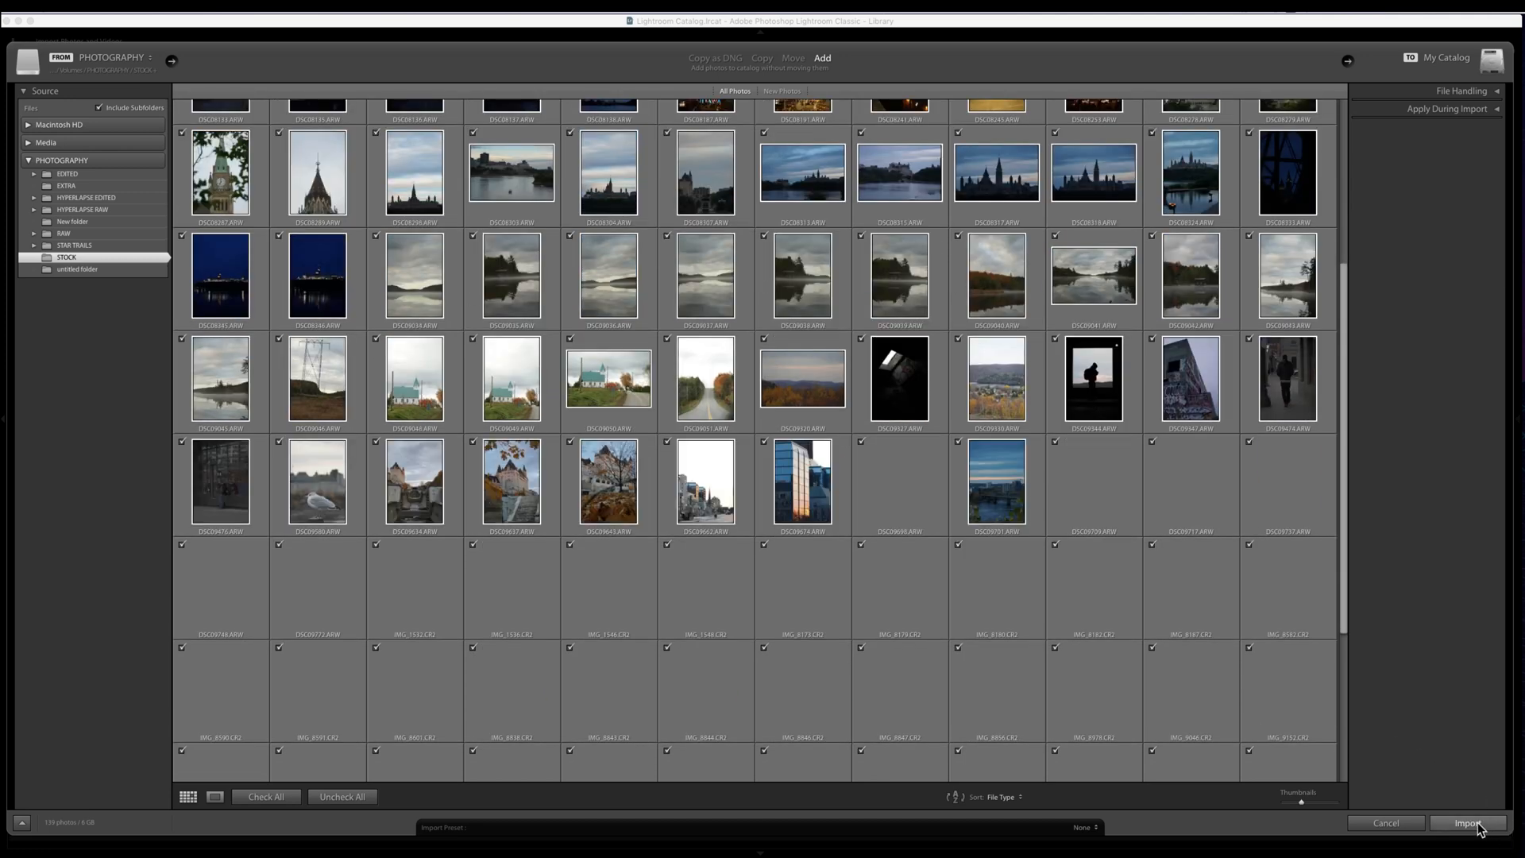
{"action": "left_click", "coordinate": [1467, 822]}
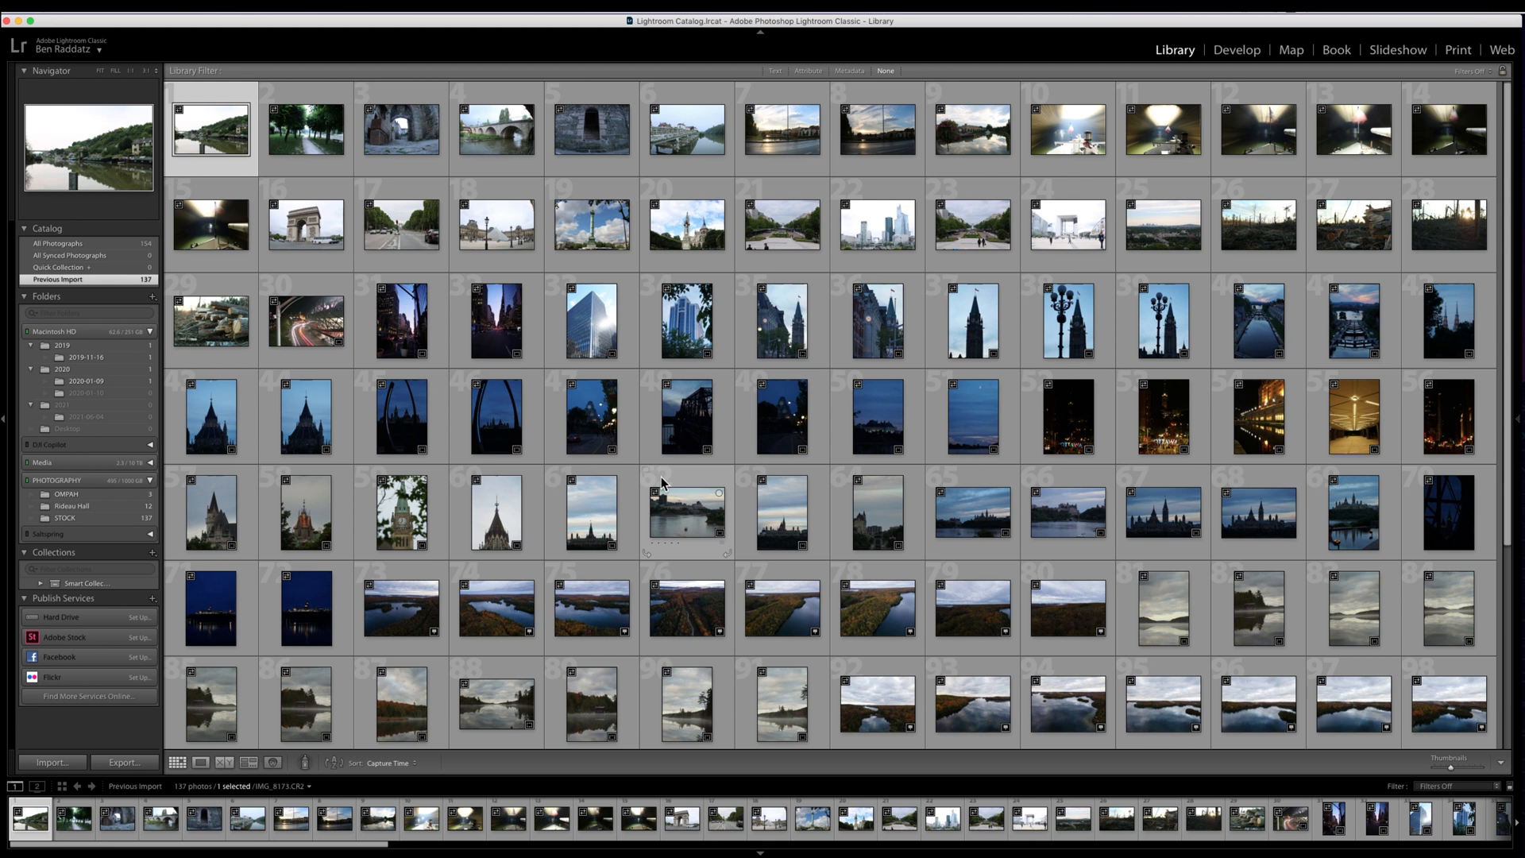
Select the La Défense skyline photo to edit in Develop
{"action": "left_click", "coordinate": [1236, 50]}
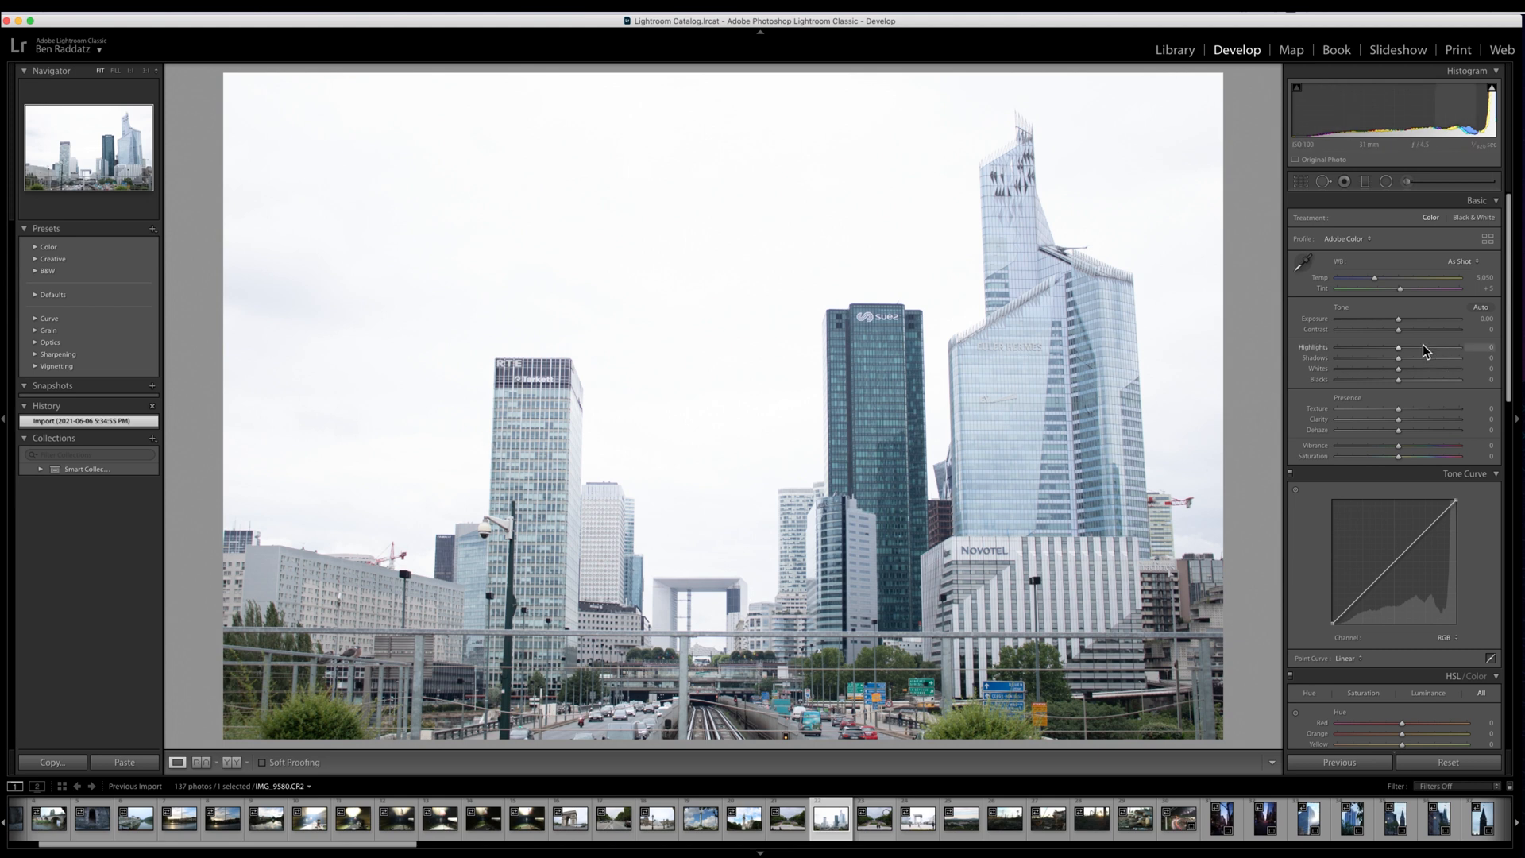
Set Highlights -100, Exposure -1.00, Shadows +49, and adjust Whites and Blacks
{"action": "left_click_drag", "start_coordinate": [1401, 347], "coordinate": [1336, 347]}
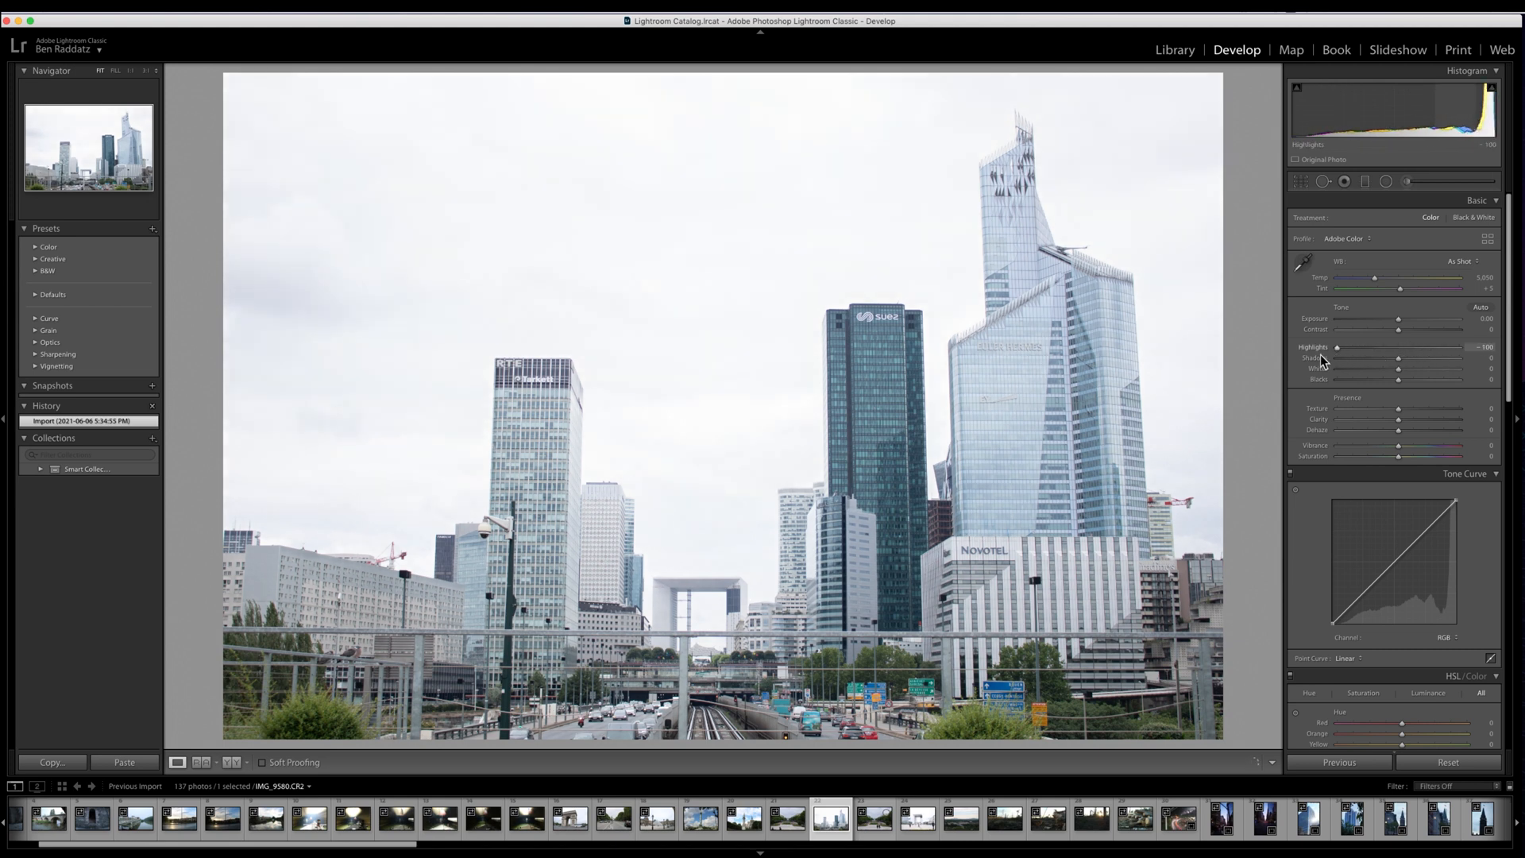
{"action": "left_click_drag", "start_coordinate": [1401, 318], "coordinate": [1390, 317]}
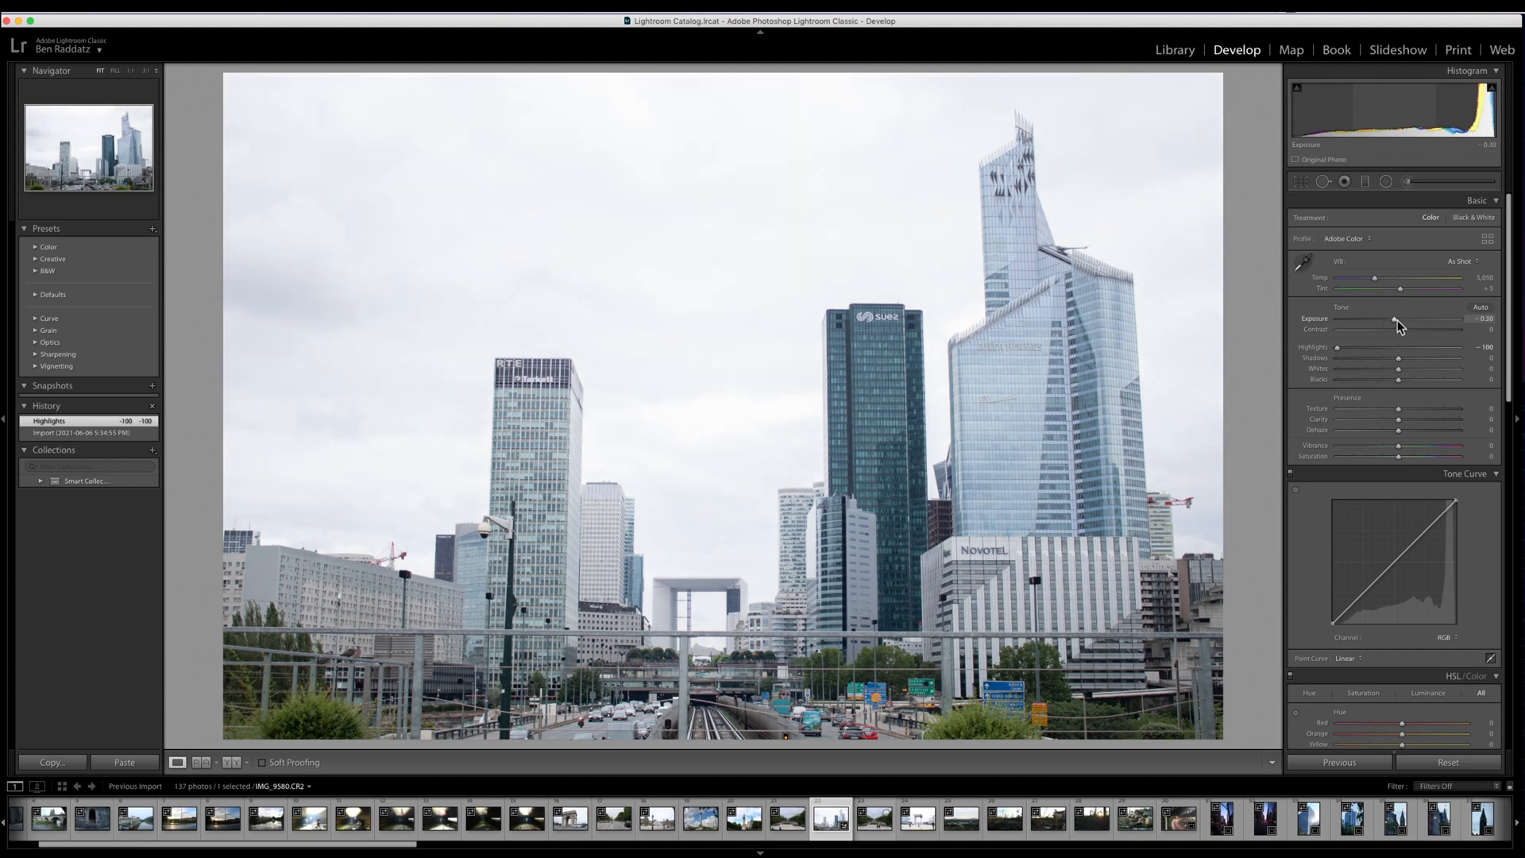
{"action": "left_click_drag", "start_coordinate": [1399, 318], "coordinate": [1384, 318]}
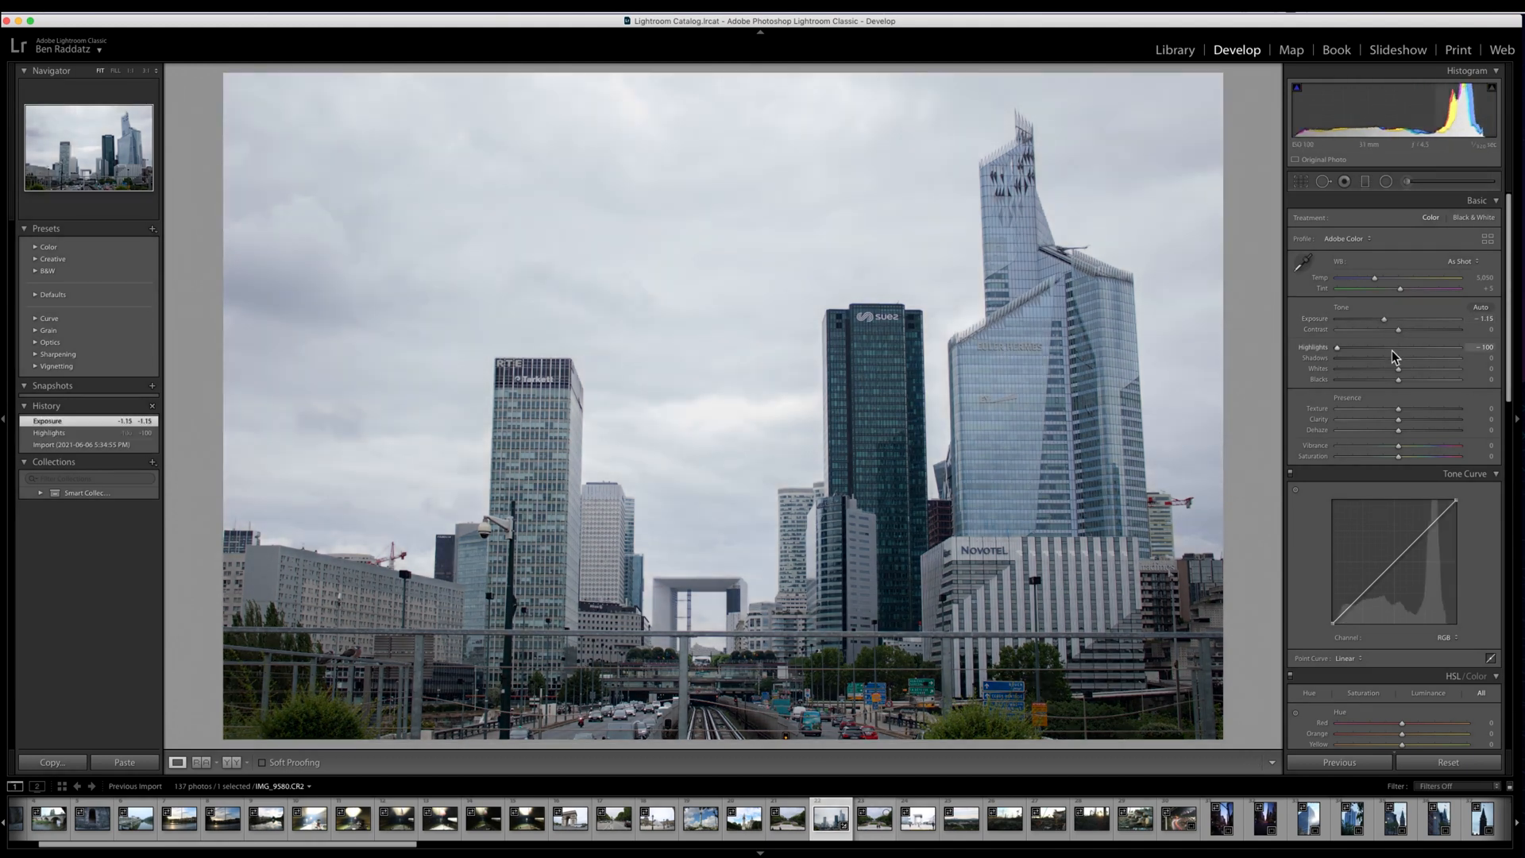
{"action": "left_click_drag", "start_coordinate": [1399, 379], "coordinate": [1408, 380]}
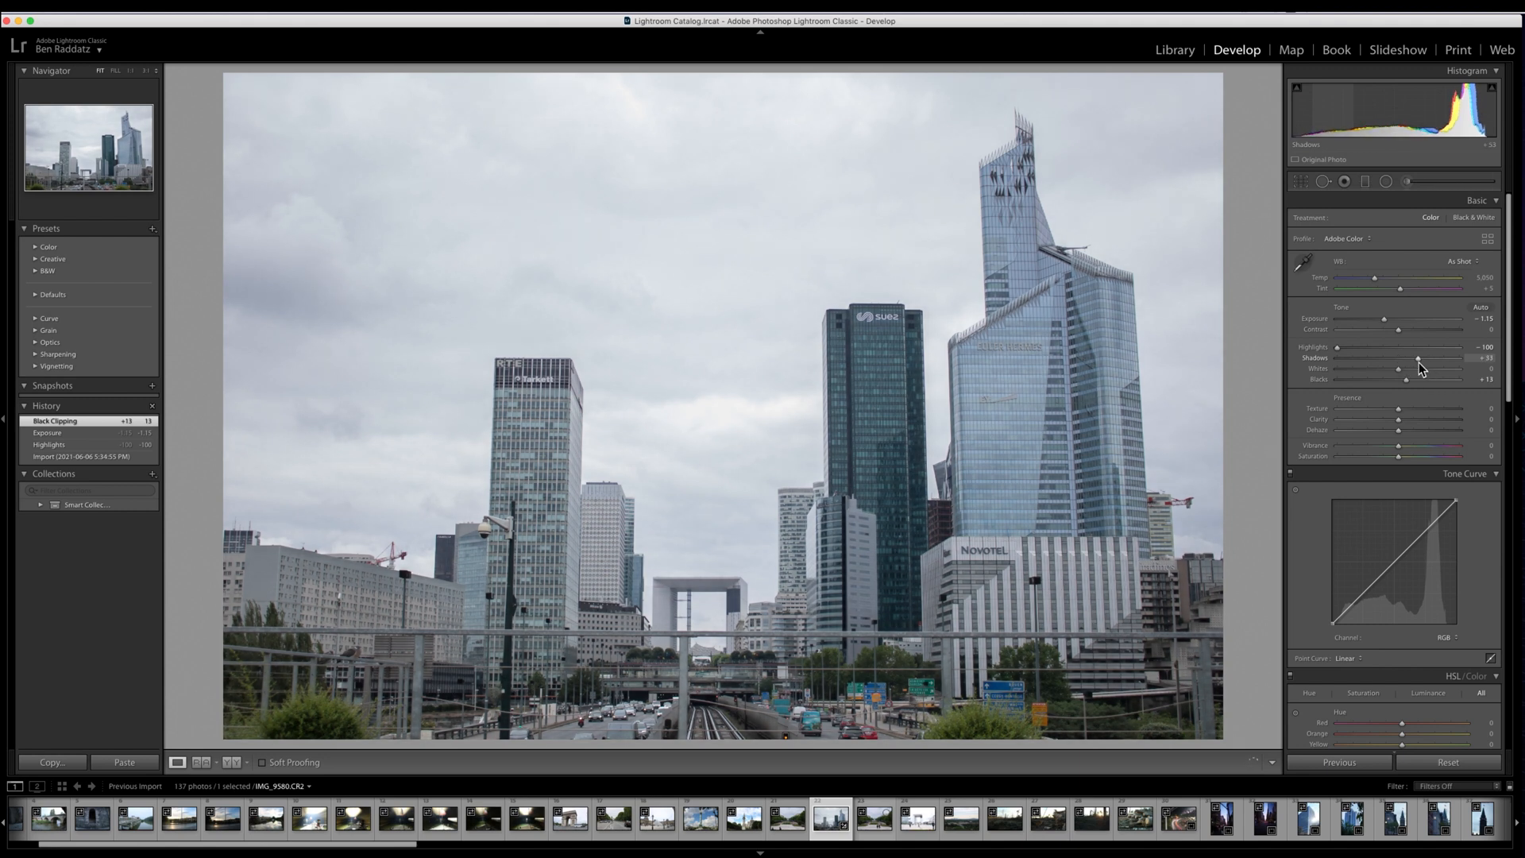
{"action": "left_click_drag", "start_coordinate": [1399, 357], "coordinate": [1427, 357]}
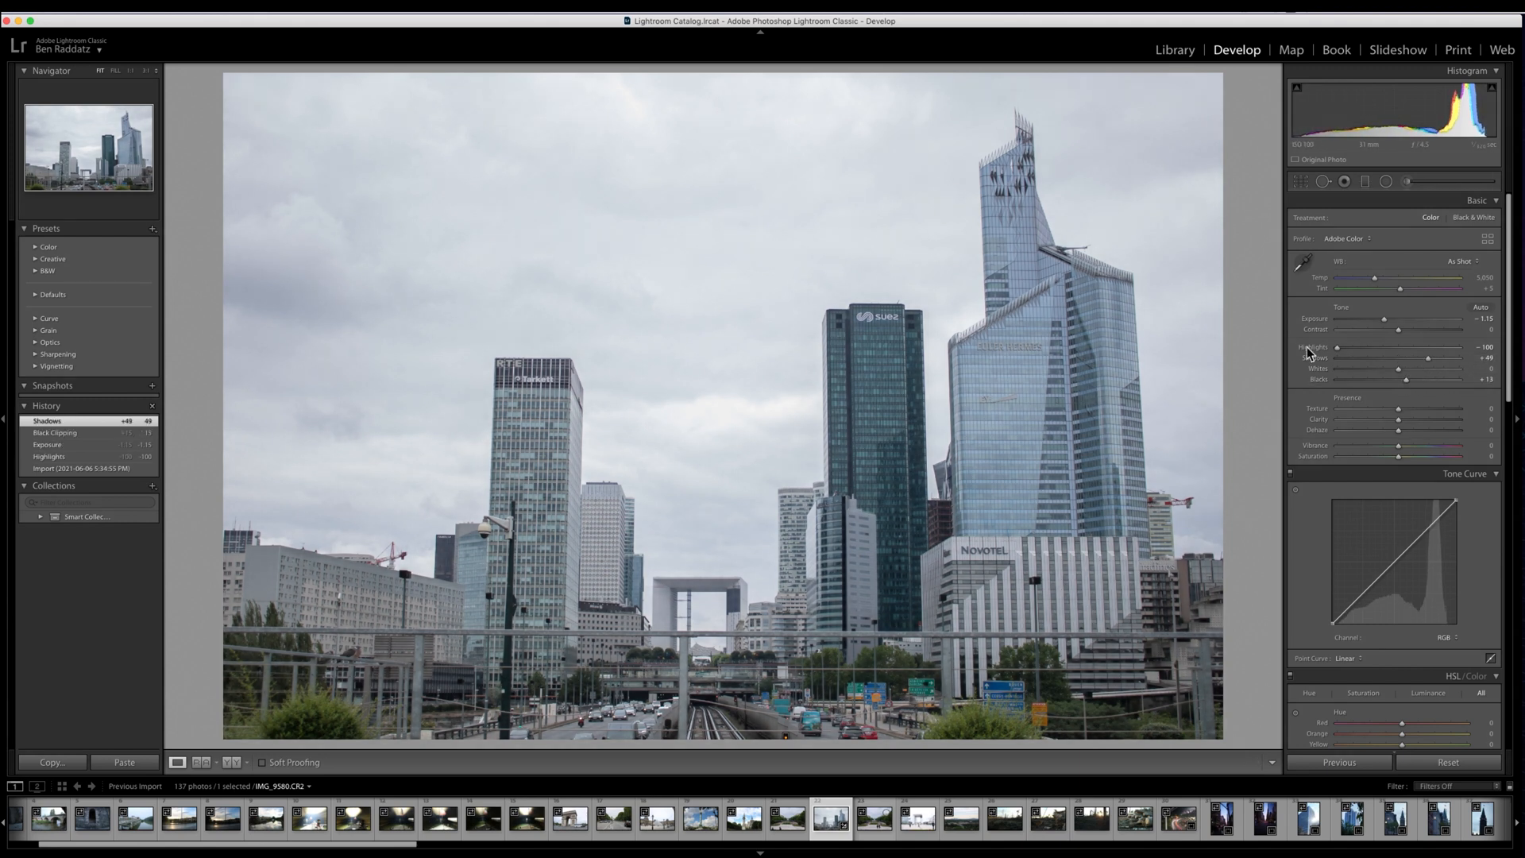
{"action": "left_click_drag", "start_coordinate": [1406, 378], "coordinate": [1411, 378]}
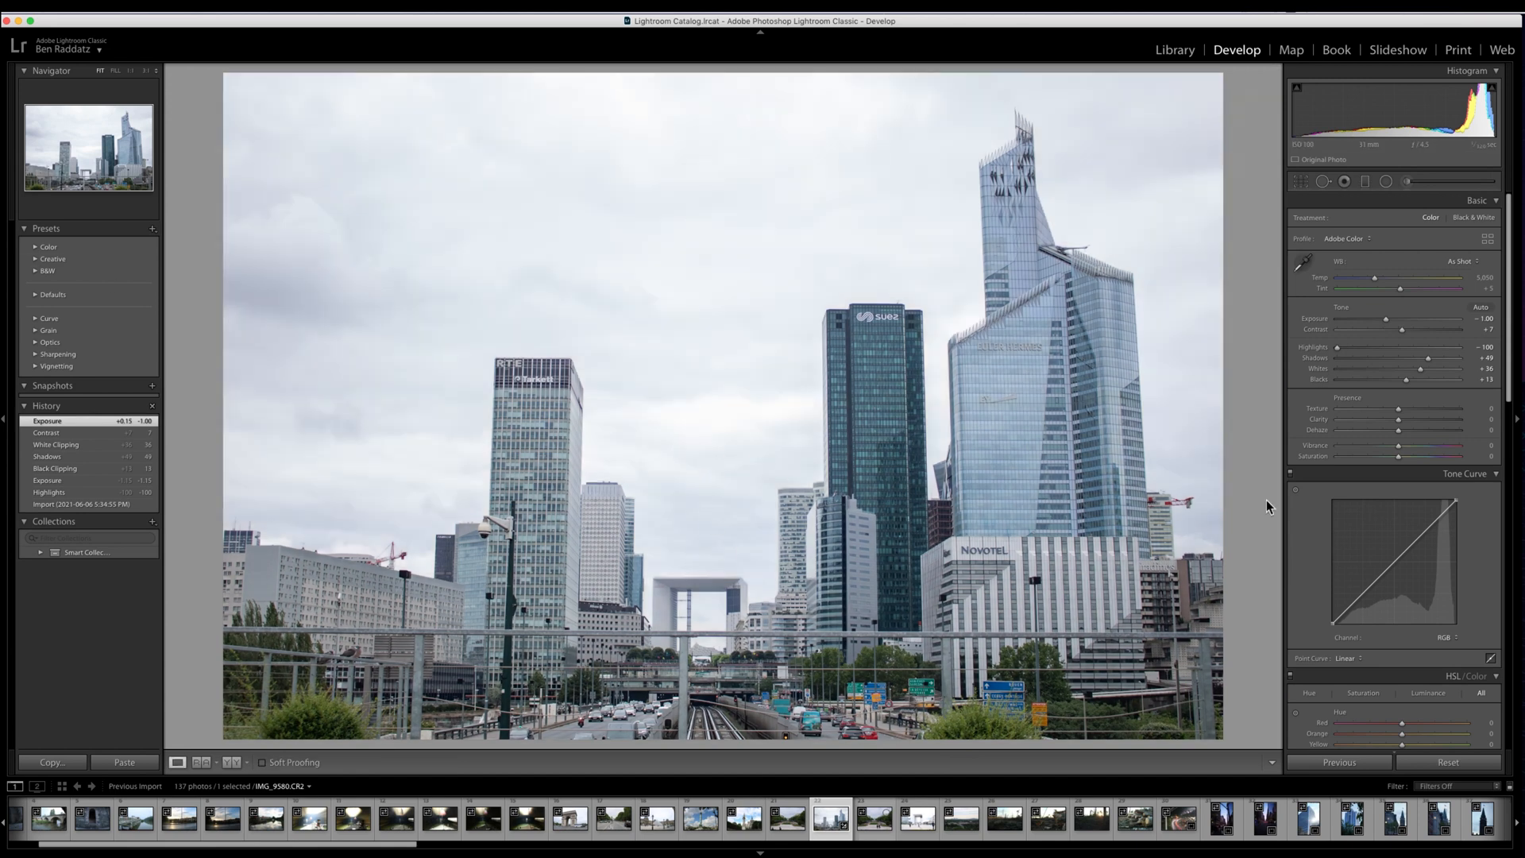
Add Dehaze +33 and warm the white balance to 5402
{"action": "left_click_drag", "start_coordinate": [1393, 435], "coordinate": [1413, 434]}
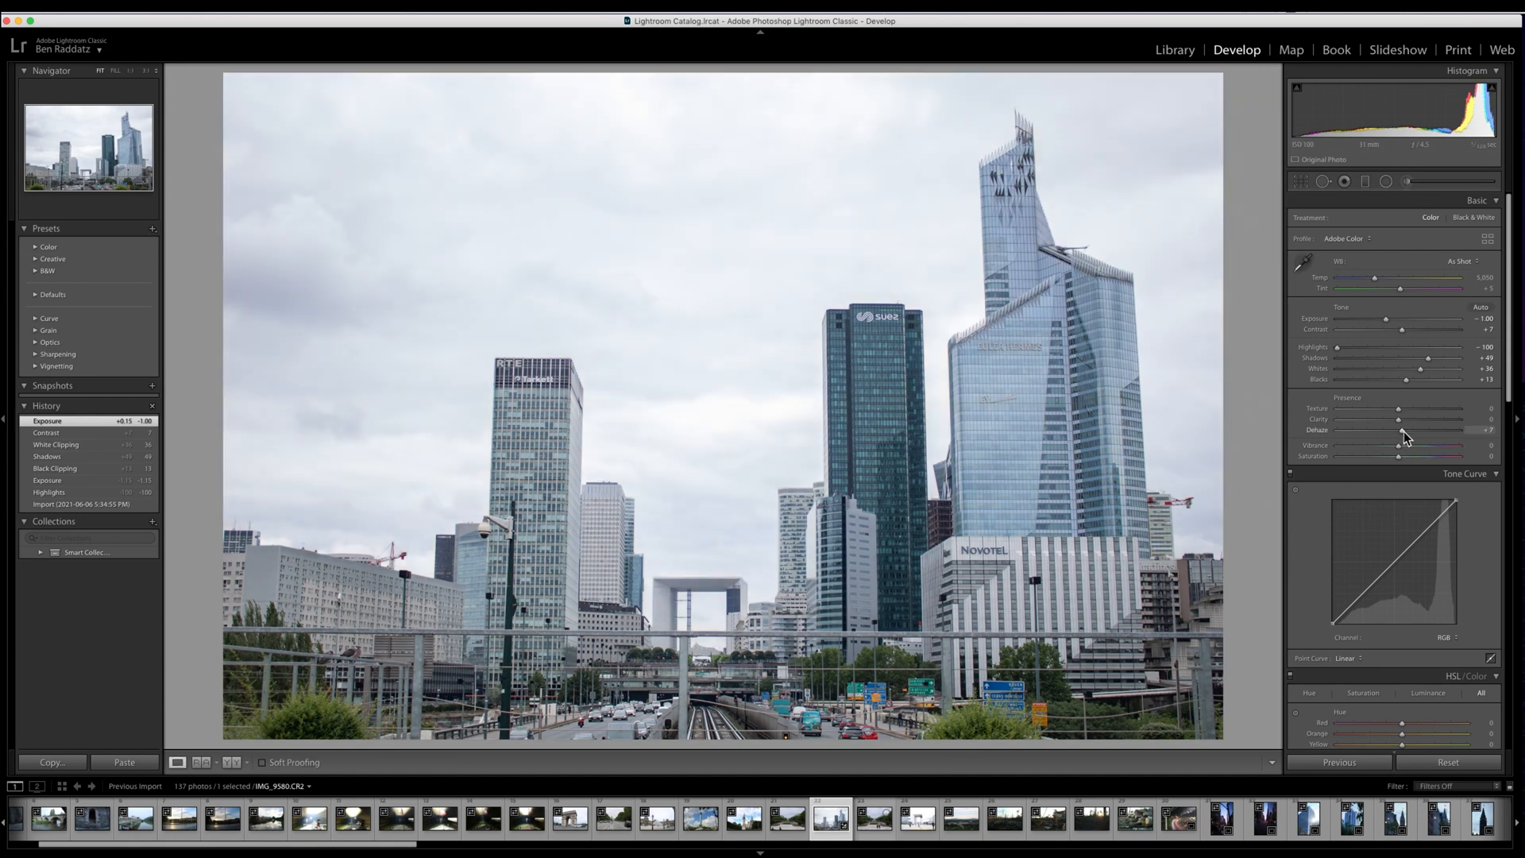
{"action": "left_click_drag", "start_coordinate": [1421, 430], "coordinate": [1443, 429]}
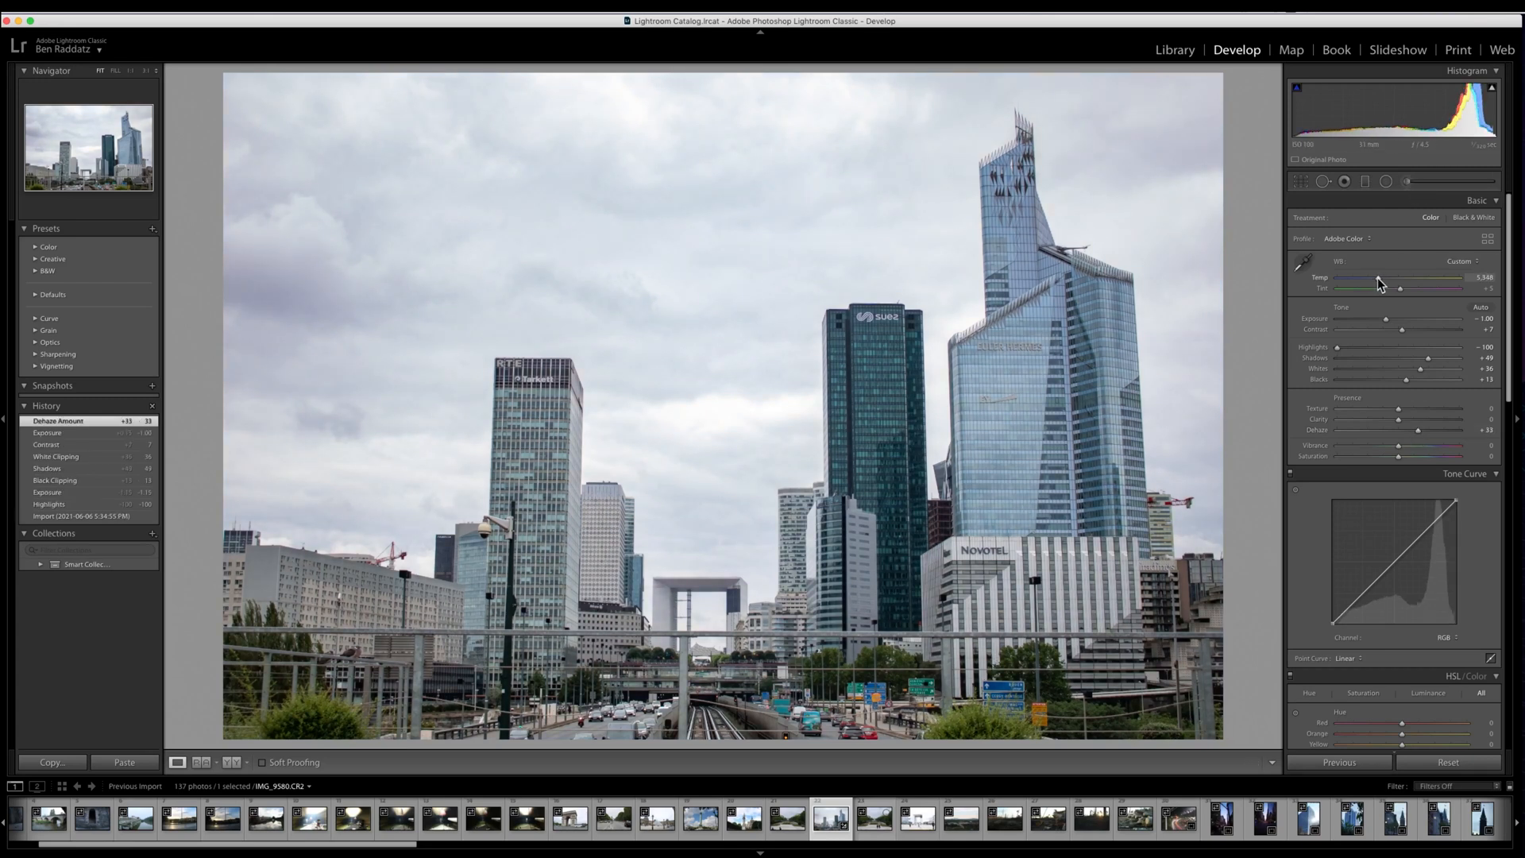
{"action": "left_click_drag", "start_coordinate": [1401, 288], "coordinate": [1415, 288]}
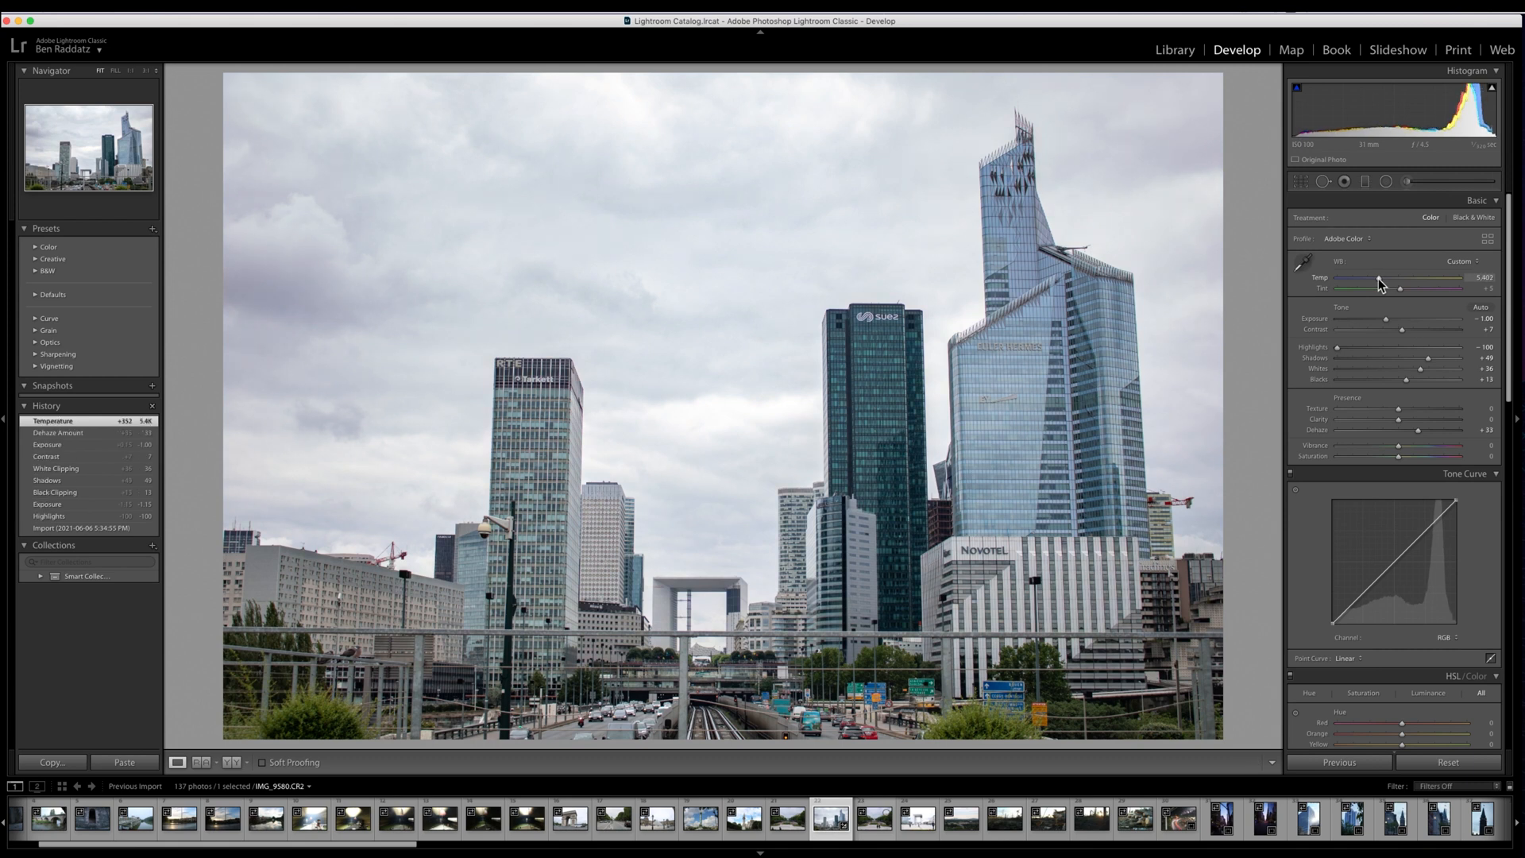
{"action": "mouse_move", "coordinate": [723, 581]}
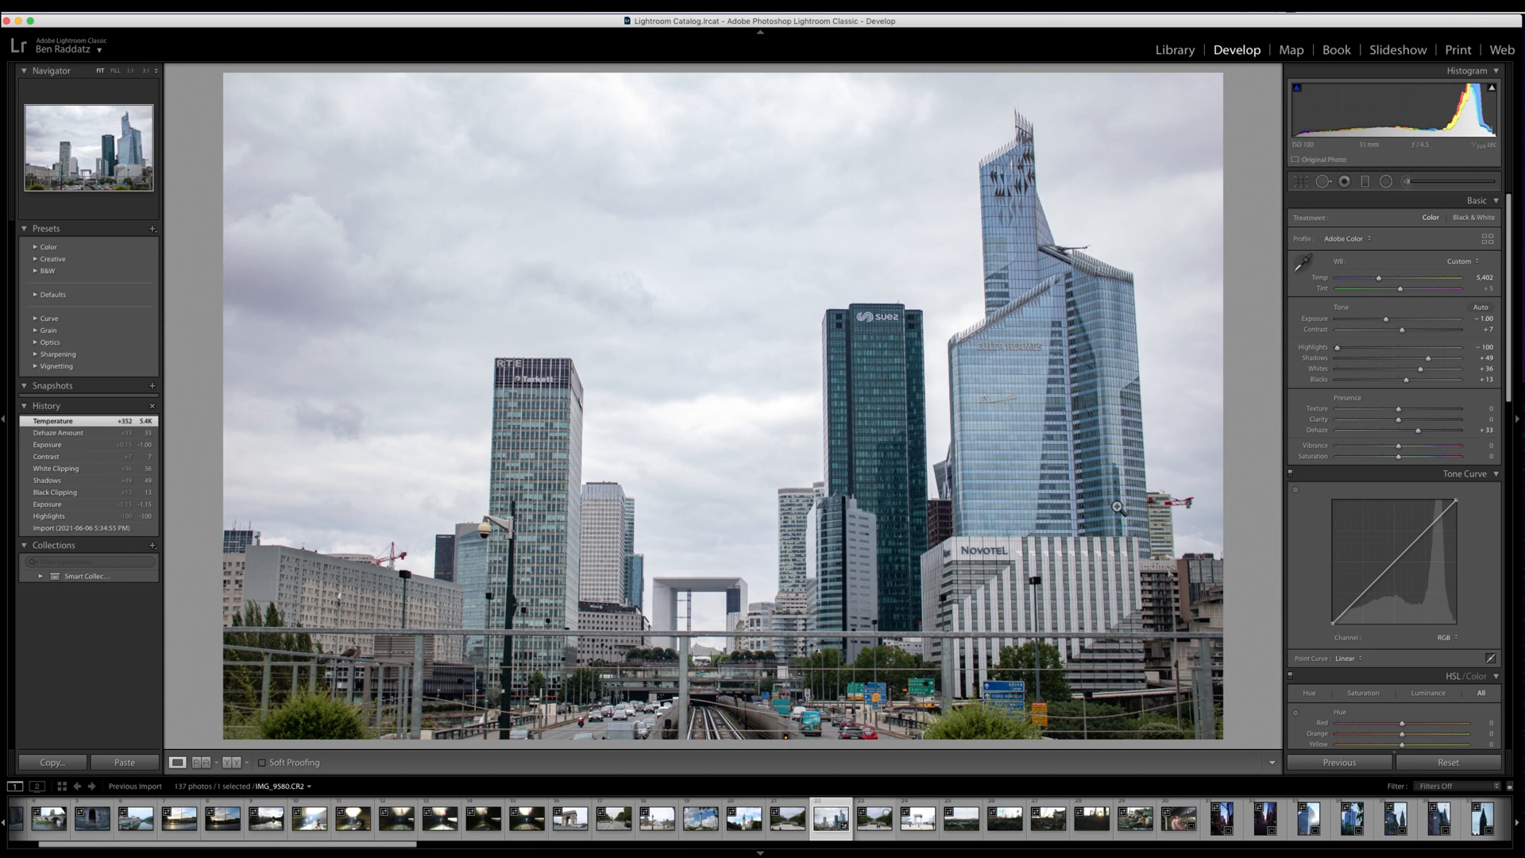
{"action": "mouse_move", "coordinate": [1253, 363]}
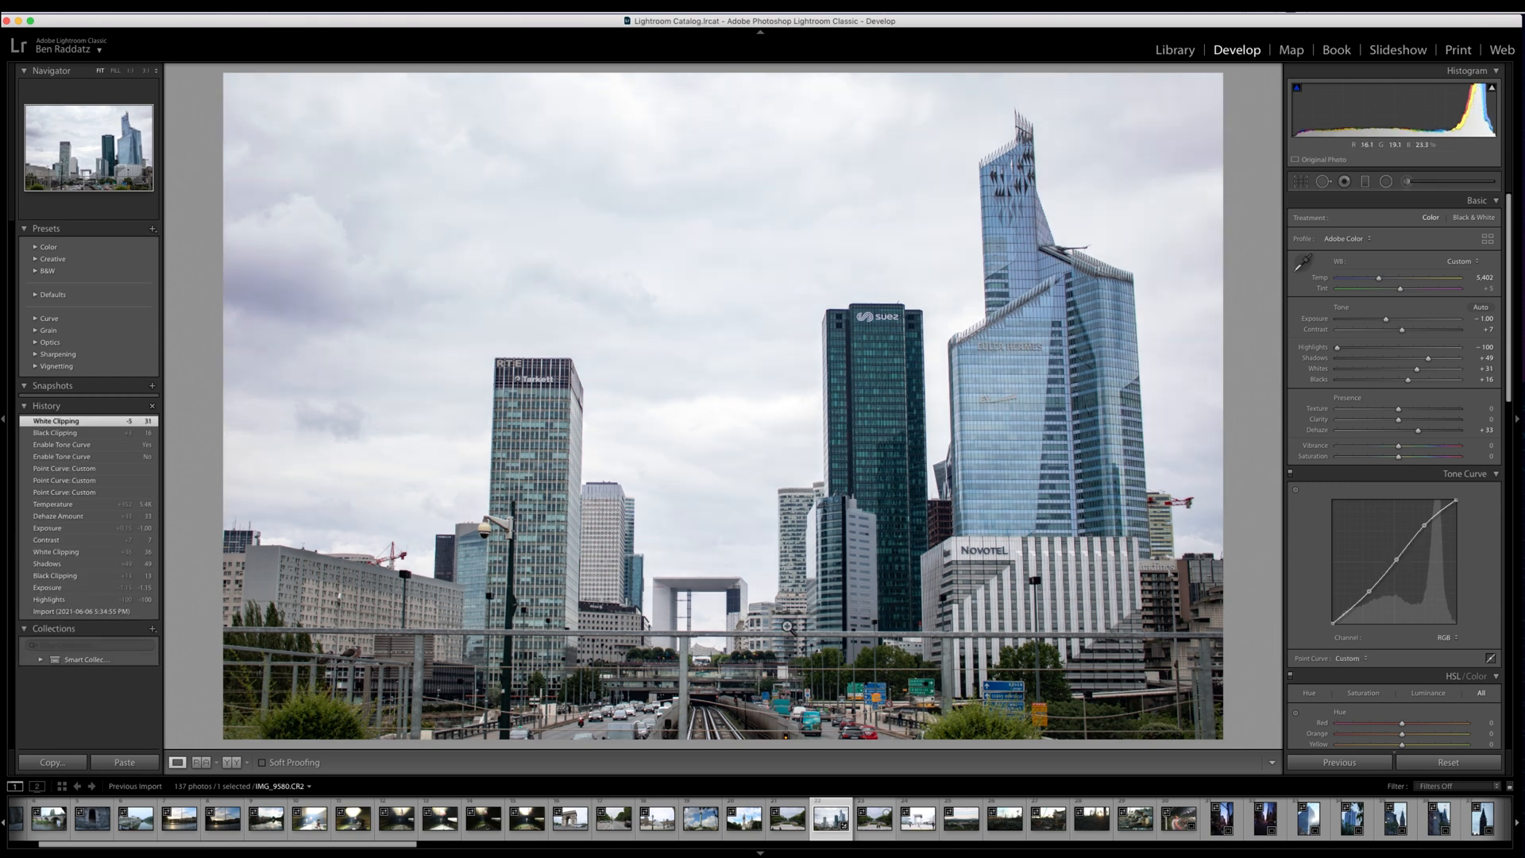
Zoom to 1:1 across the sky and switch to Spot Removal
{"action": "left_click", "coordinate": [785, 627]}
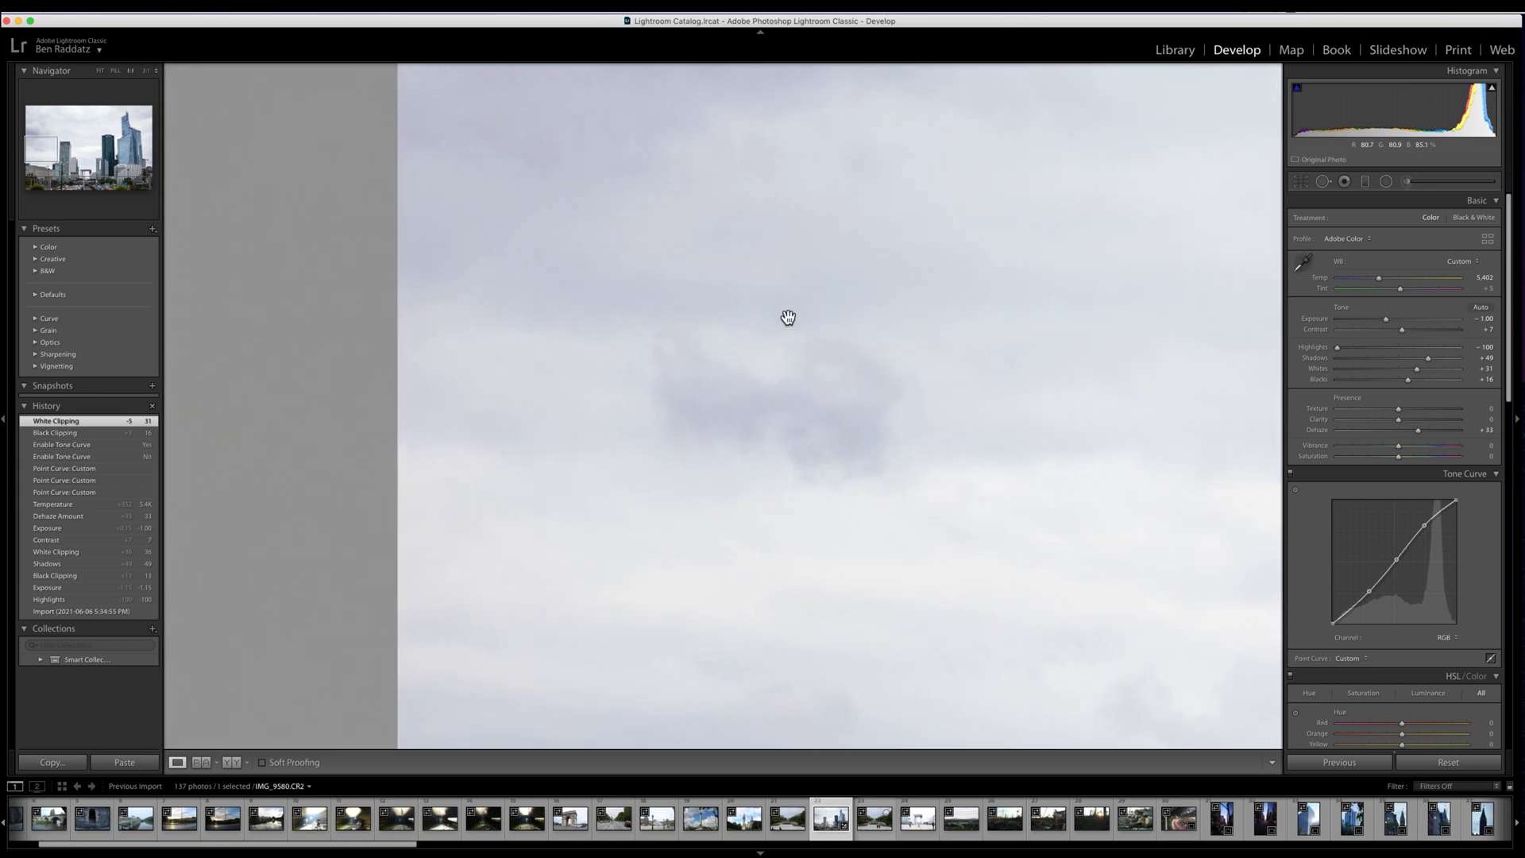
{"action": "left_click_drag", "start_coordinate": [788, 317], "coordinate": [744, 429]}
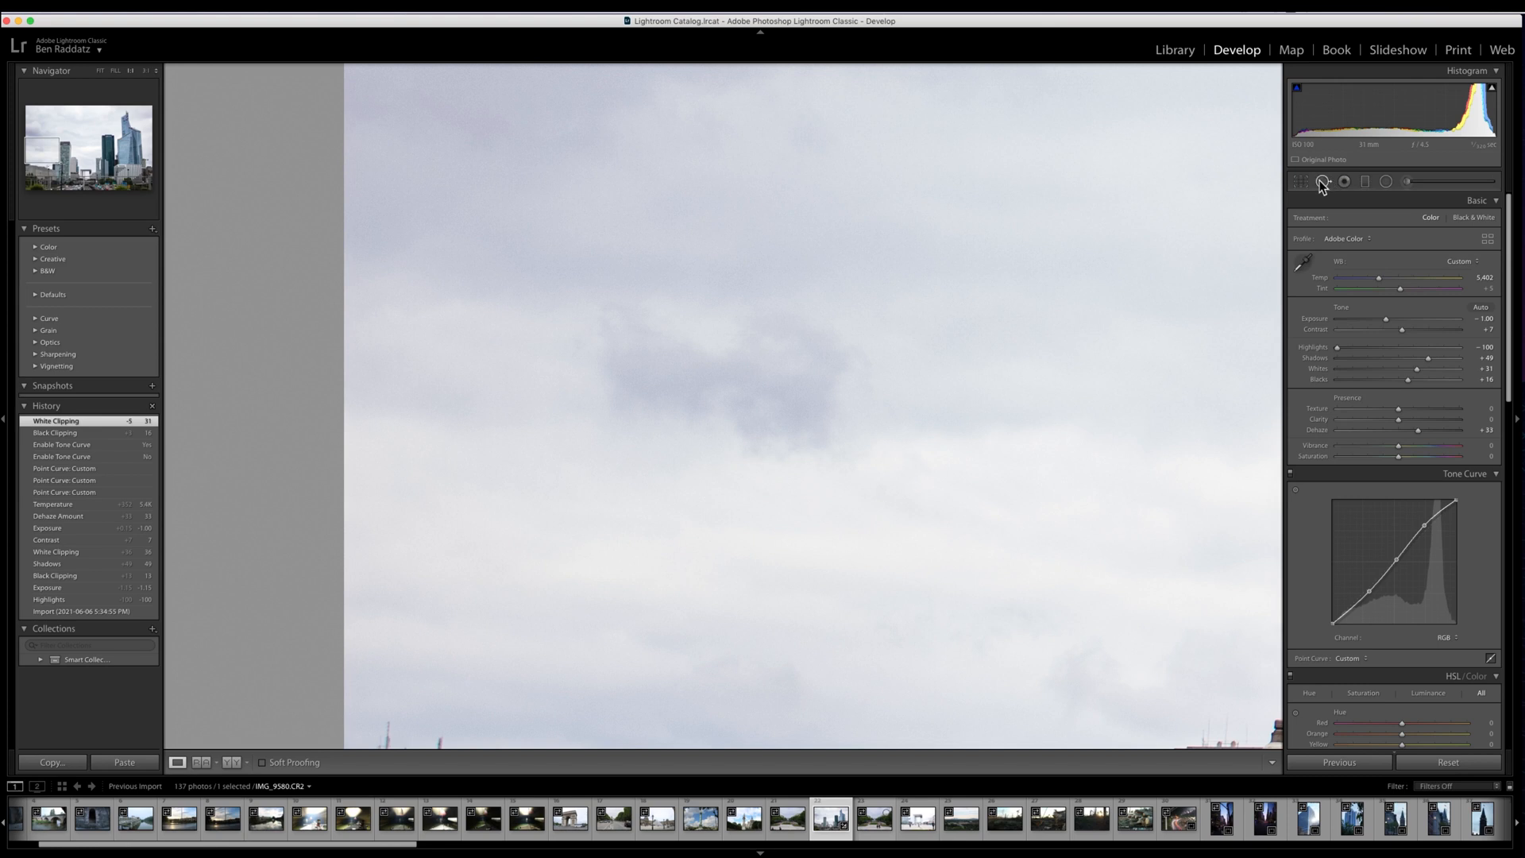
{"action": "left_click", "coordinate": [1344, 182]}
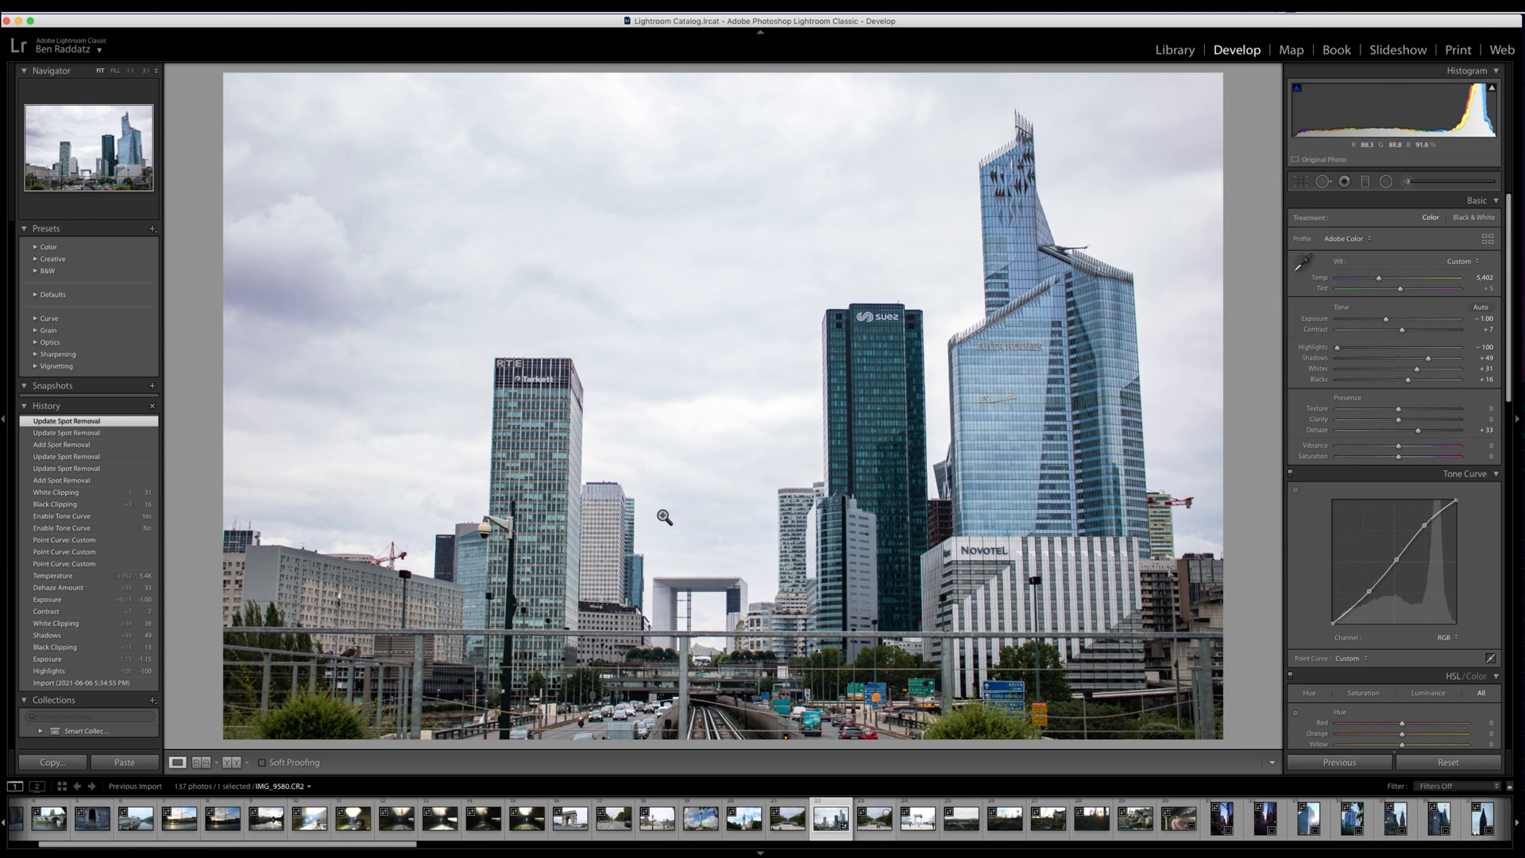
{"action": "mouse_move", "coordinate": [944, 563]}
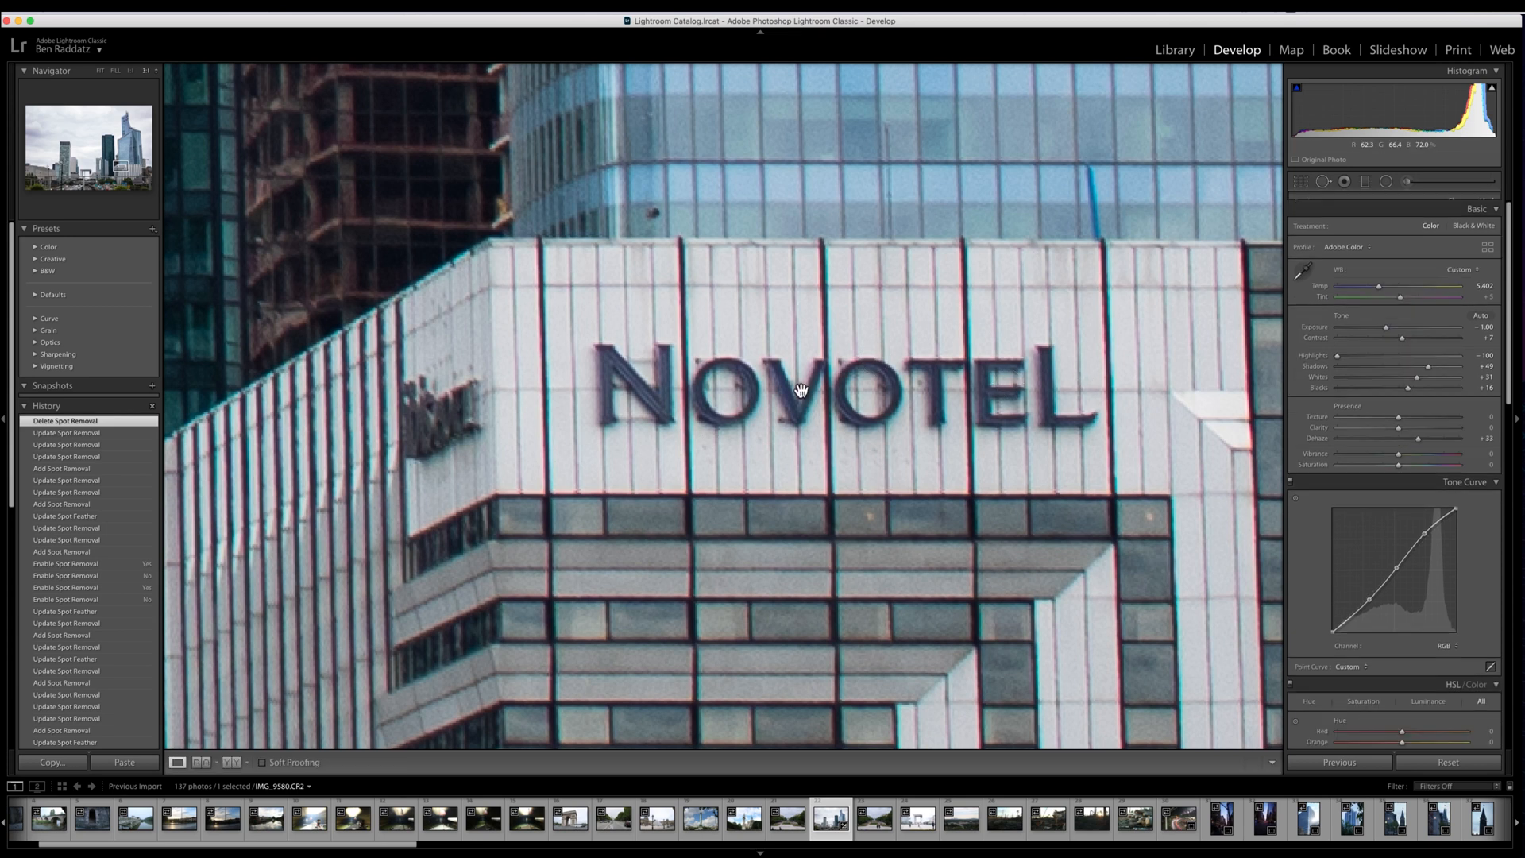
Bring up the photo's Edit In menu to send it to Photoshop 2020
{"action": "right_click", "coordinate": [798, 381]}
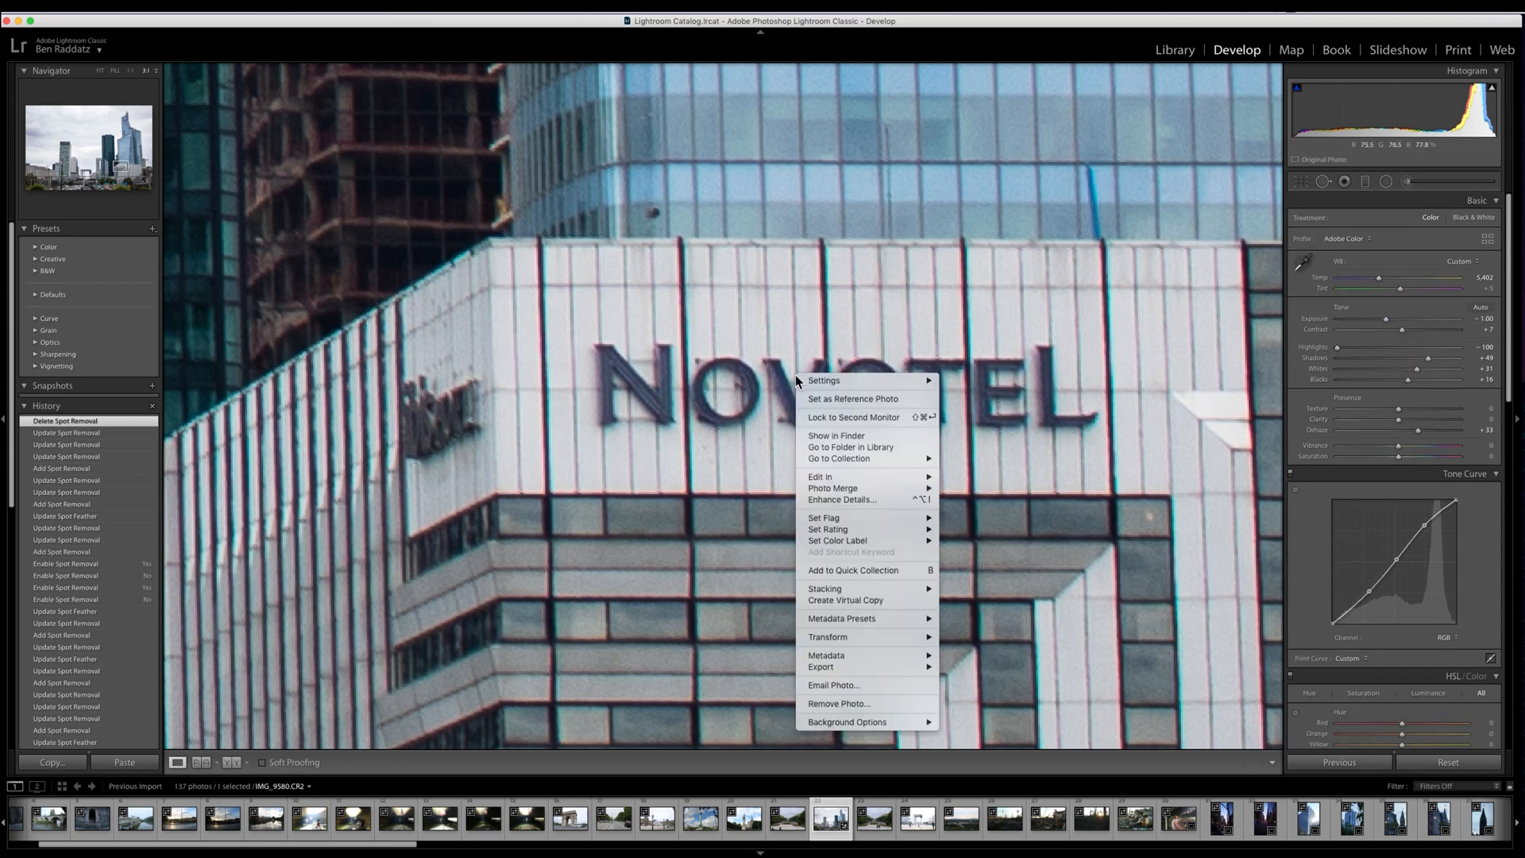
{"action": "mouse_move", "coordinate": [820, 476]}
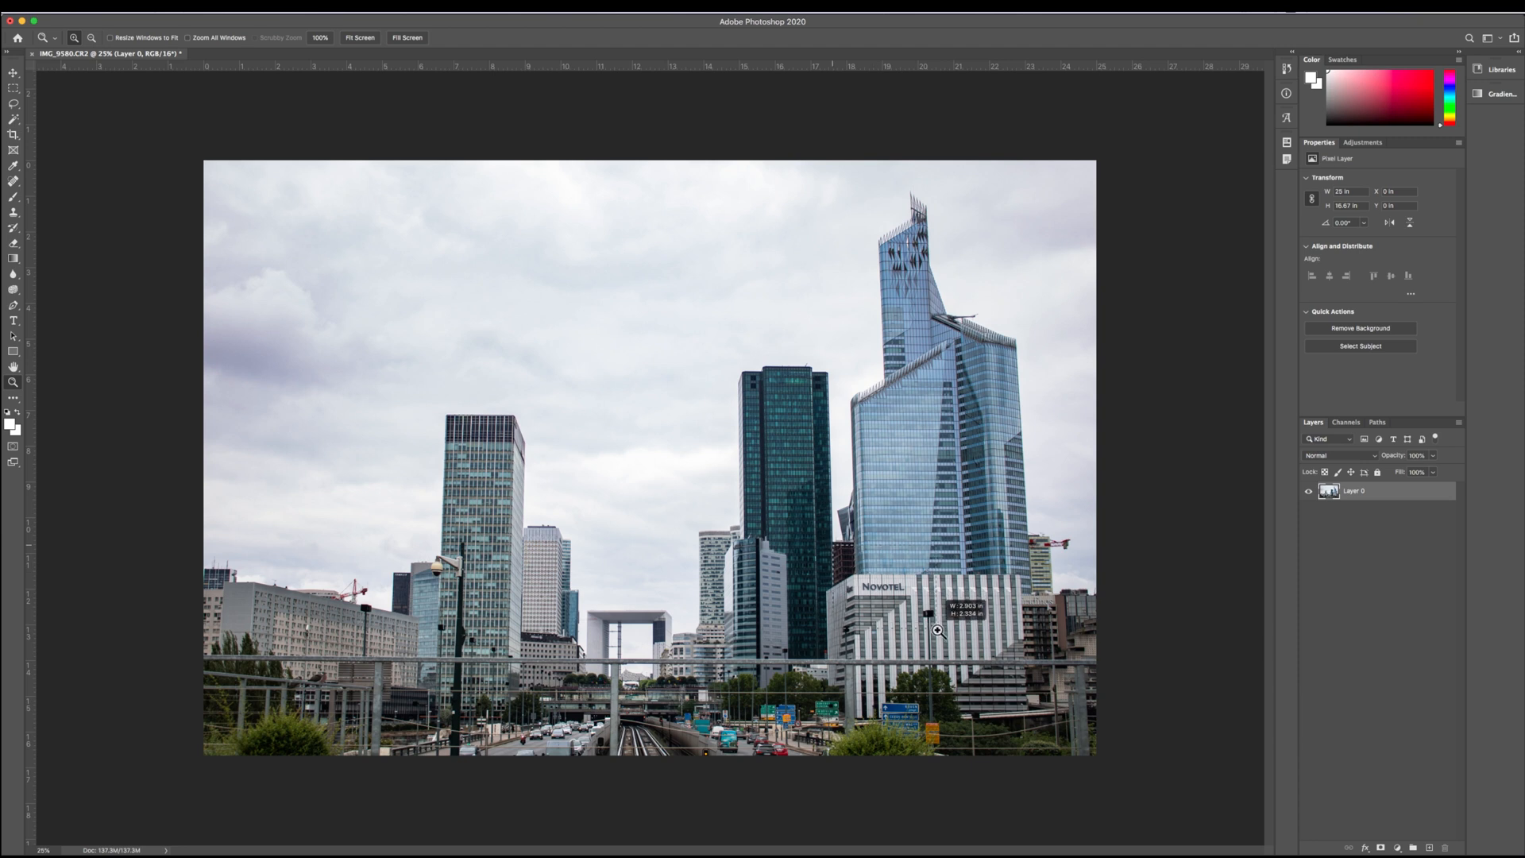
Zoom in on the NOVOTEL sign on the building facade
{"action": "left_click", "coordinate": [935, 629]}
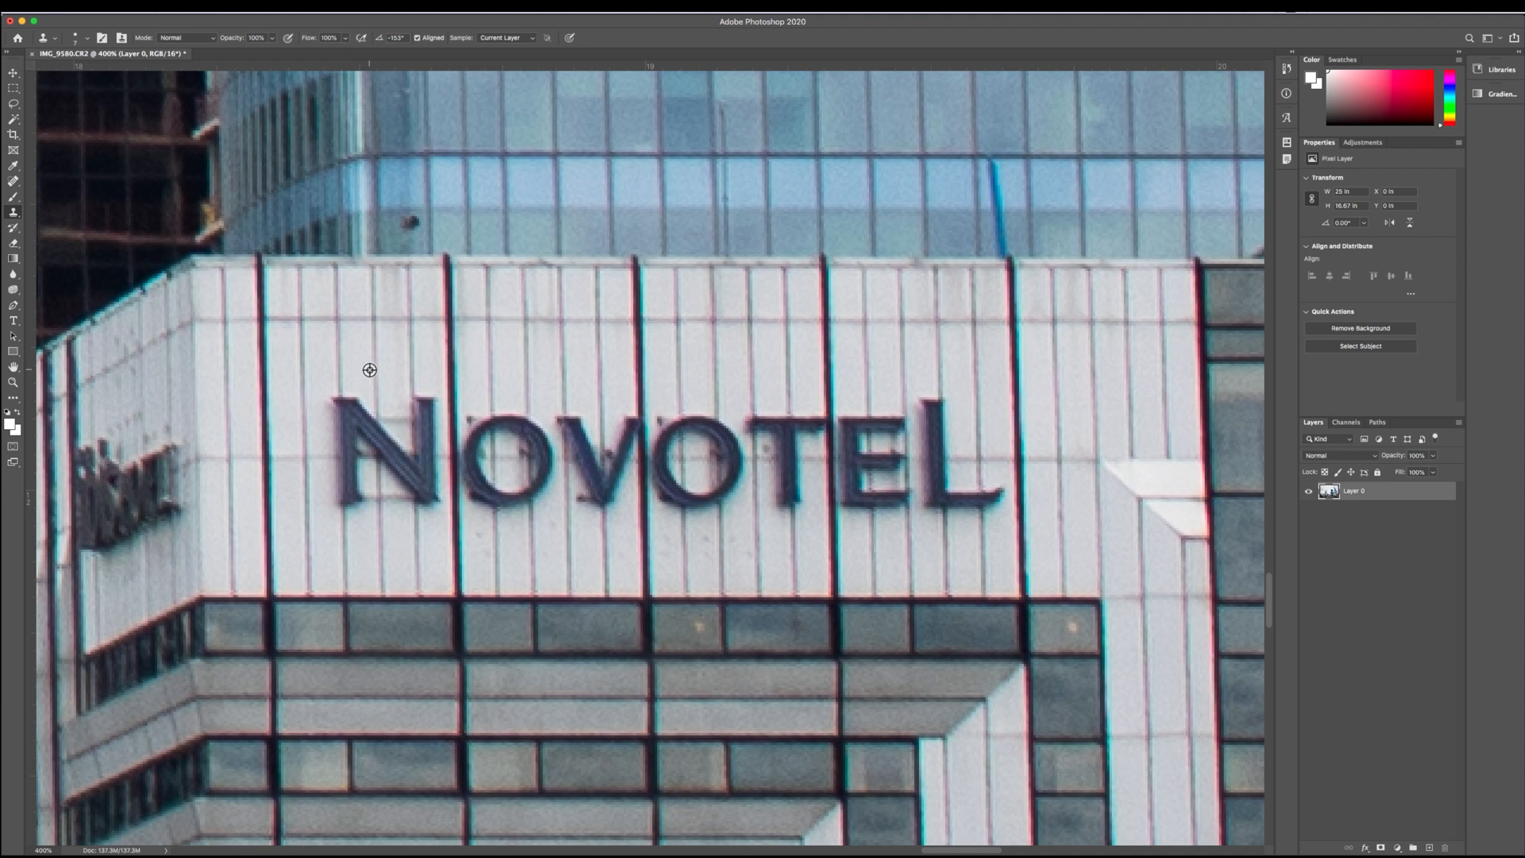
{"action": "mouse_move", "coordinate": [332, 339]}
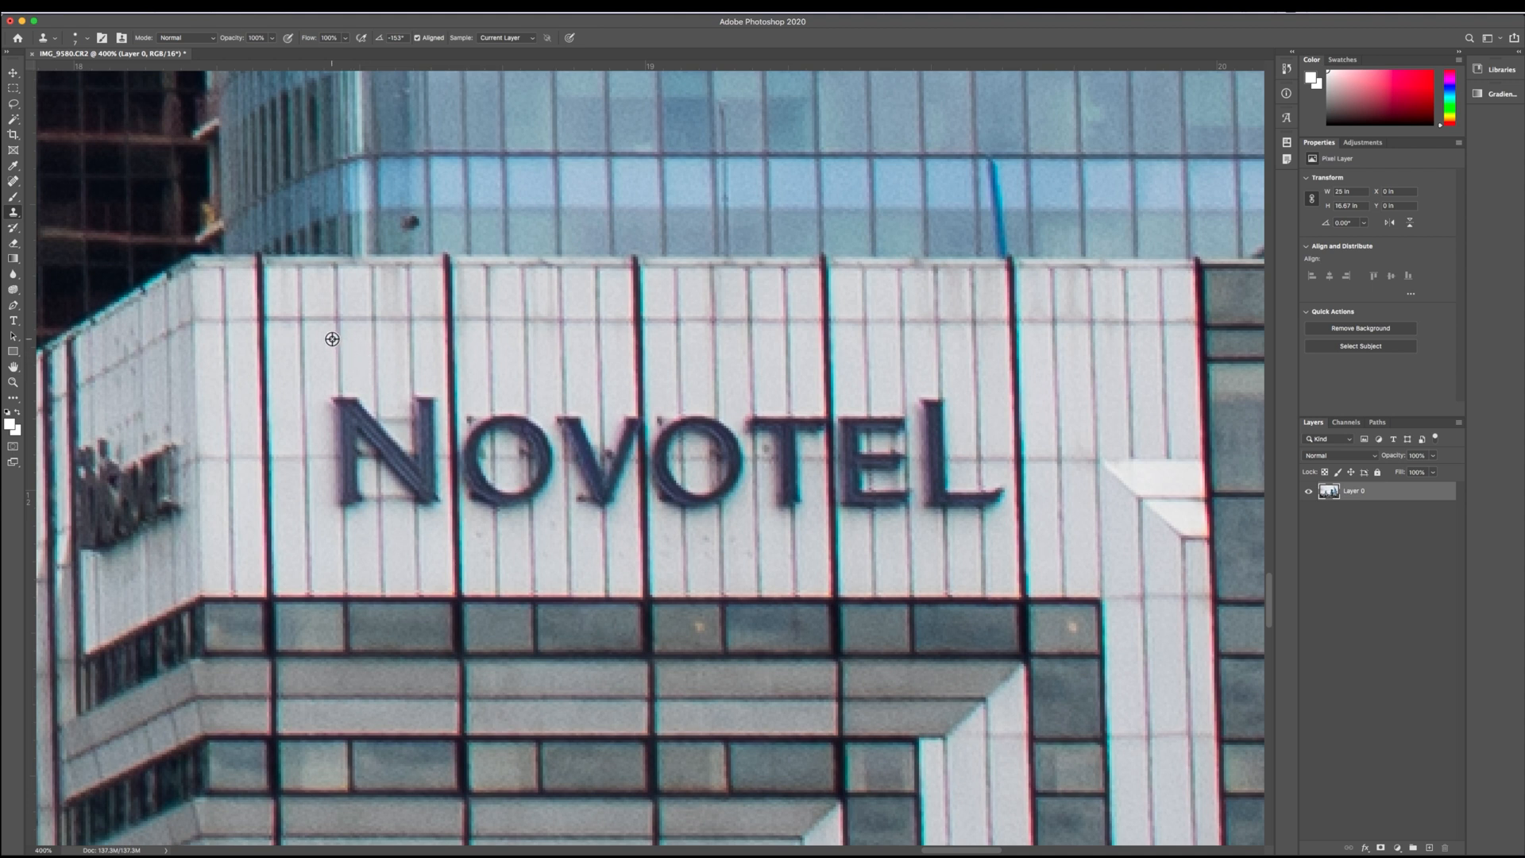
{"action": "mouse_move", "coordinate": [339, 365]}
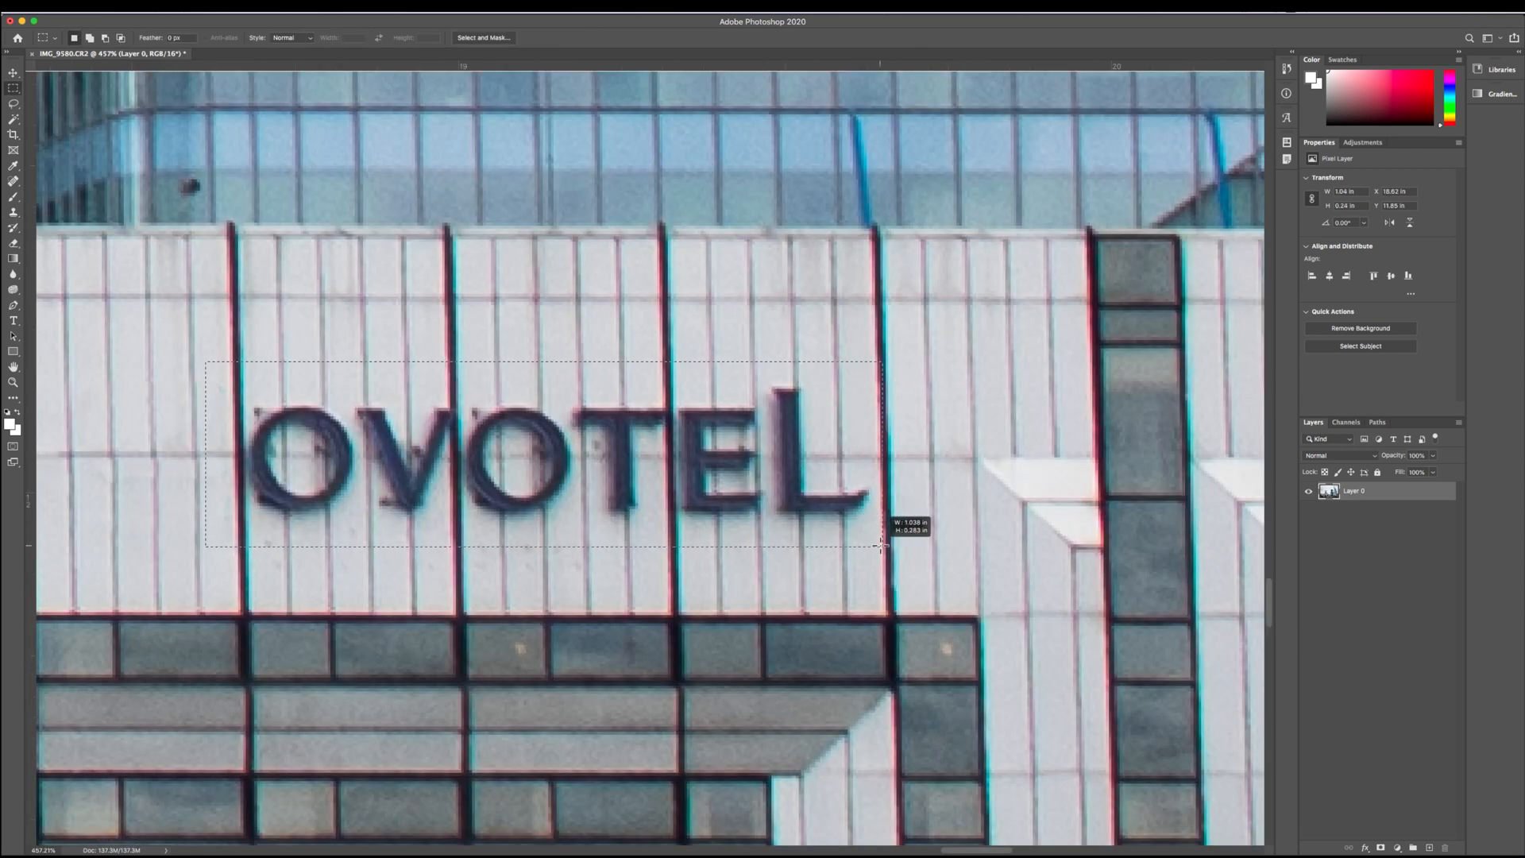
Content-aware fill a rough selection over the OVOTEL letters
{"action": "left_click_drag", "start_coordinate": [880, 545], "coordinate": [900, 547]}
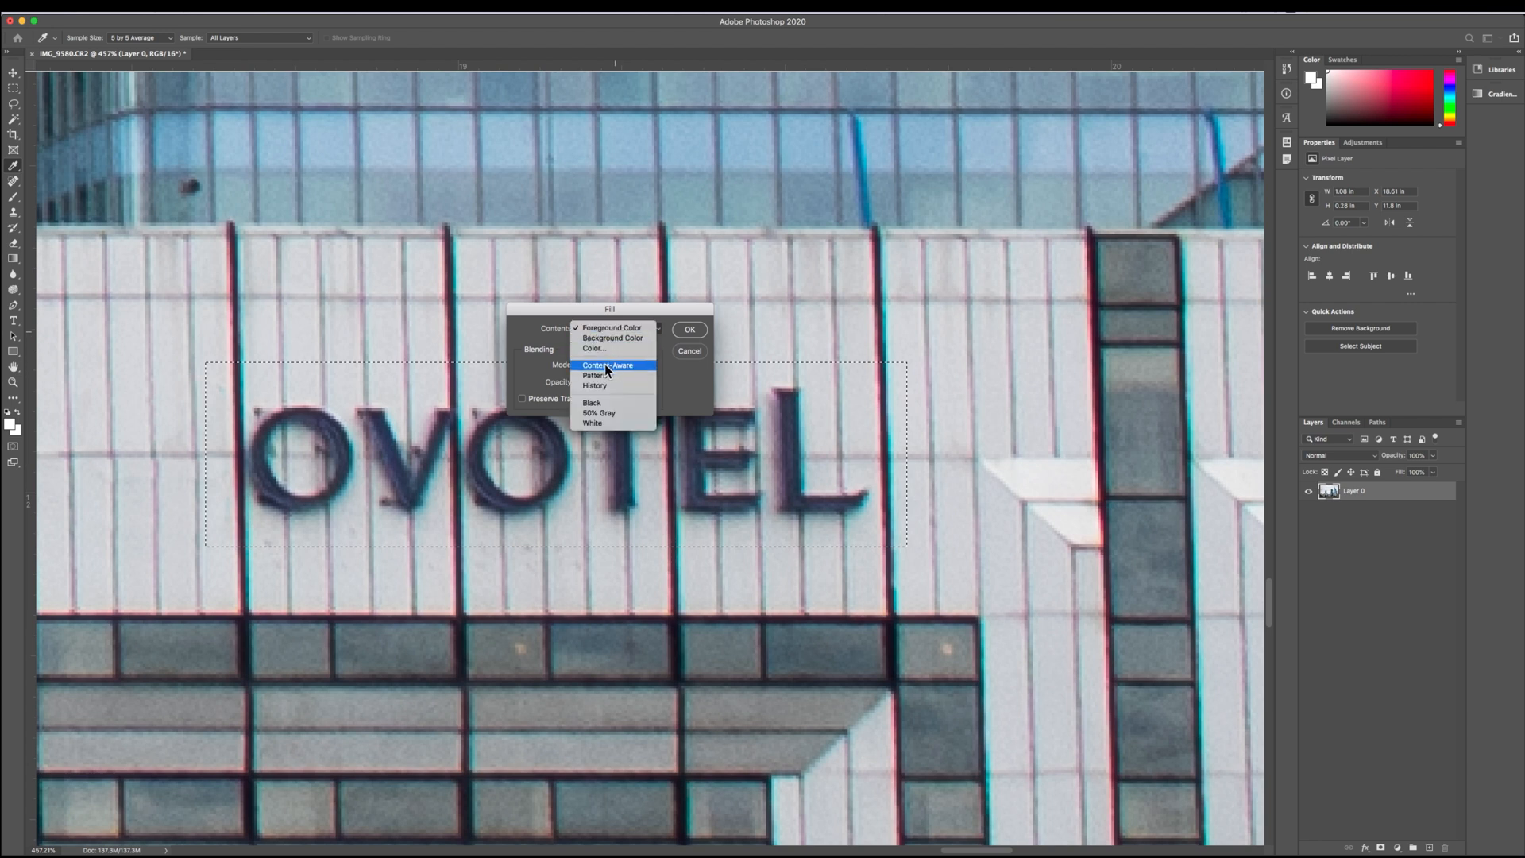
{"action": "left_click", "coordinate": [608, 365]}
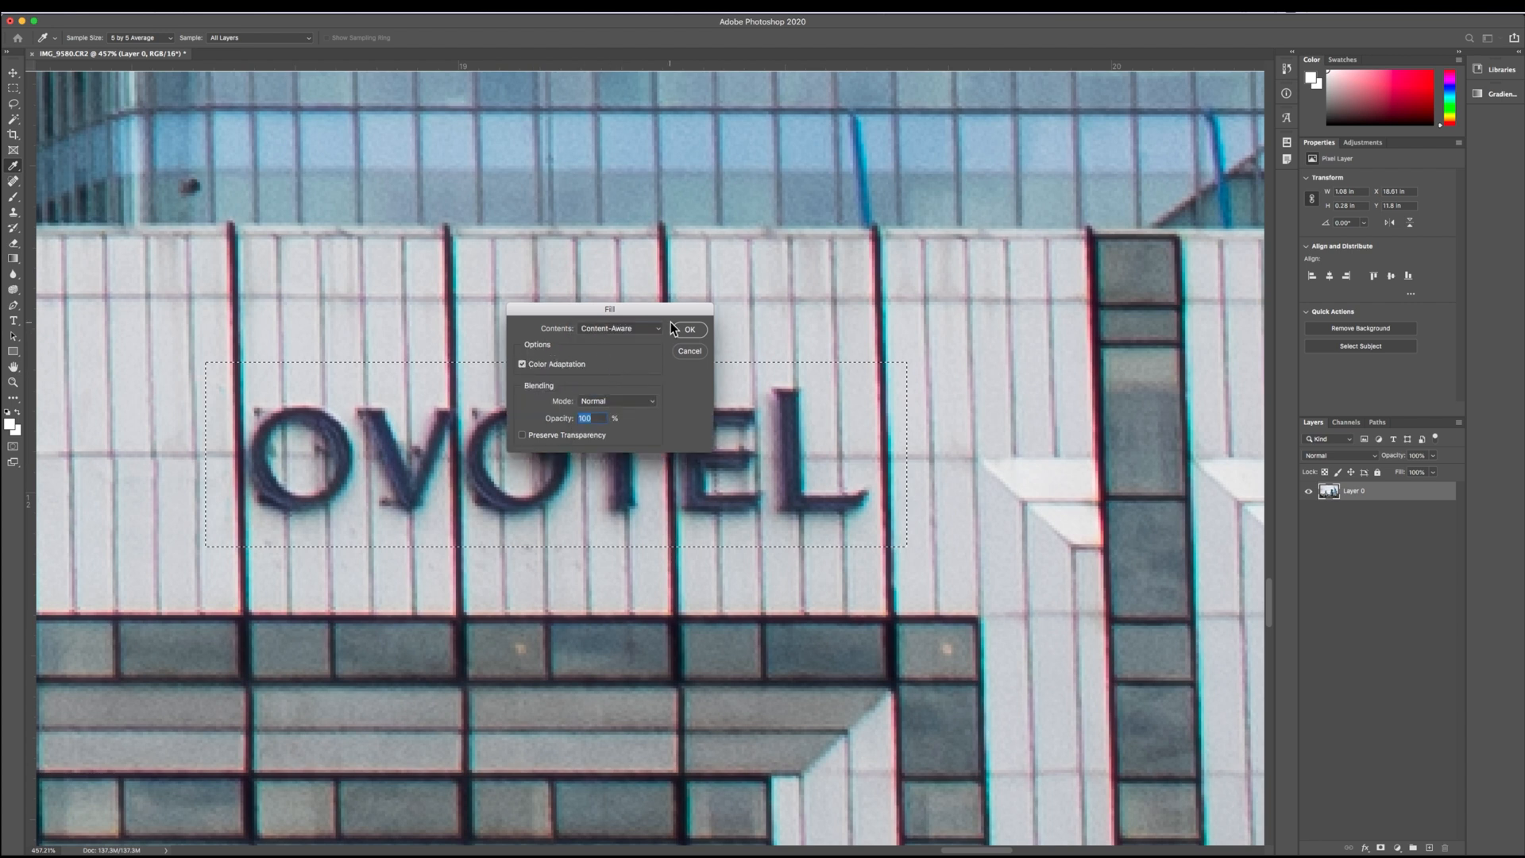
{"action": "left_click", "coordinate": [689, 329]}
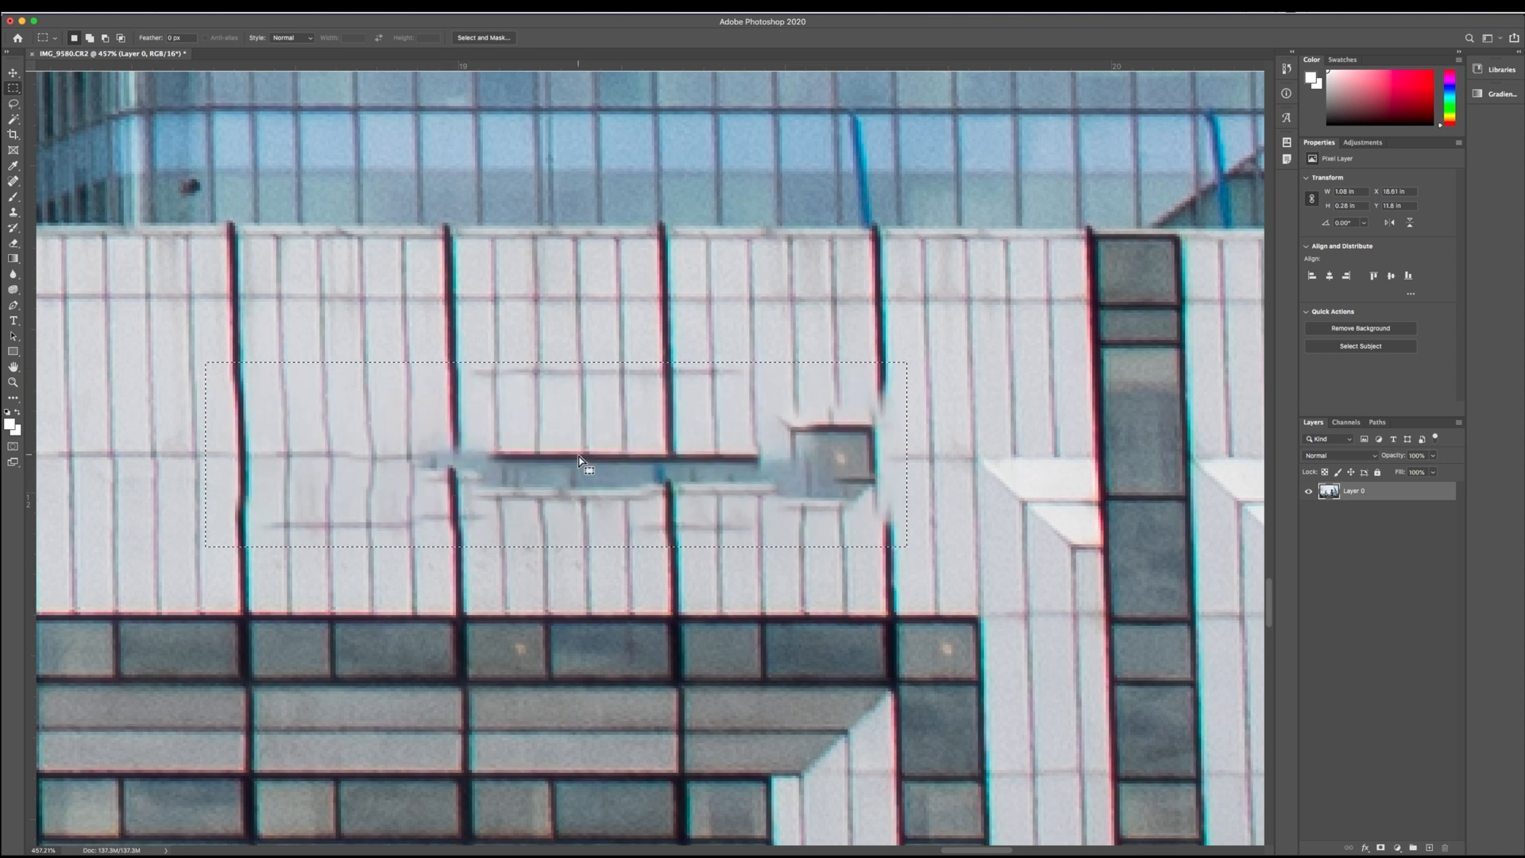
{"action": "mouse_move", "coordinate": [652, 477]}
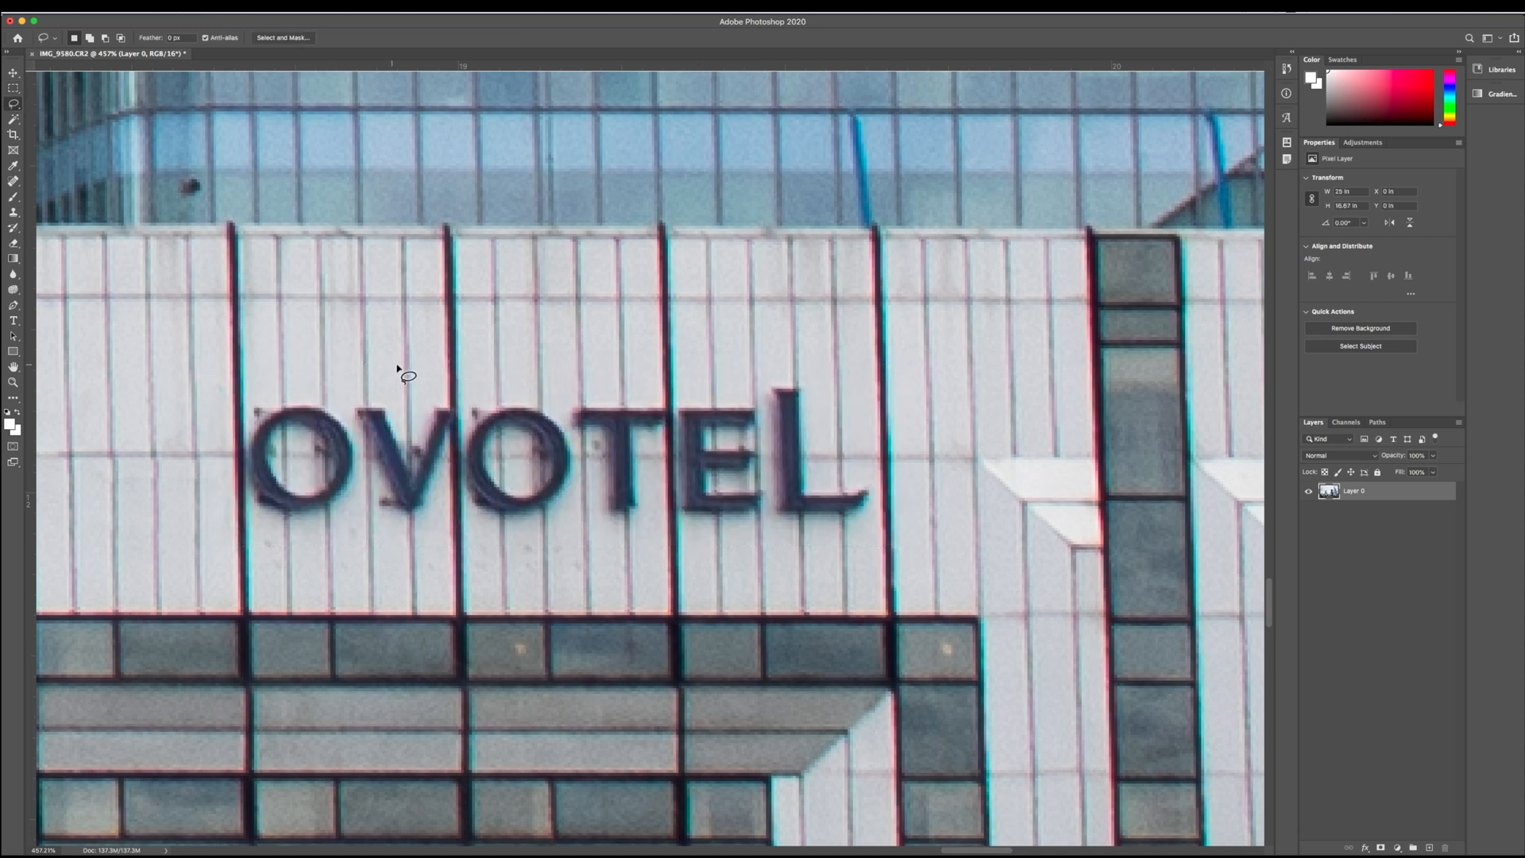
{"action": "mouse_move", "coordinate": [426, 429]}
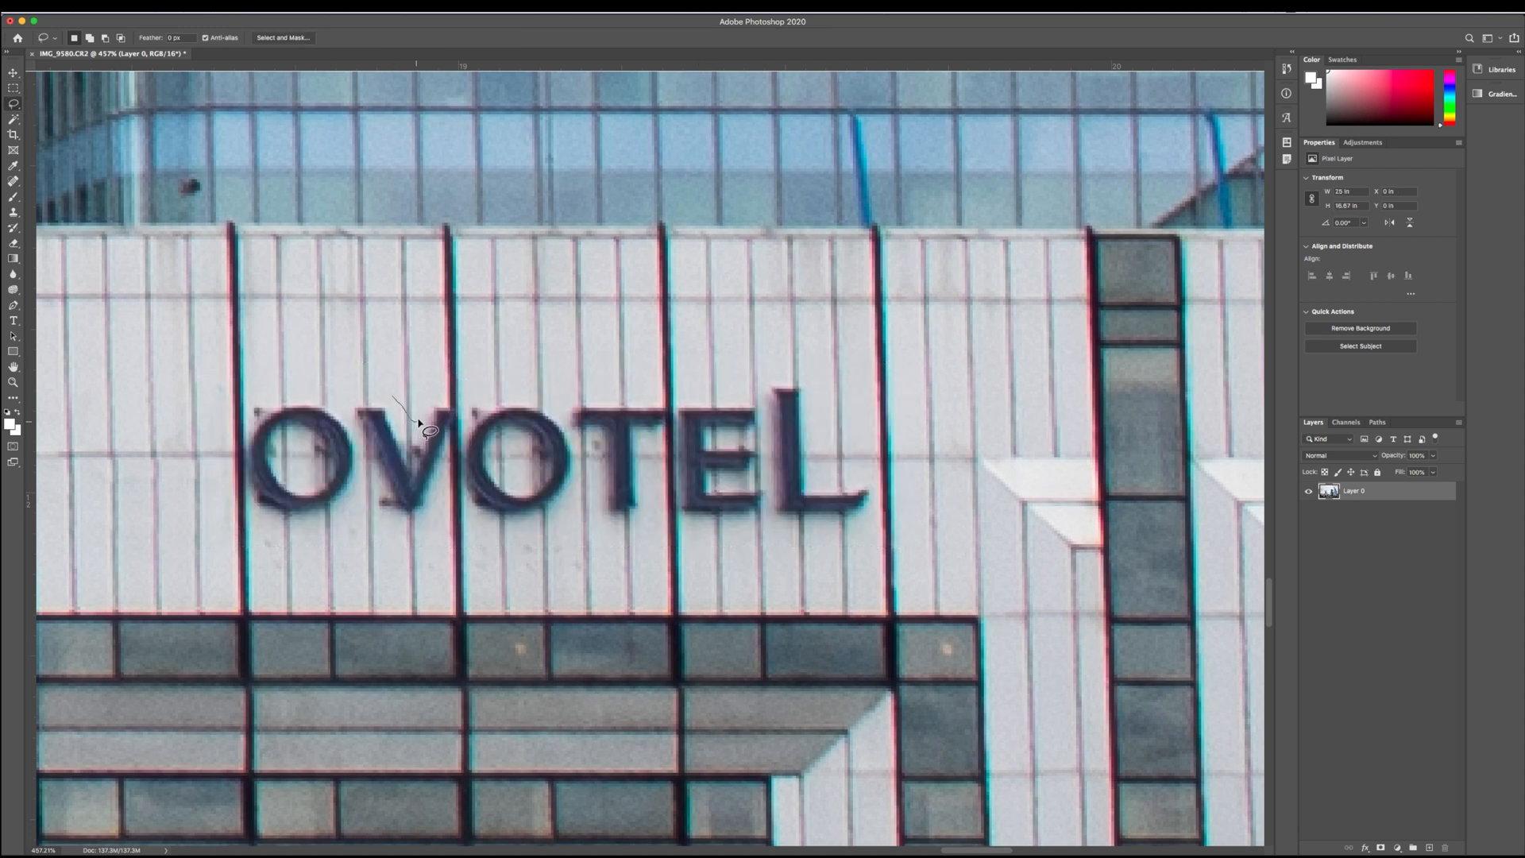
Lasso closely around the OVOTEL lettering and content-aware fill it
{"action": "left_click_drag", "start_coordinate": [419, 423], "coordinate": [603, 408]}
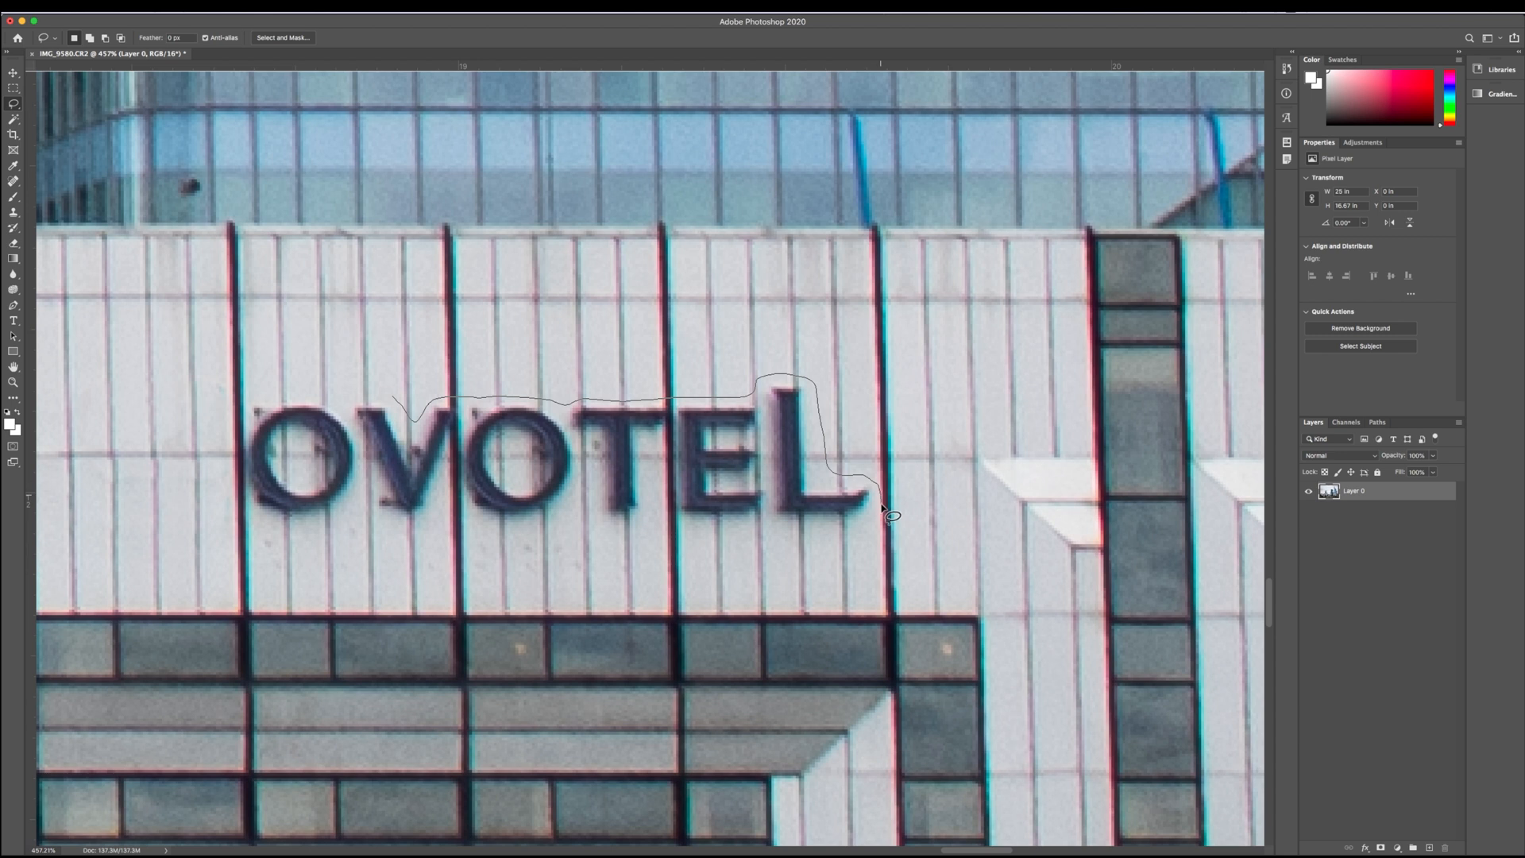
{"action": "left_click_drag", "start_coordinate": [885, 511], "coordinate": [555, 535]}
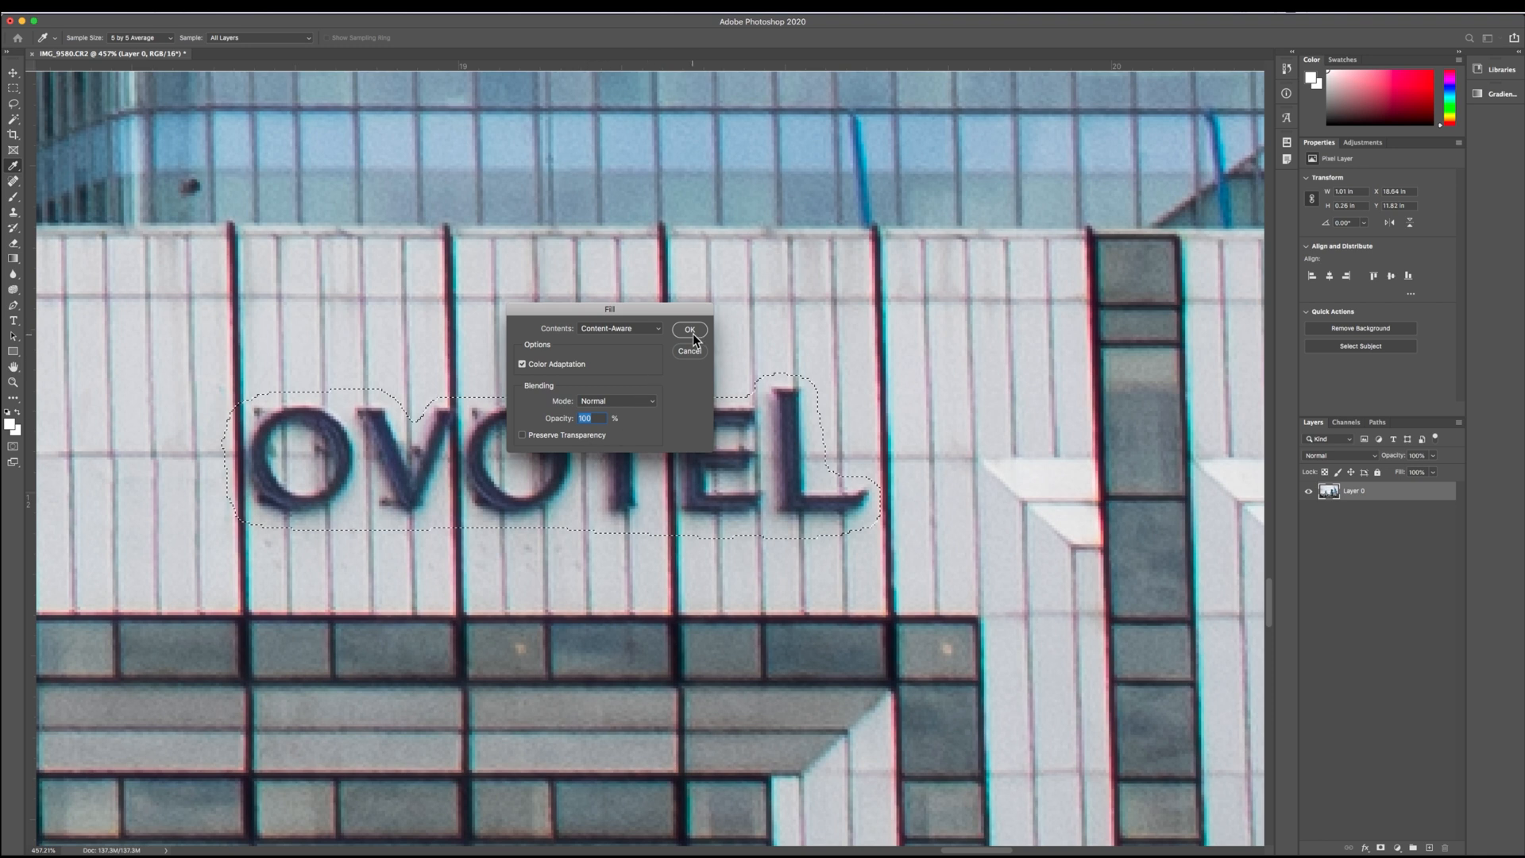
{"action": "left_click", "coordinate": [689, 329]}
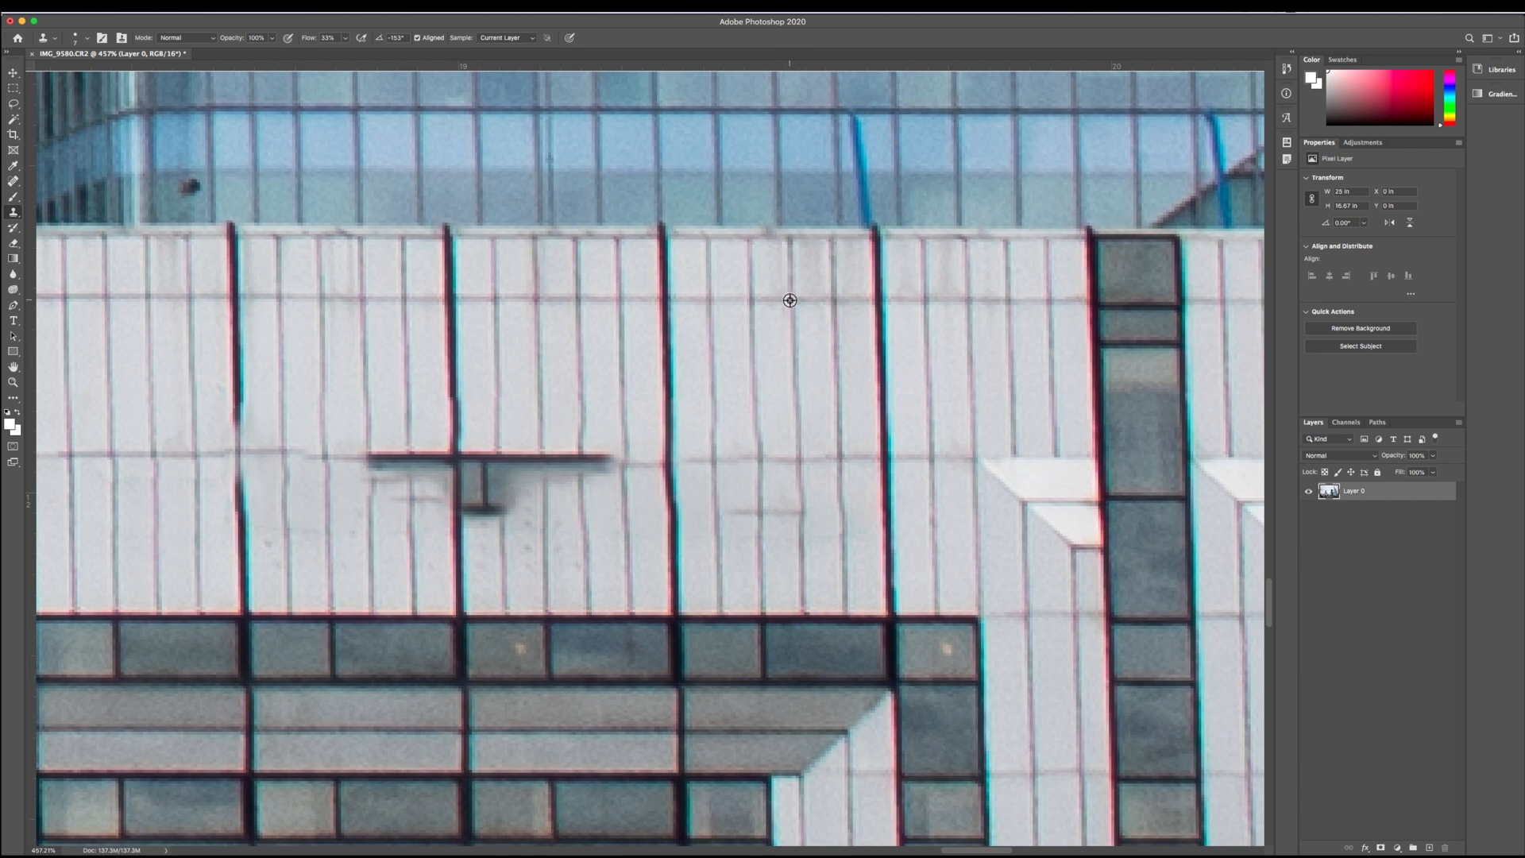
{"action": "mouse_move", "coordinate": [857, 457]}
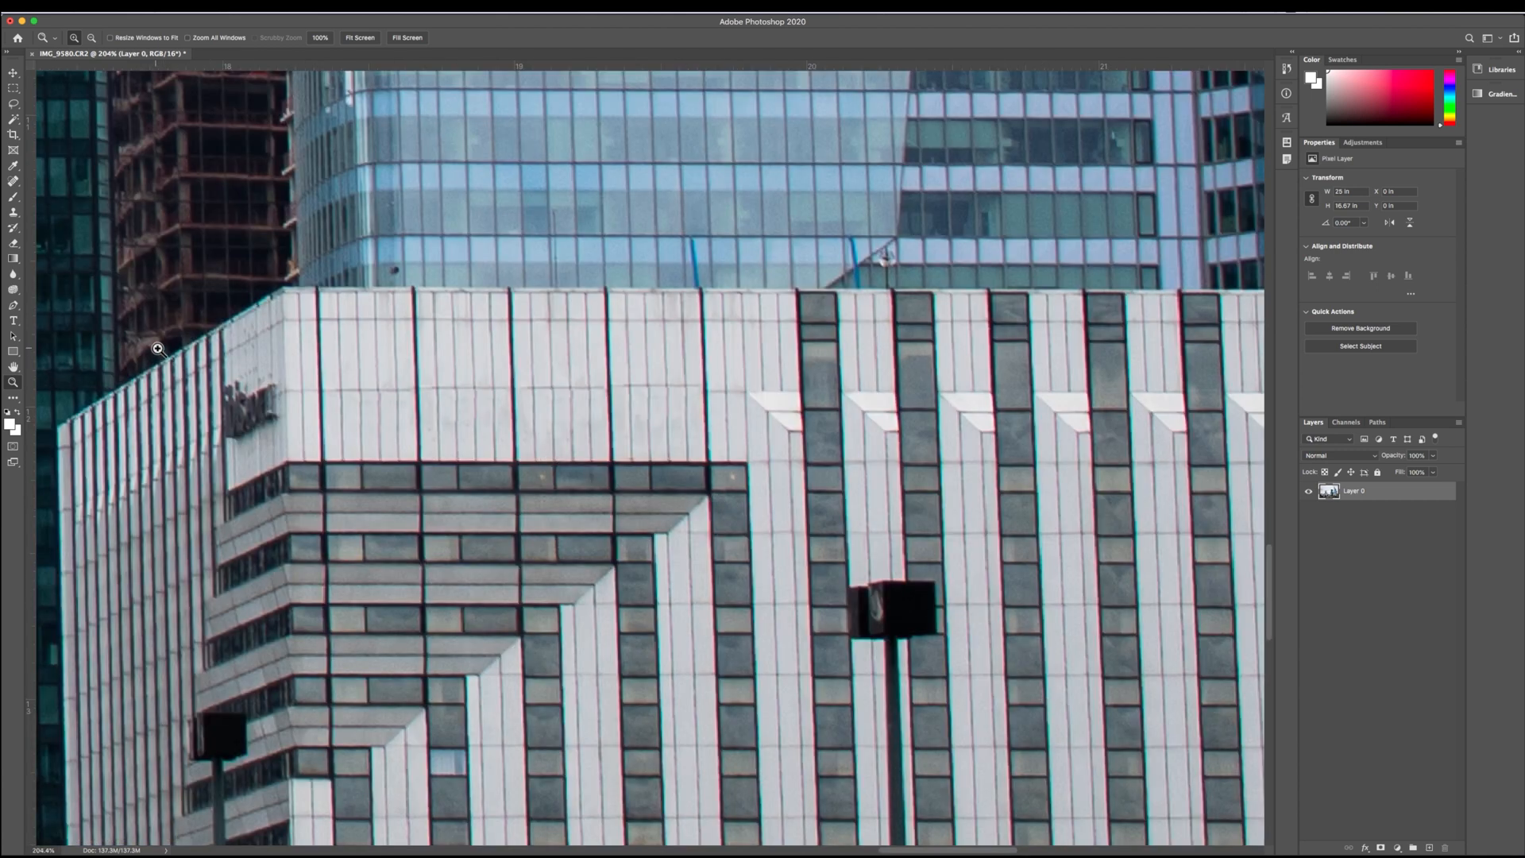
{"action": "mouse_move", "coordinate": [613, 406]}
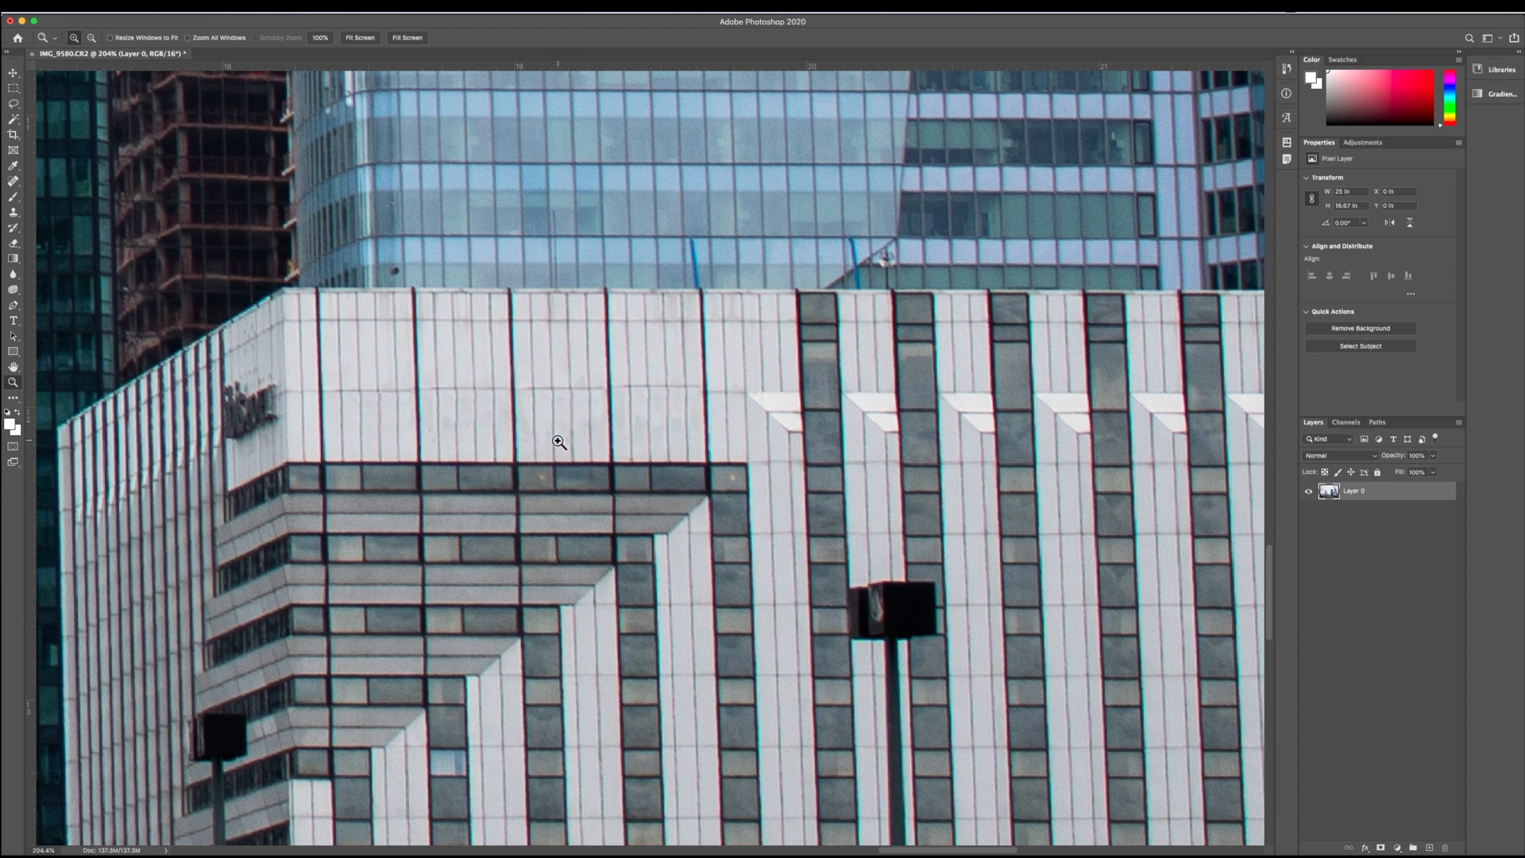
{"action": "mouse_move", "coordinate": [386, 406]}
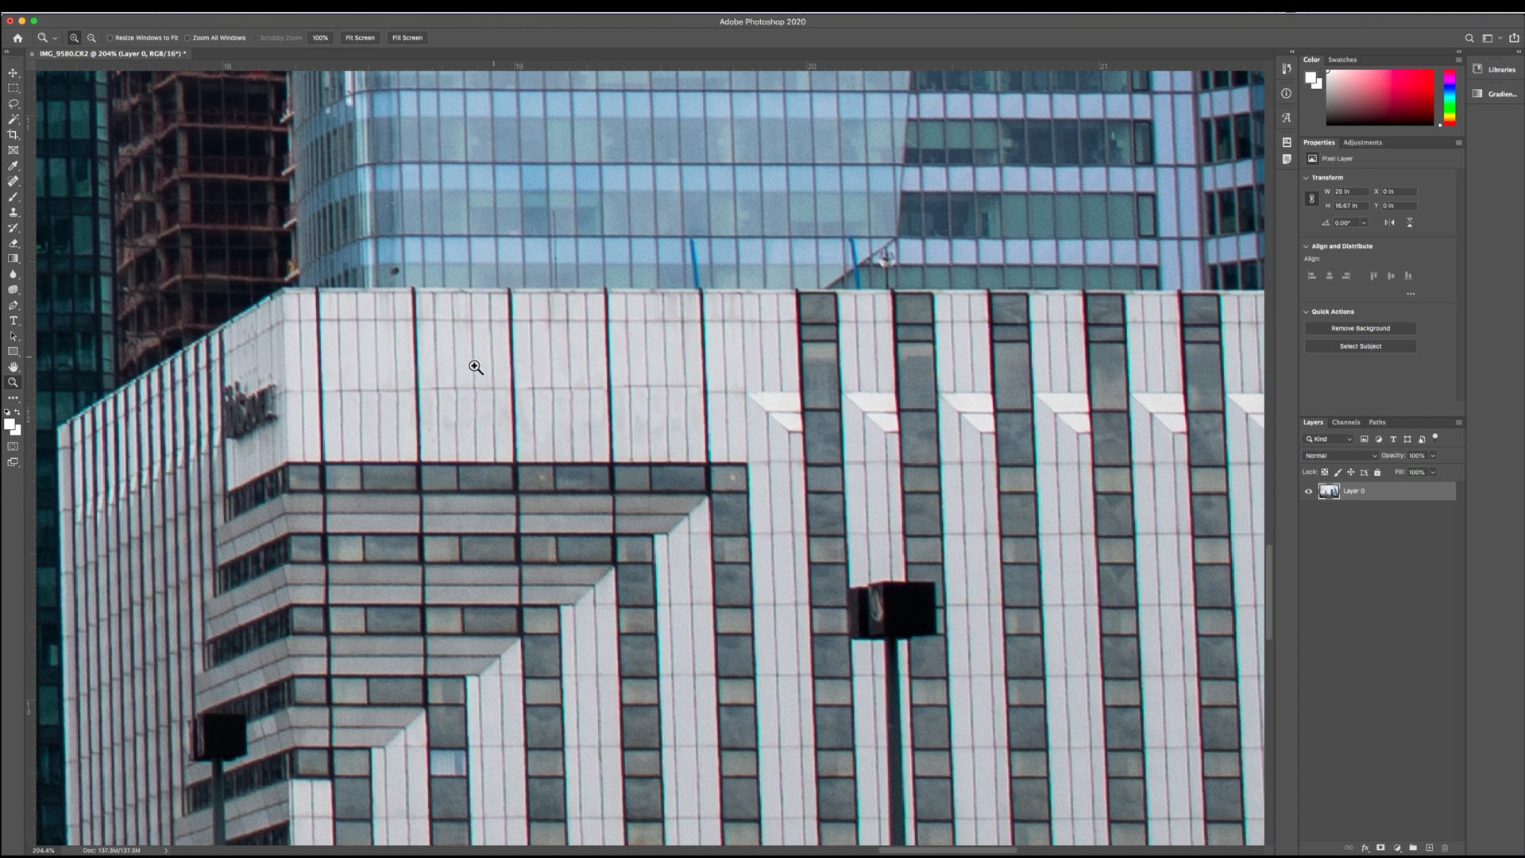
{"action": "mouse_move", "coordinate": [696, 387]}
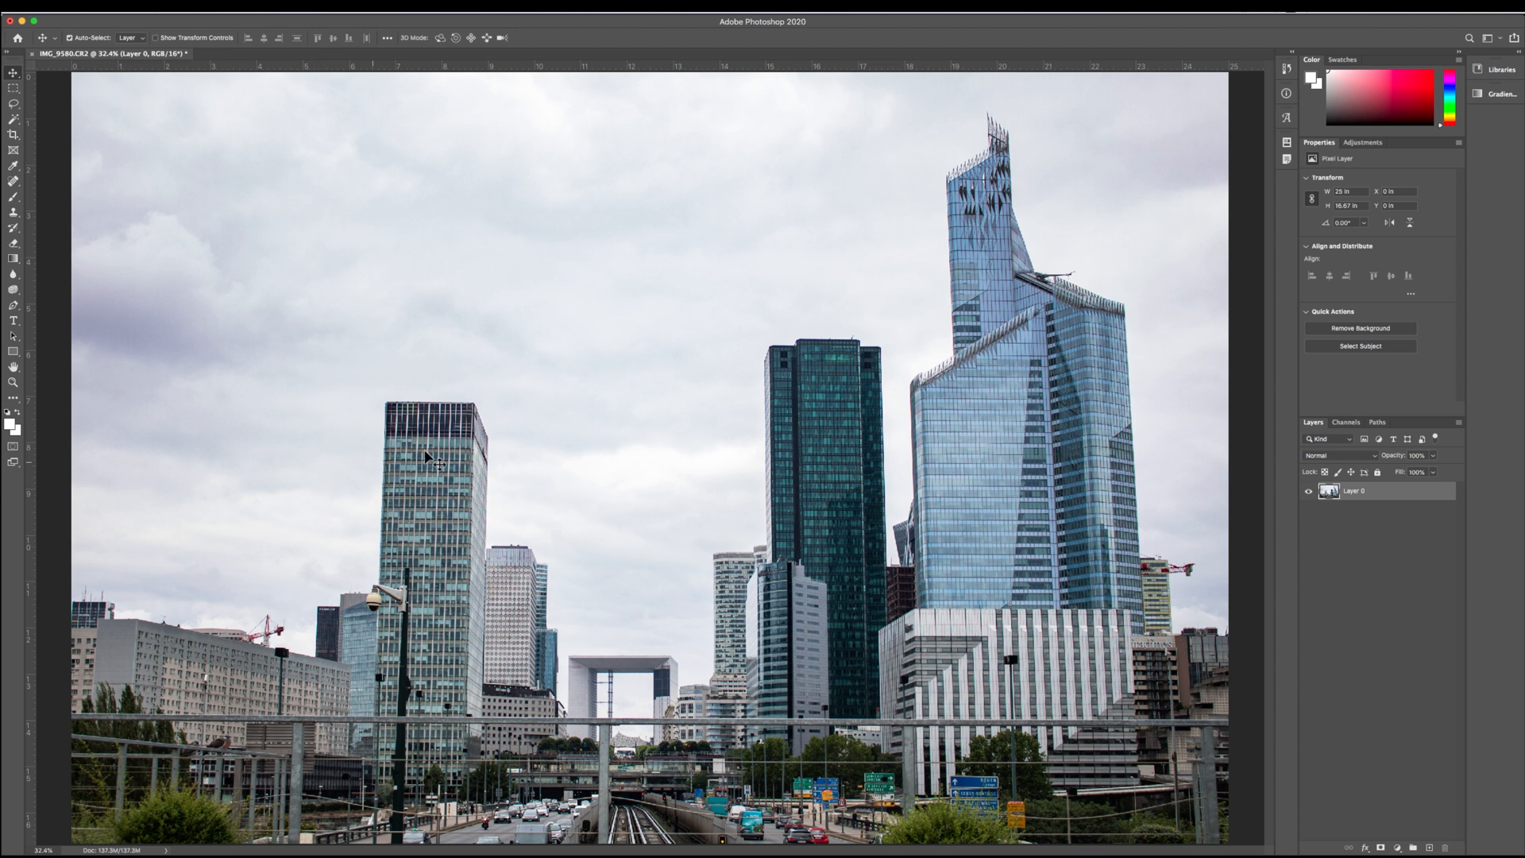
{"action": "mouse_move", "coordinate": [214, 693]}
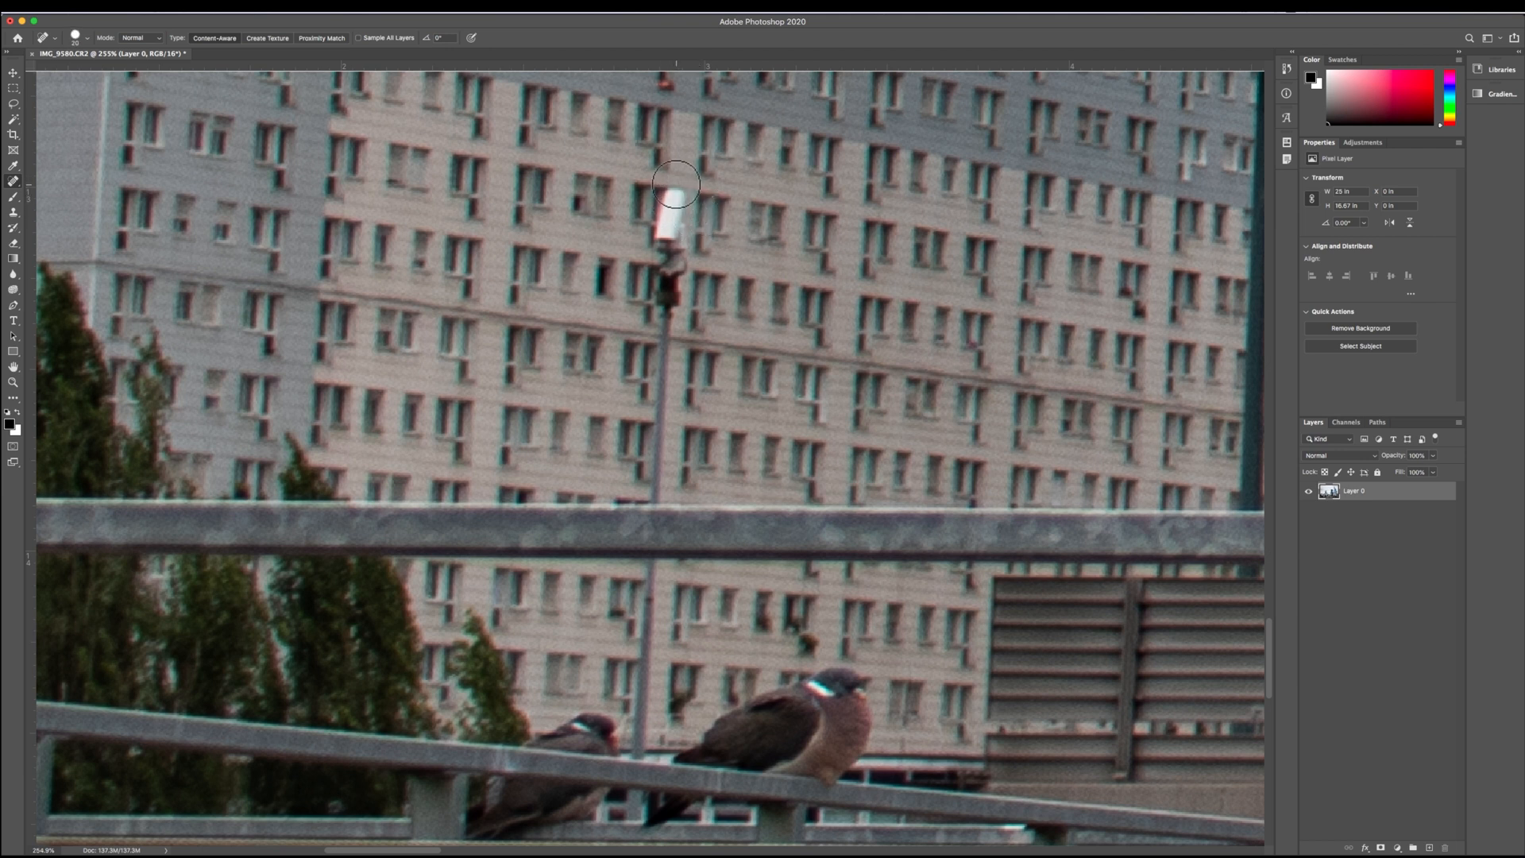
Paint out the white lamppost fixture with the Spot Healing Brush
{"action": "left_click_drag", "start_coordinate": [674, 185], "coordinate": [648, 491]}
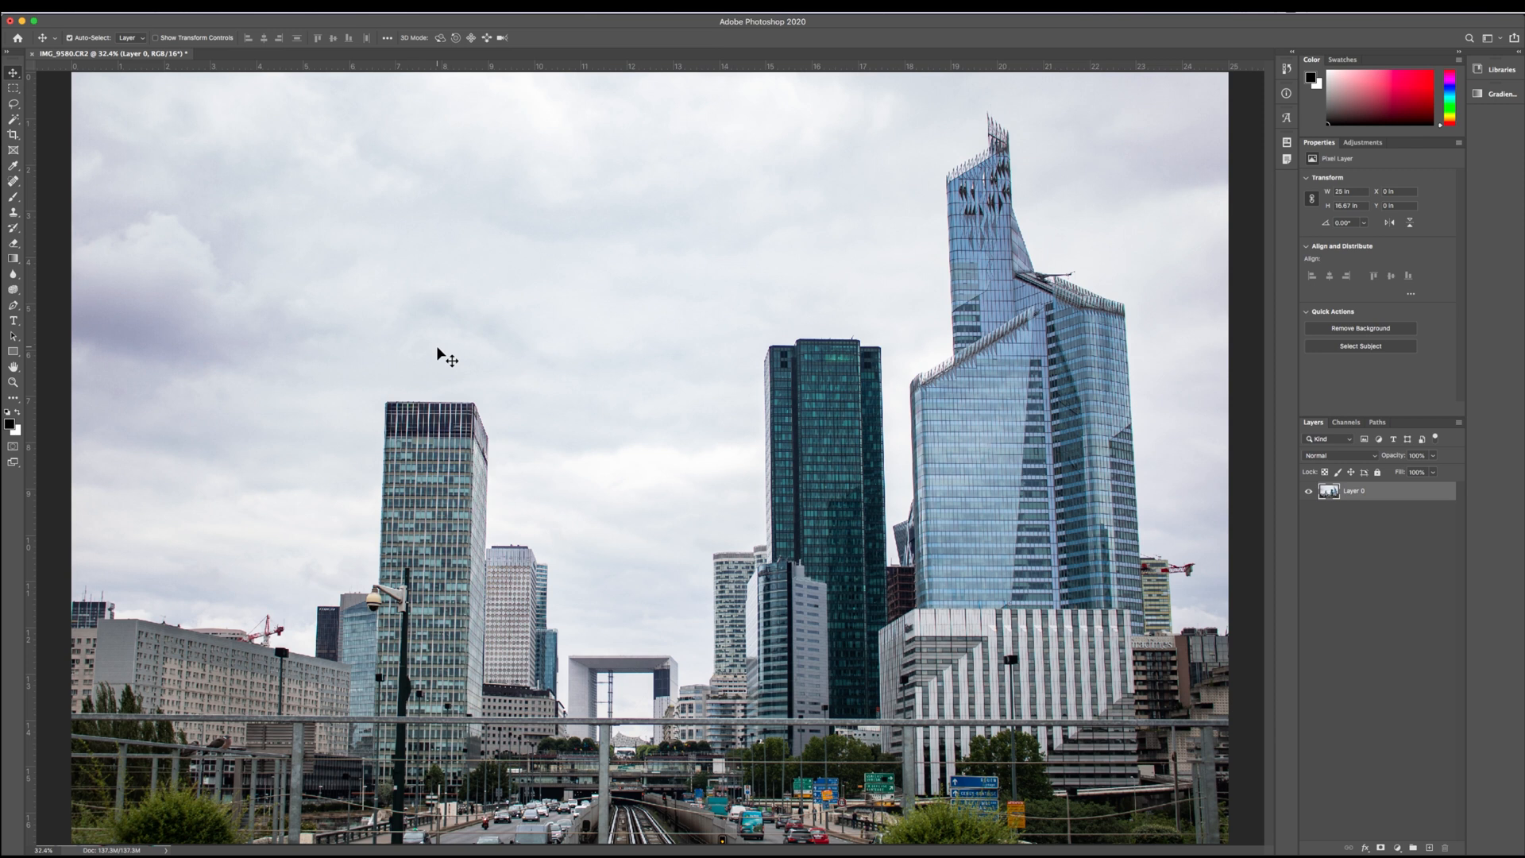
{"action": "mouse_move", "coordinate": [80, 140]}
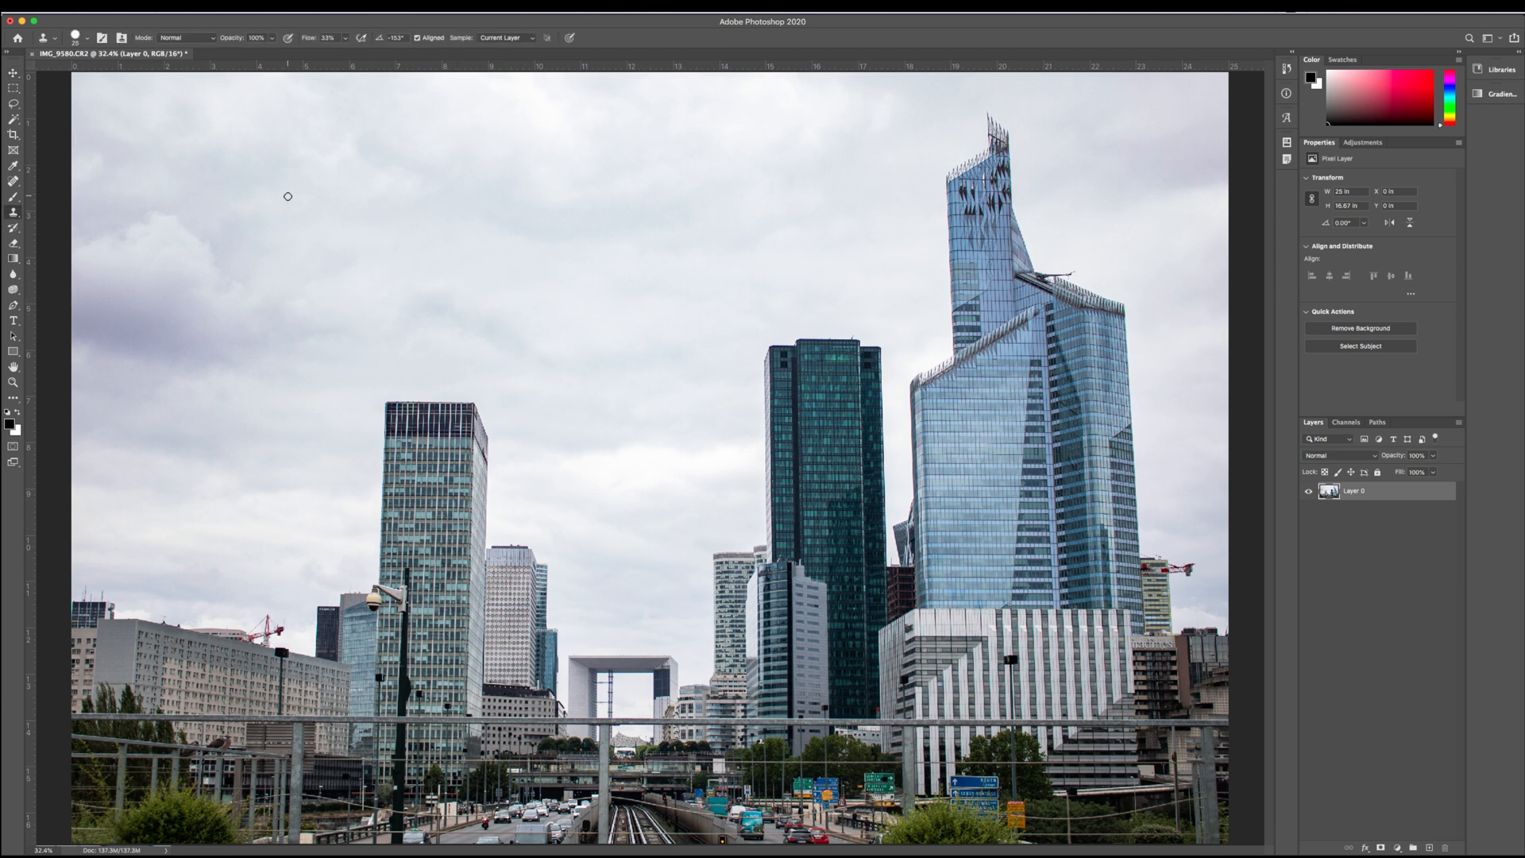
{"action": "mouse_move", "coordinate": [13, 181]}
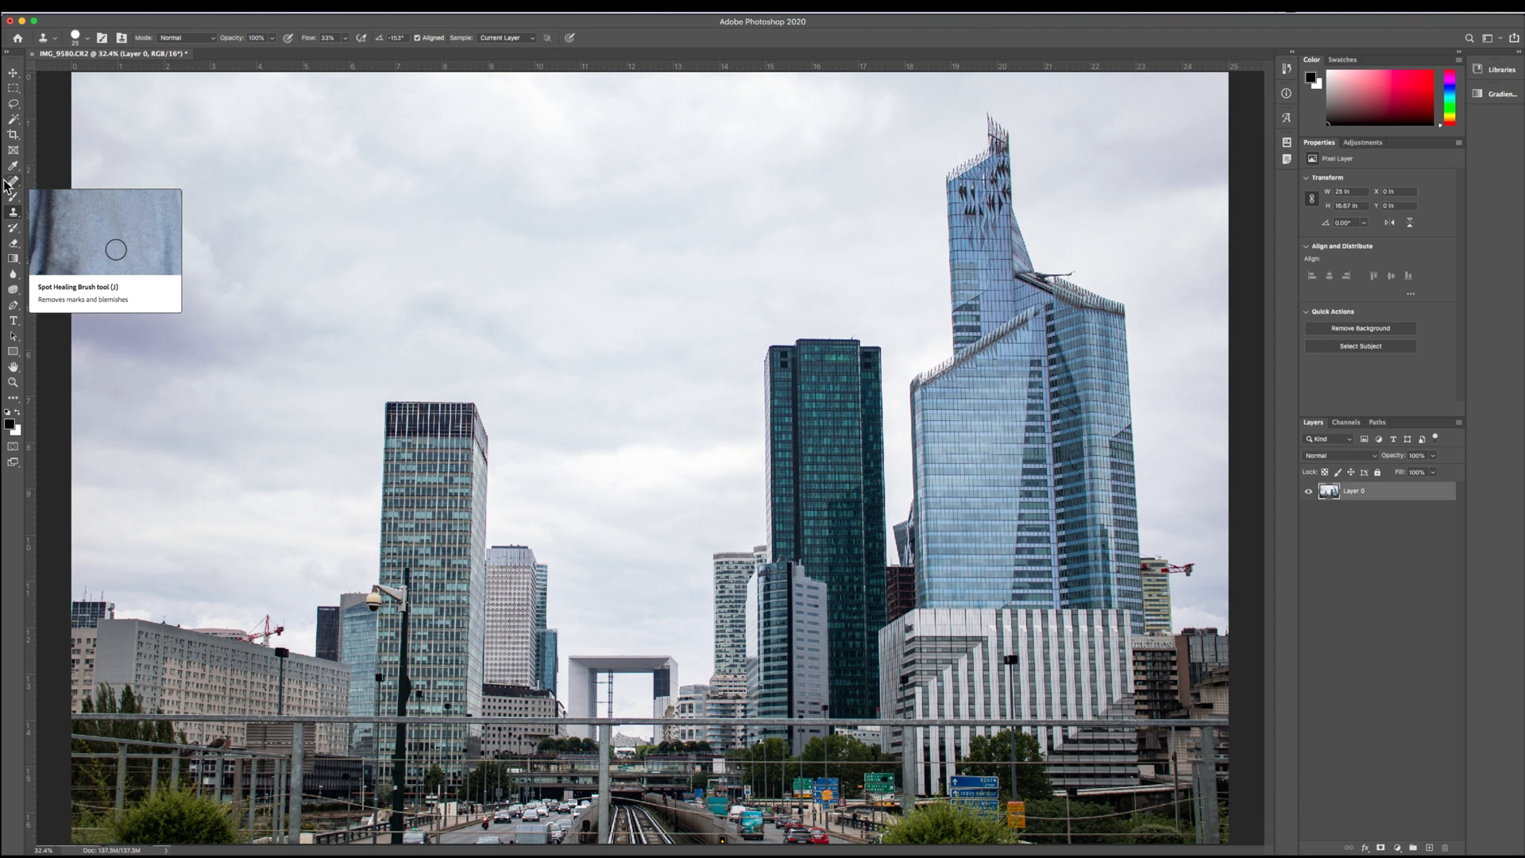
{"action": "mouse_move", "coordinate": [13, 218]}
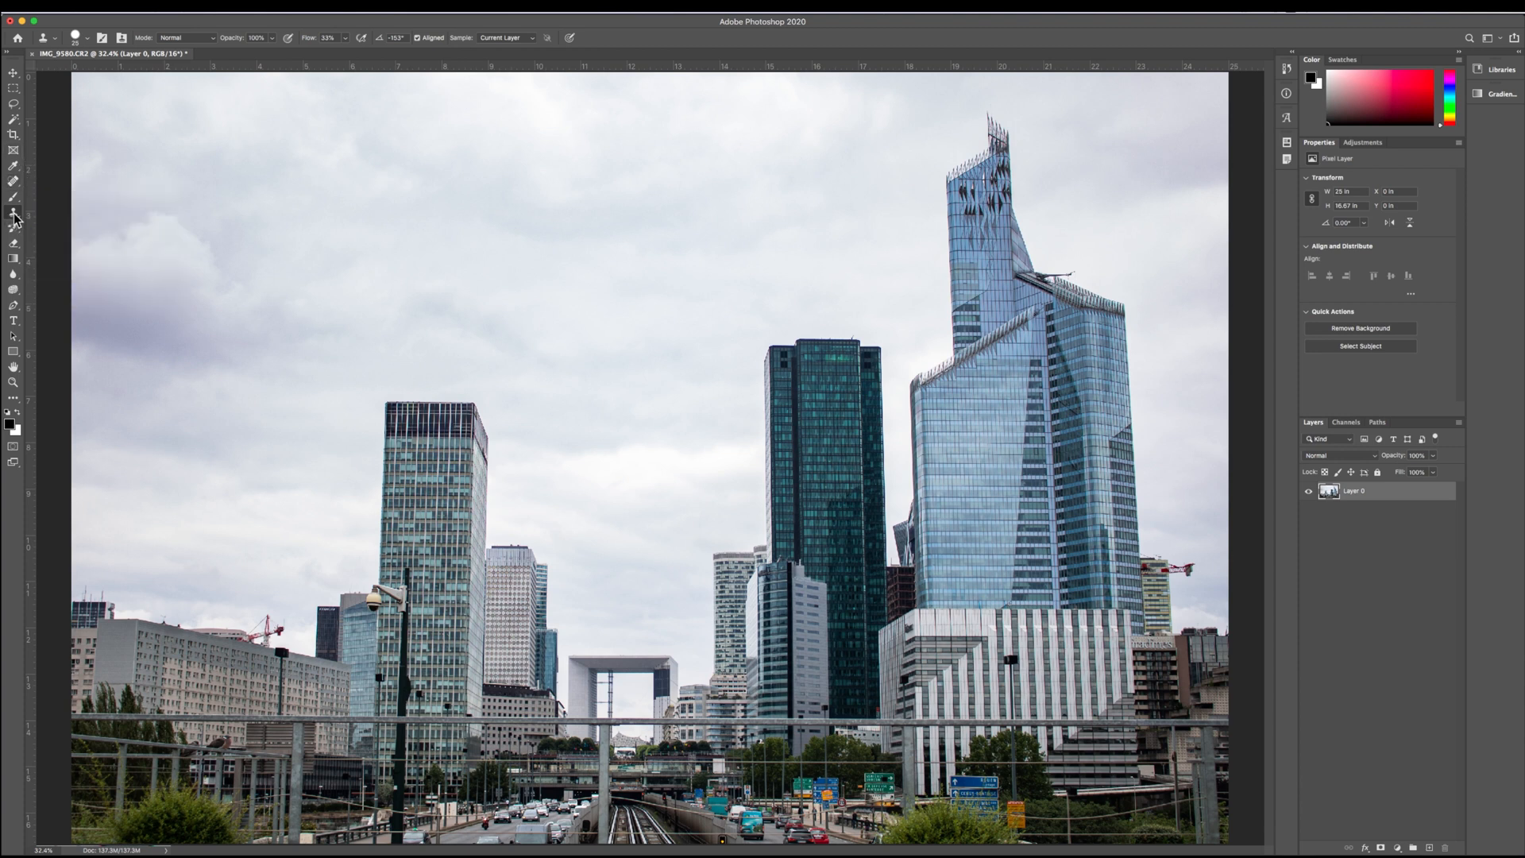
{"action": "mouse_move", "coordinate": [94, 164]}
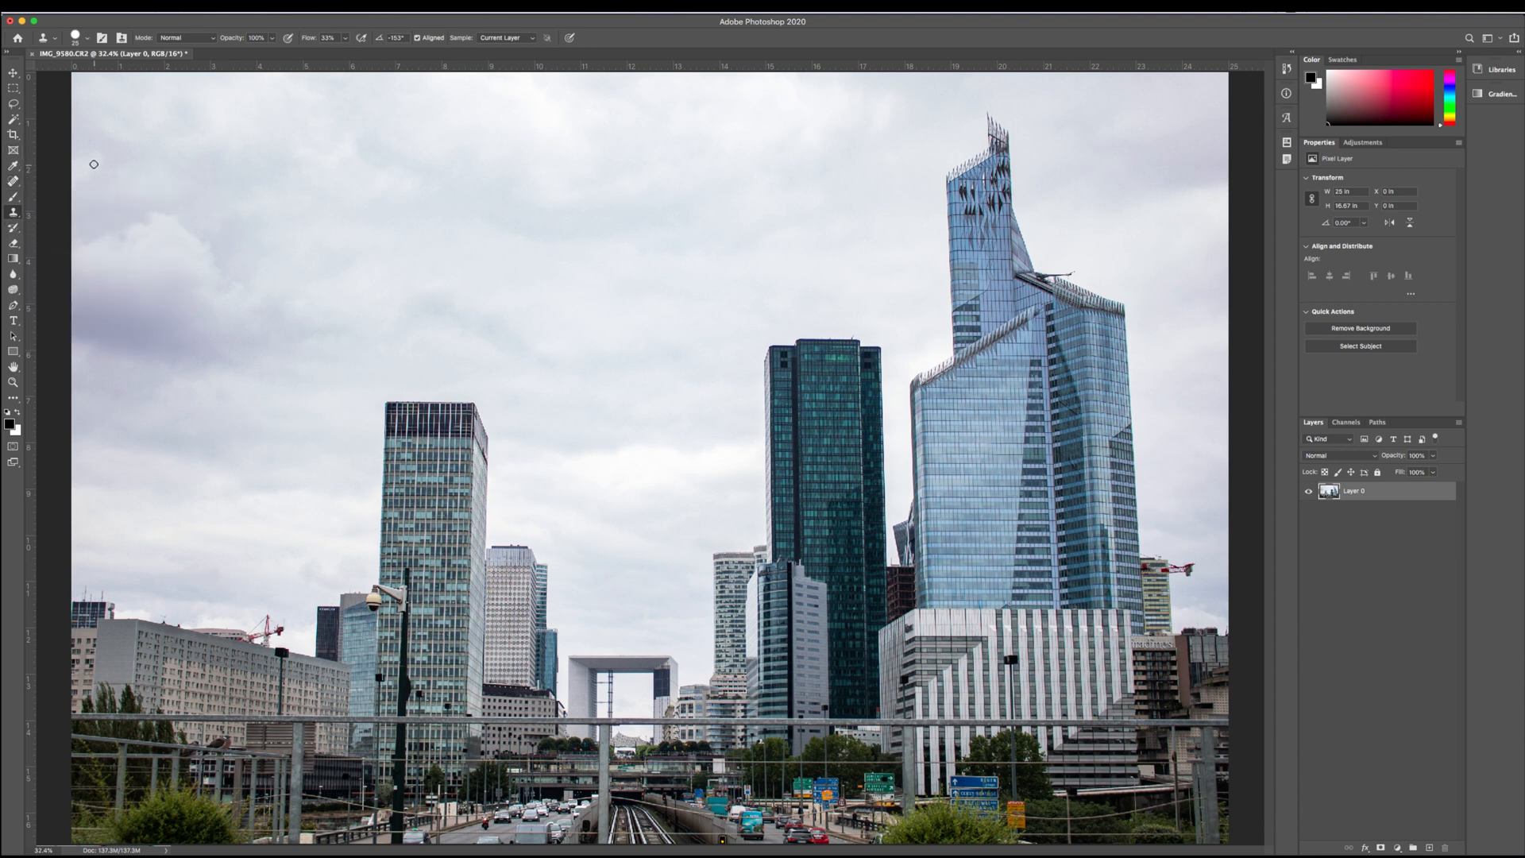
{"action": "mouse_move", "coordinate": [14, 88]}
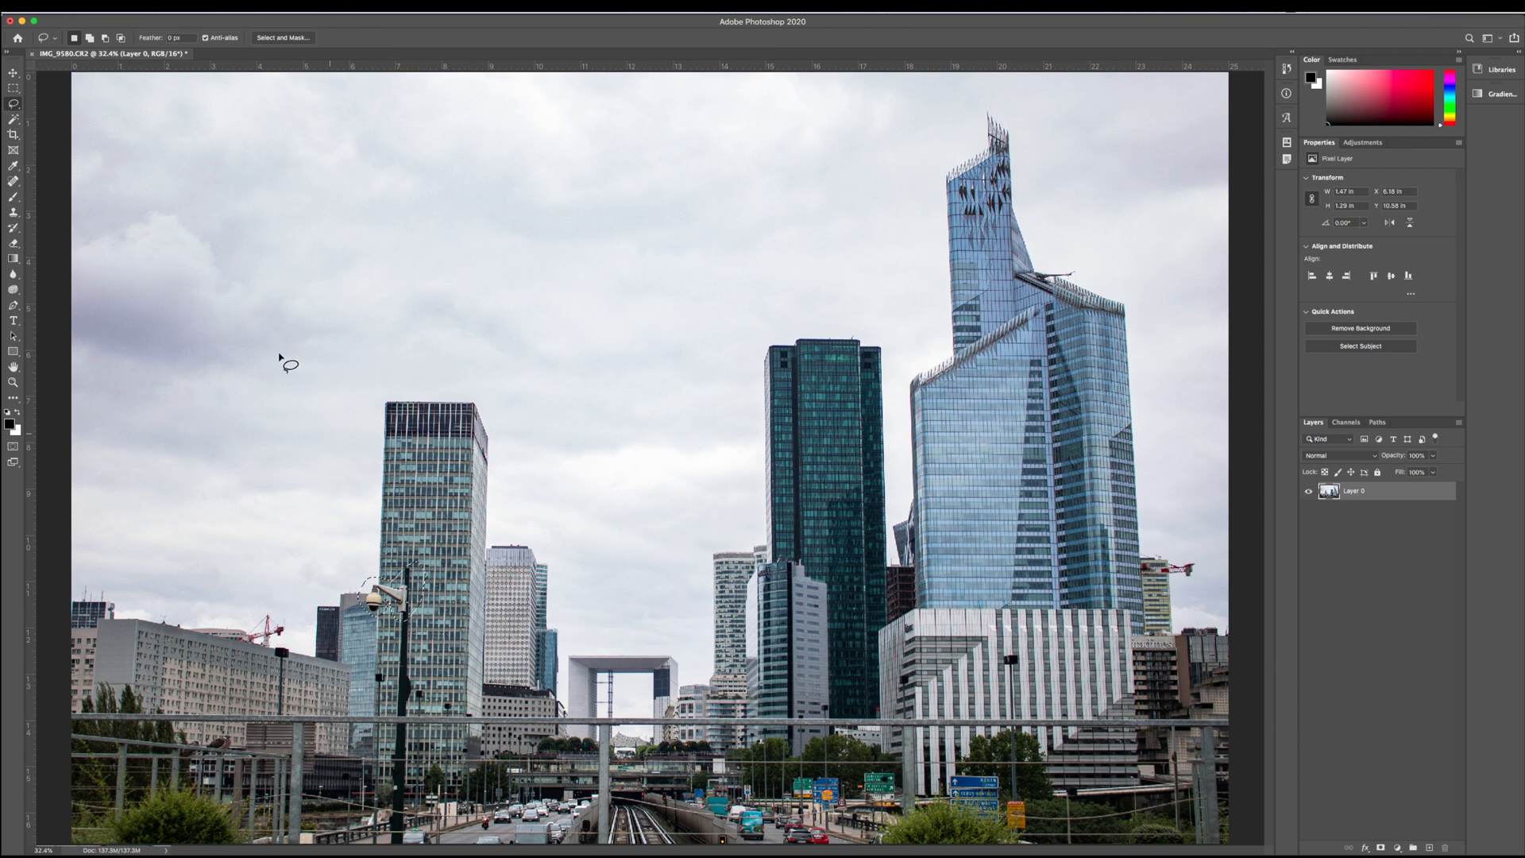
{"action": "mouse_move", "coordinate": [13, 118]}
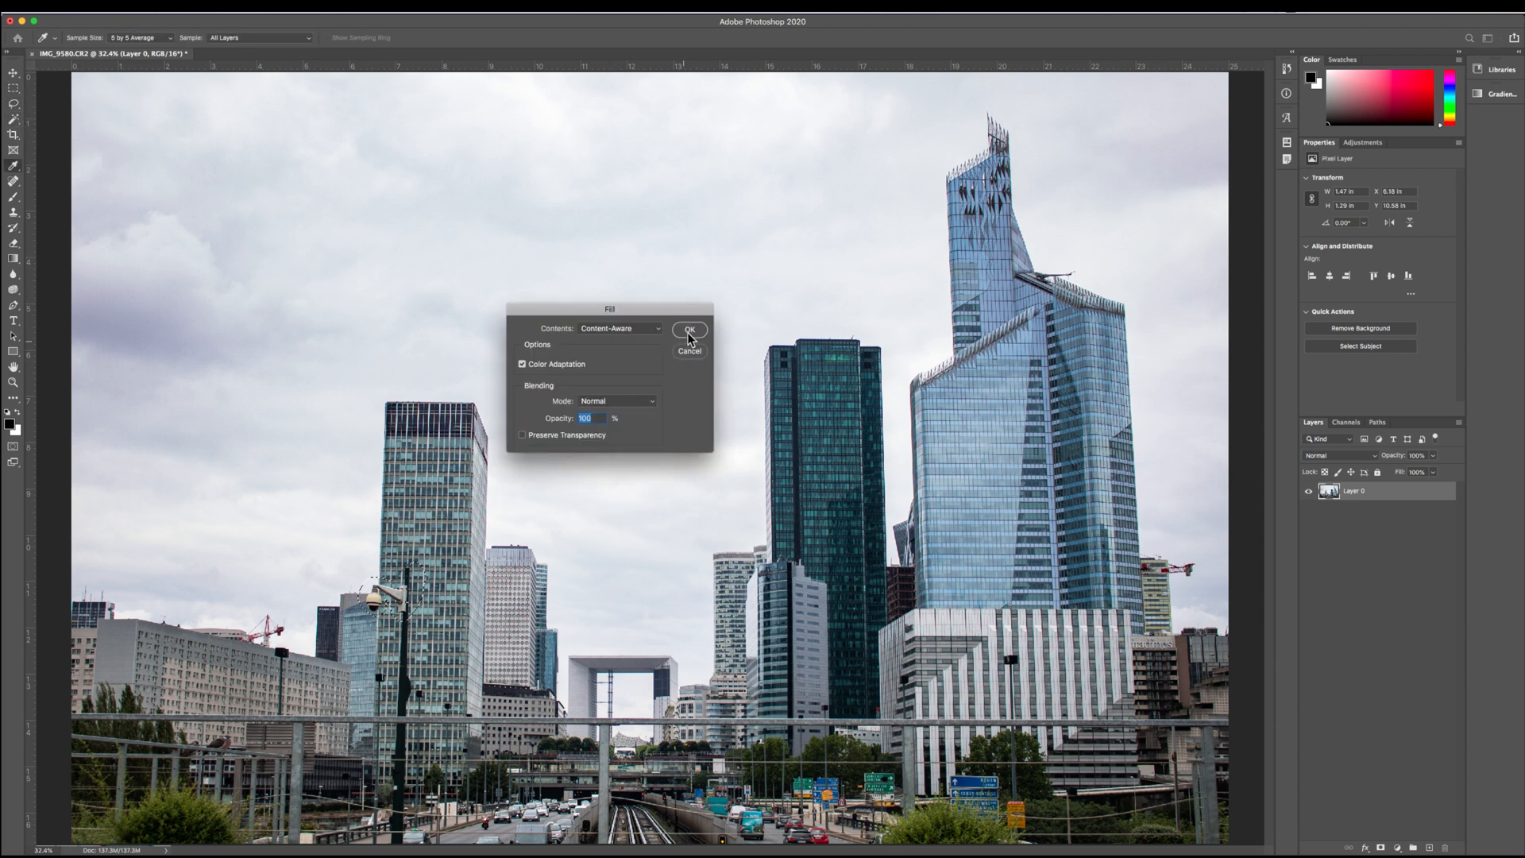
Content-aware fill the selected patch and save the image back to Lightroom
{"action": "left_click", "coordinate": [689, 329]}
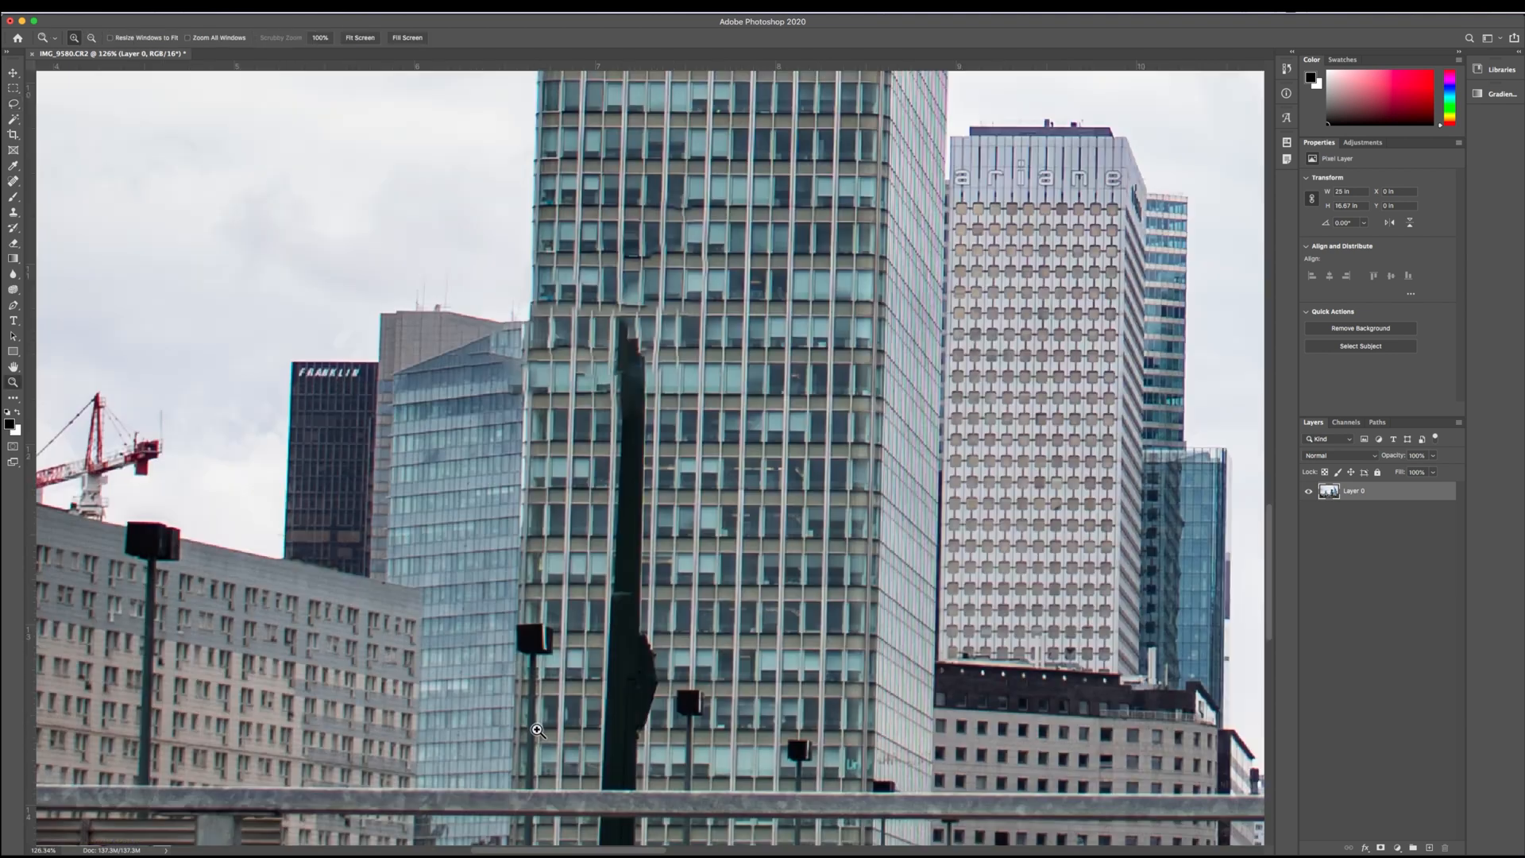
{"action": "mouse_move", "coordinate": [679, 365]}
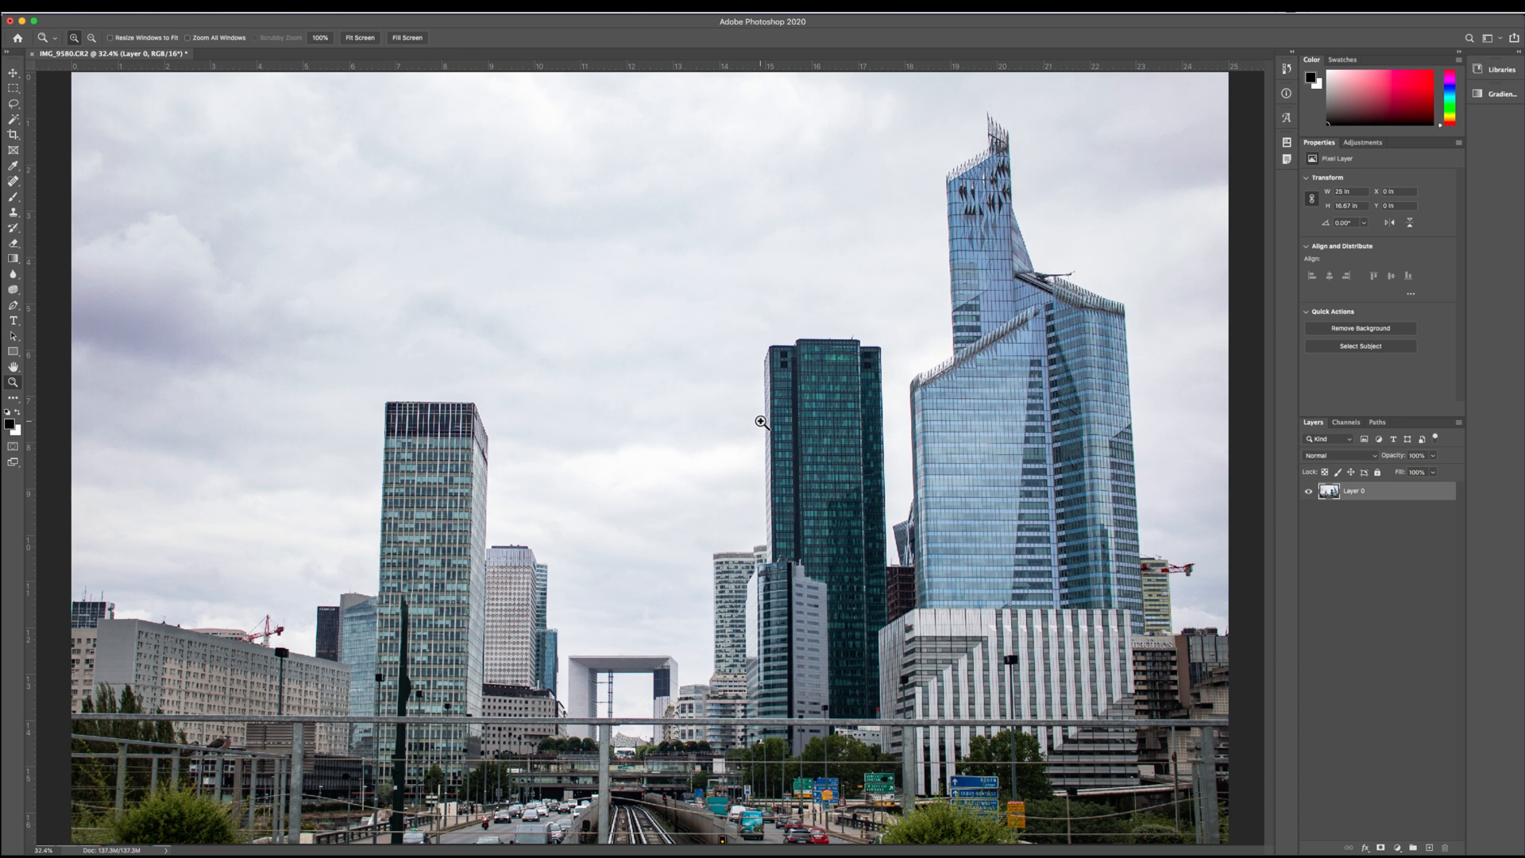
{"action": "mouse_move", "coordinate": [772, 451]}
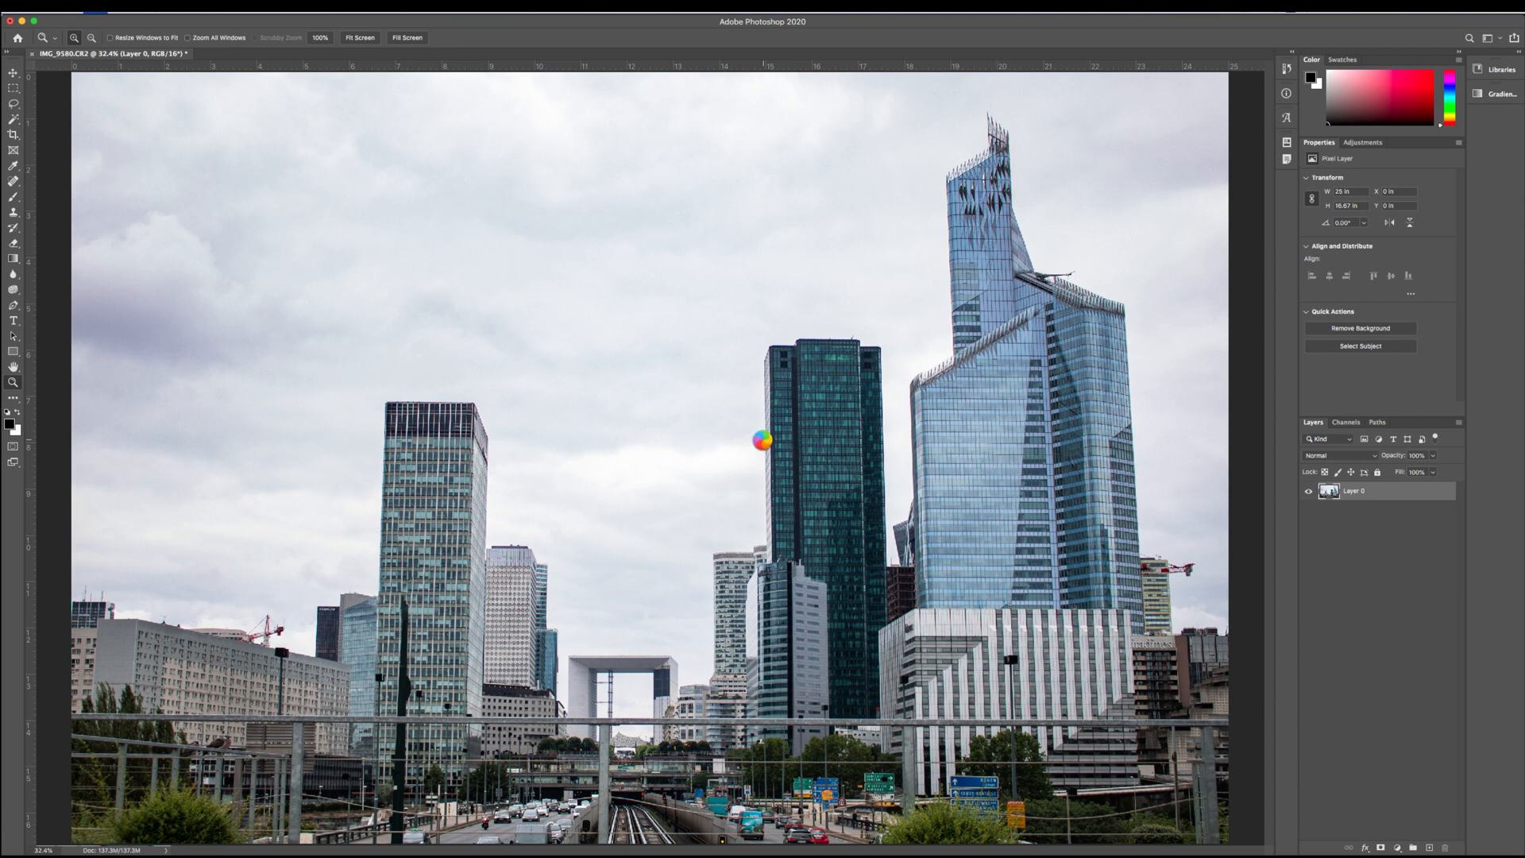
{"action": "key", "text": "cmd+s"}
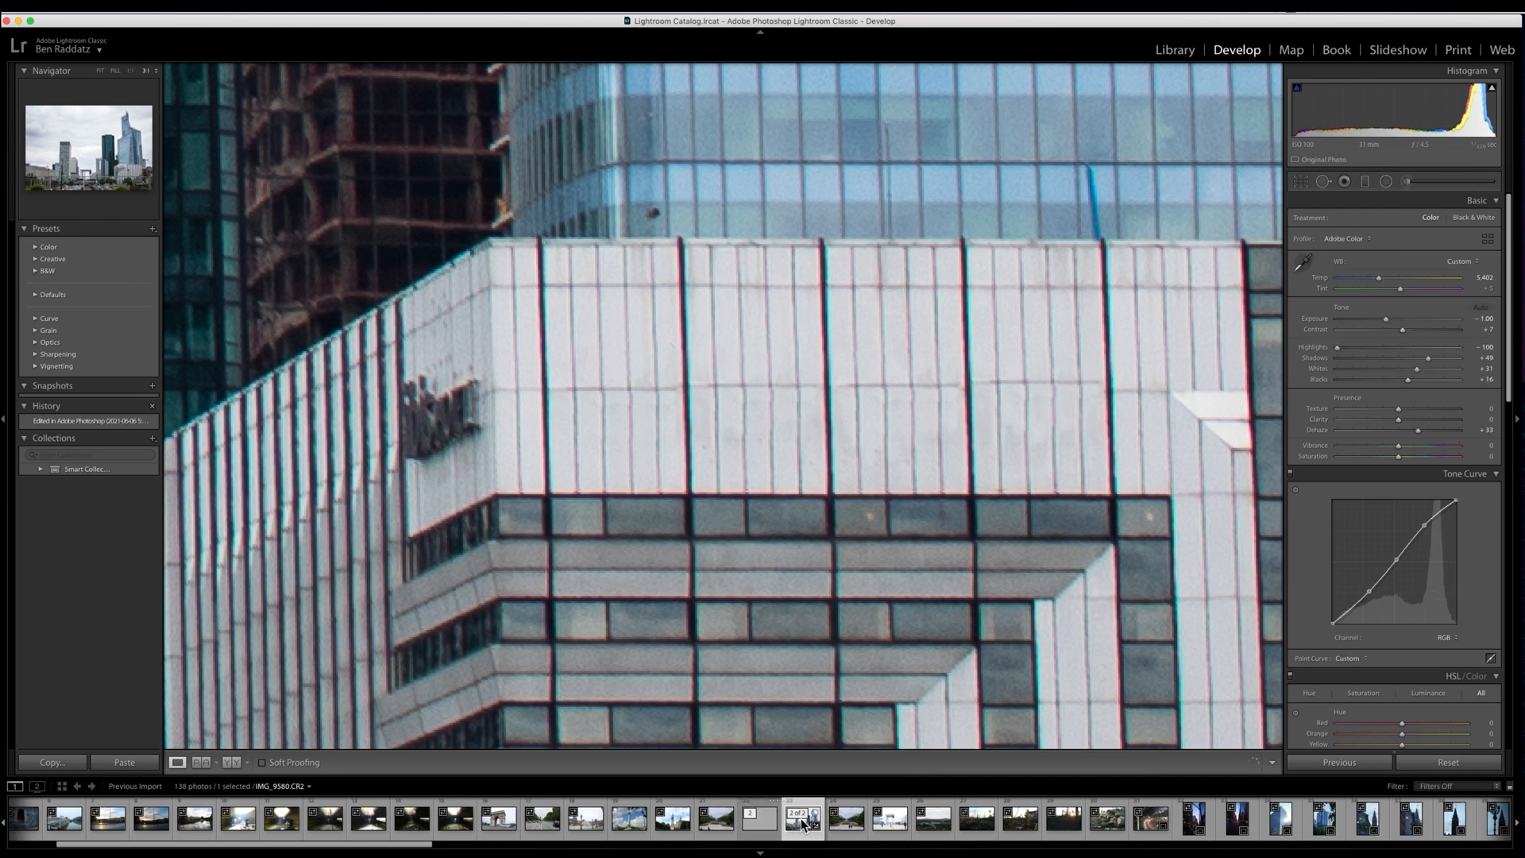
Open the Library of Parliament night photo from the filmstrip
{"action": "left_click", "coordinate": [755, 820]}
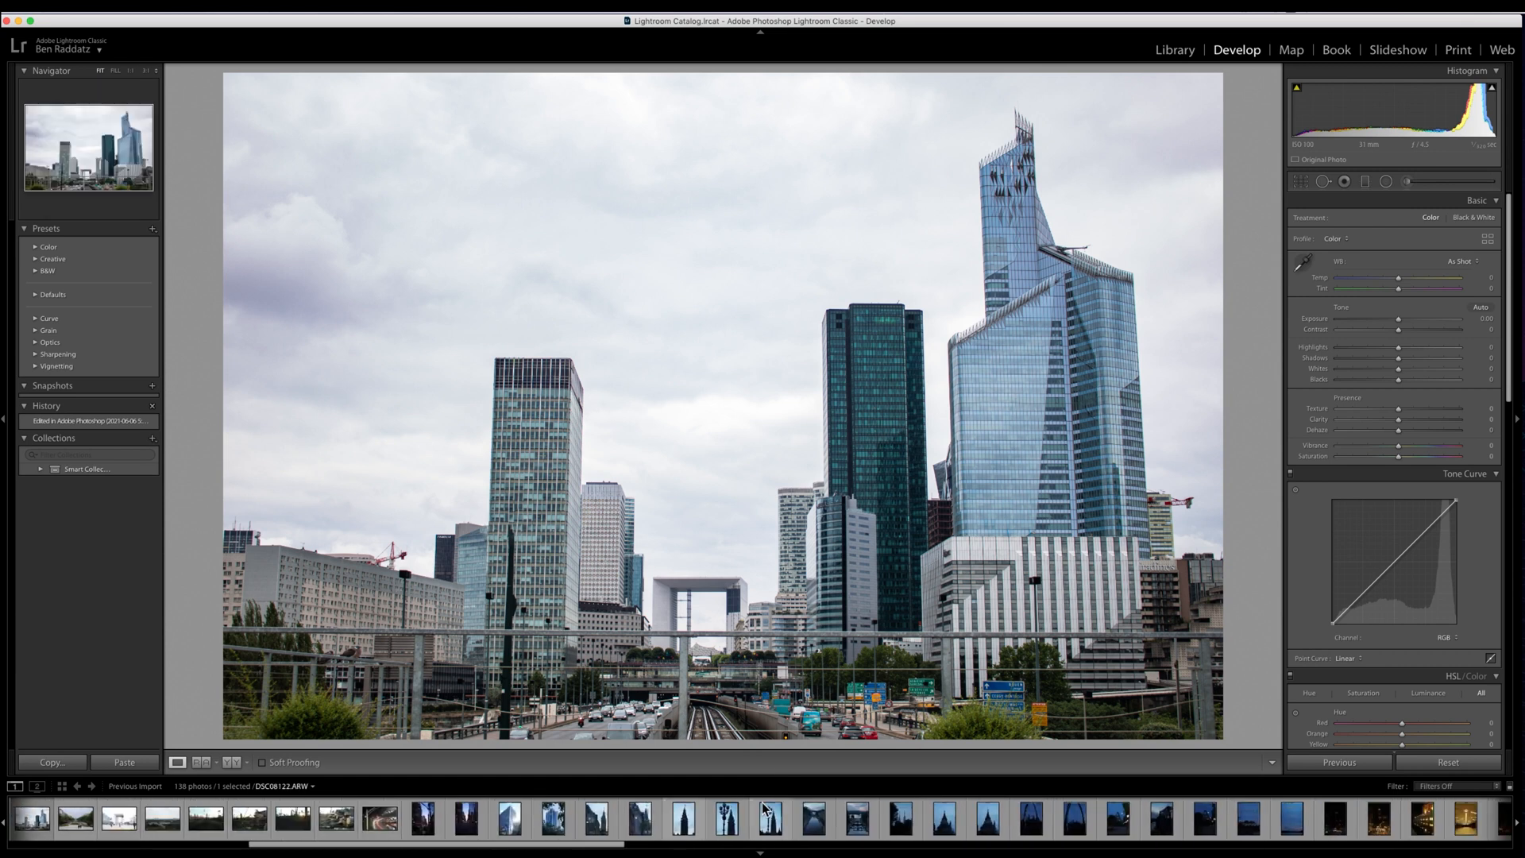
{"action": "left_click", "coordinate": [677, 820]}
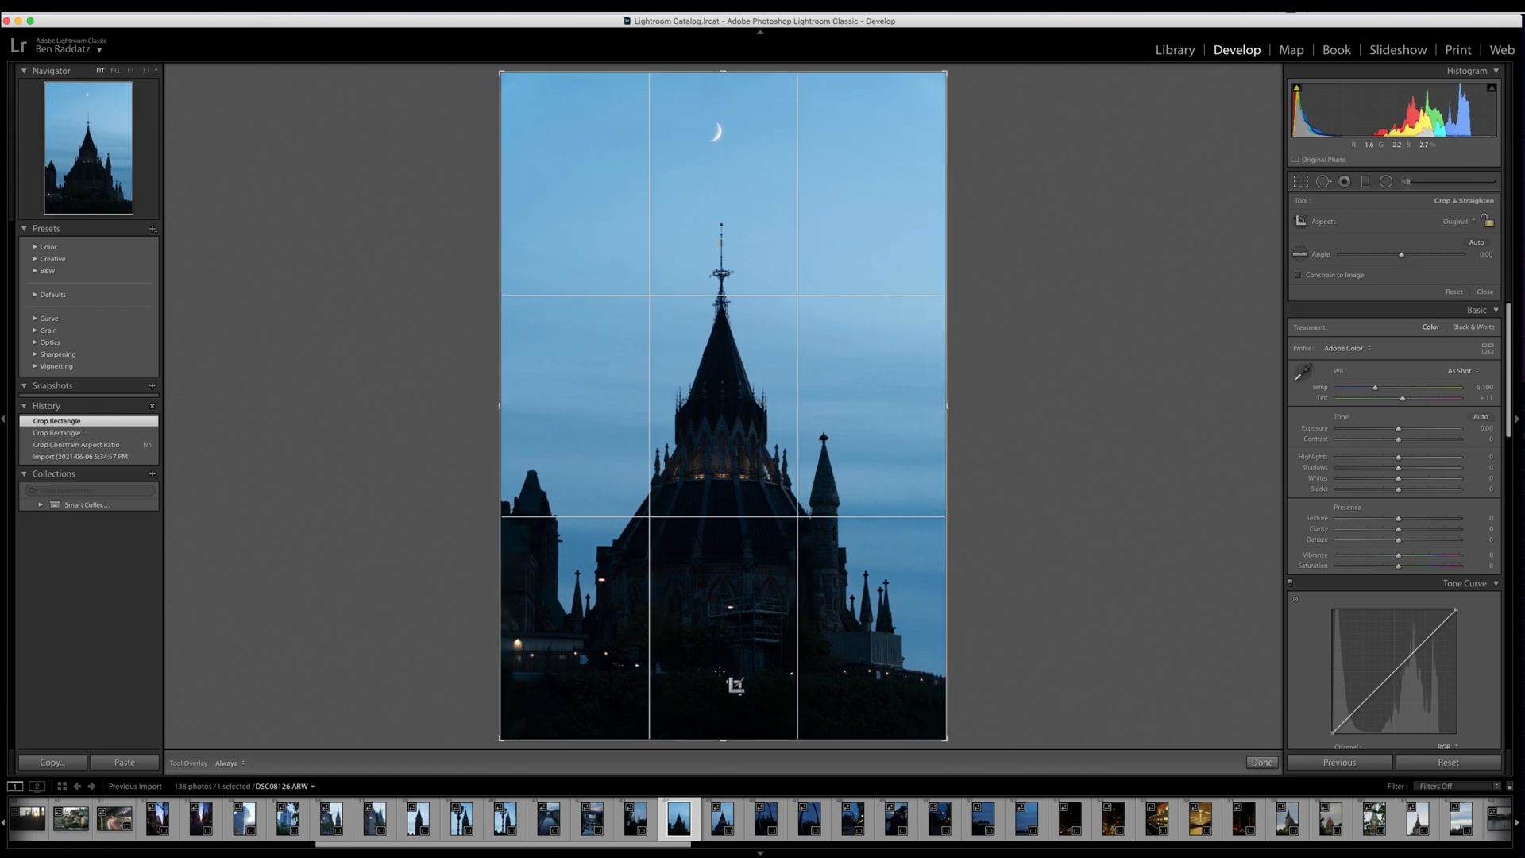
Commit the tall portrait crop of the Library of Parliament night photo
{"action": "left_click", "coordinate": [1261, 762]}
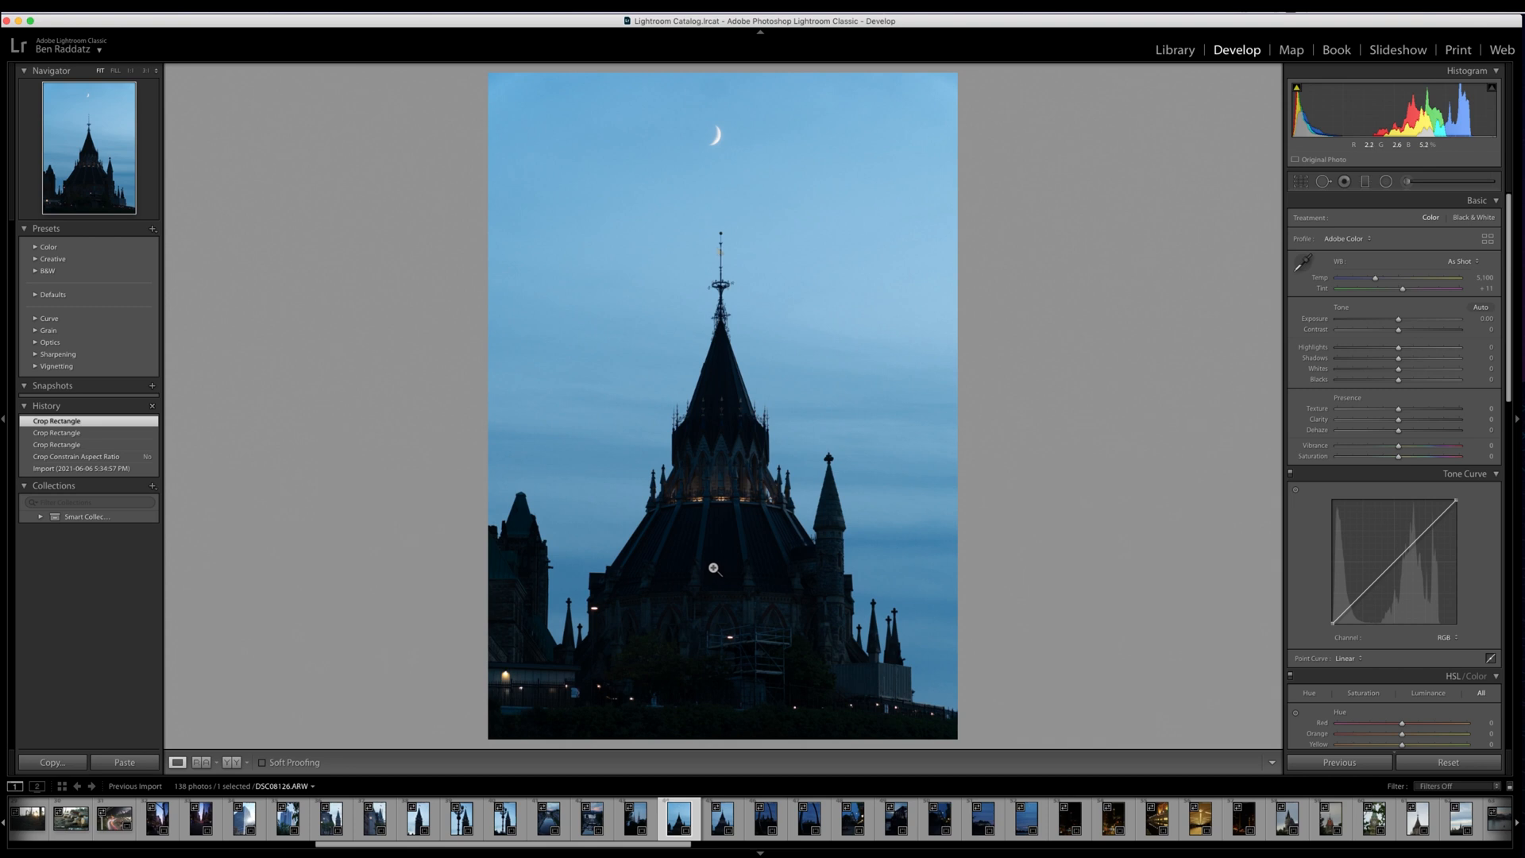
Lift blacks and shadows, then set Highlights to -100 and Contrast to -50
{"action": "left_click_drag", "start_coordinate": [1403, 378], "coordinate": [1425, 378]}
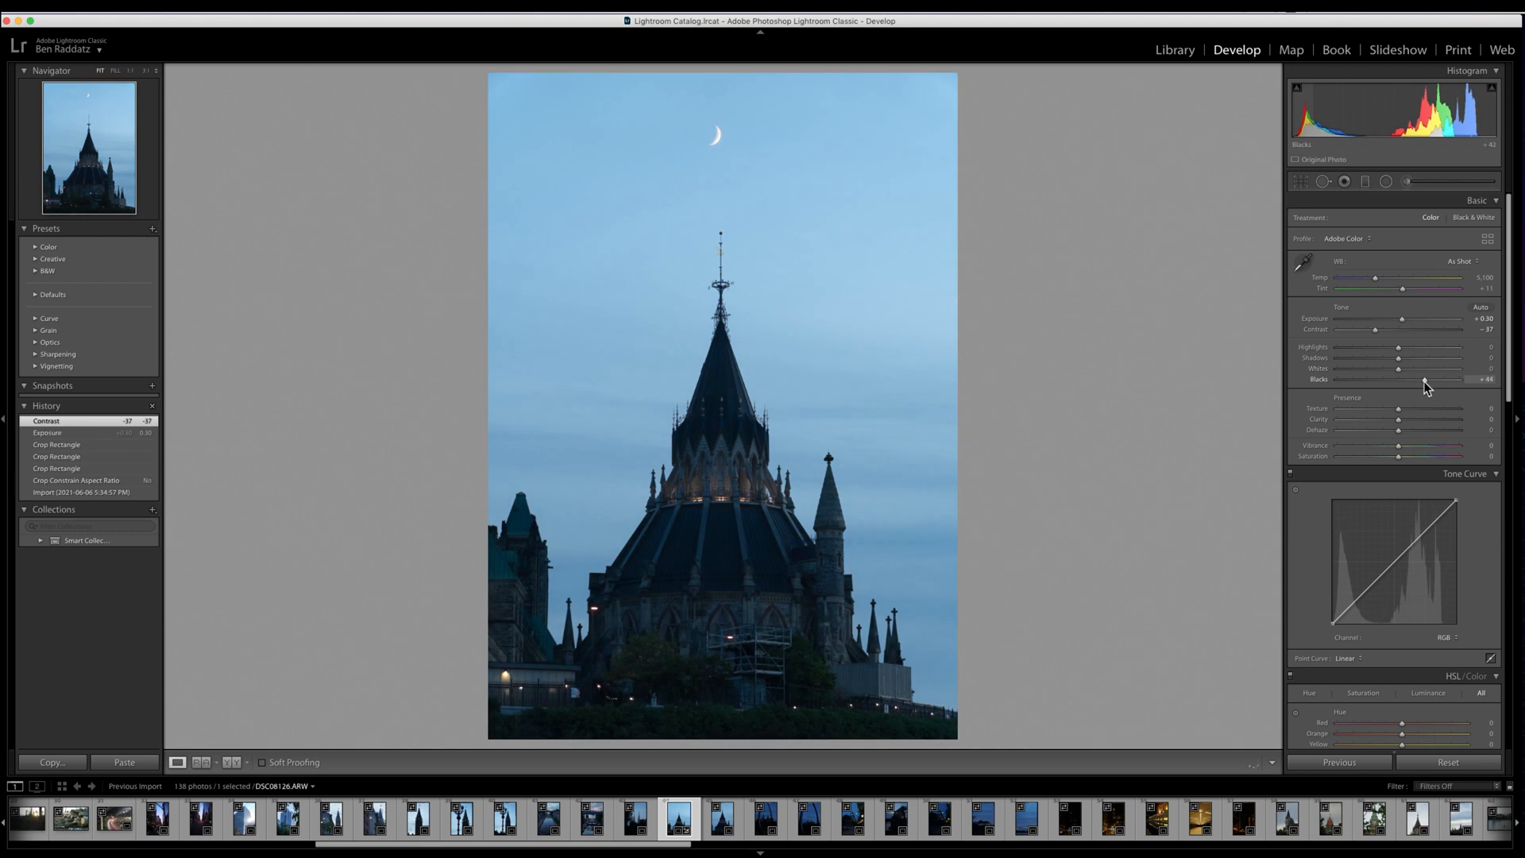
{"action": "left_click_drag", "start_coordinate": [1372, 356], "coordinate": [1421, 356]}
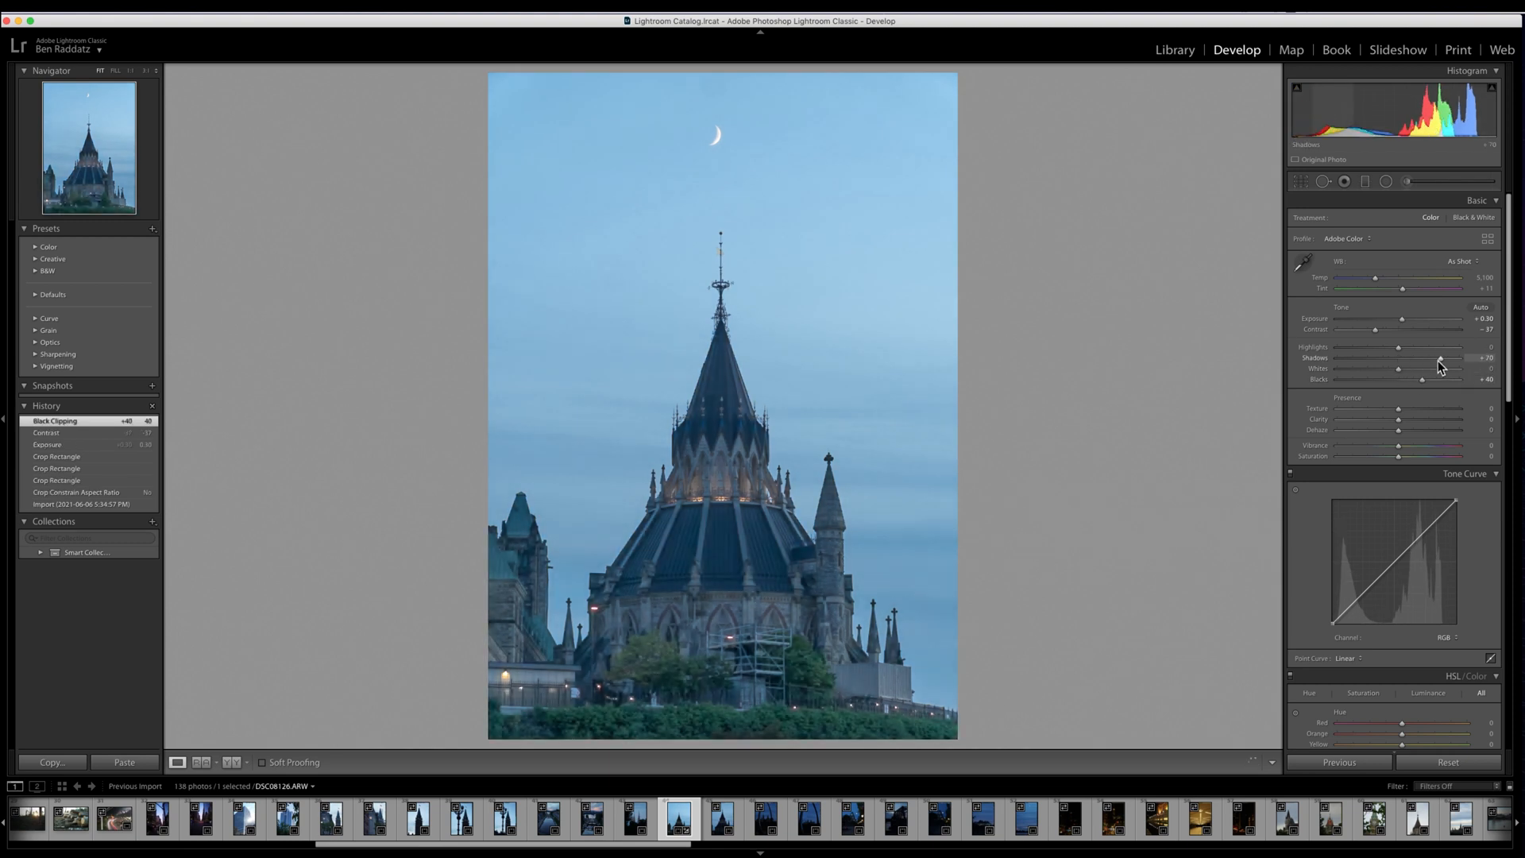
{"action": "left_click_drag", "start_coordinate": [1417, 357], "coordinate": [1373, 357]}
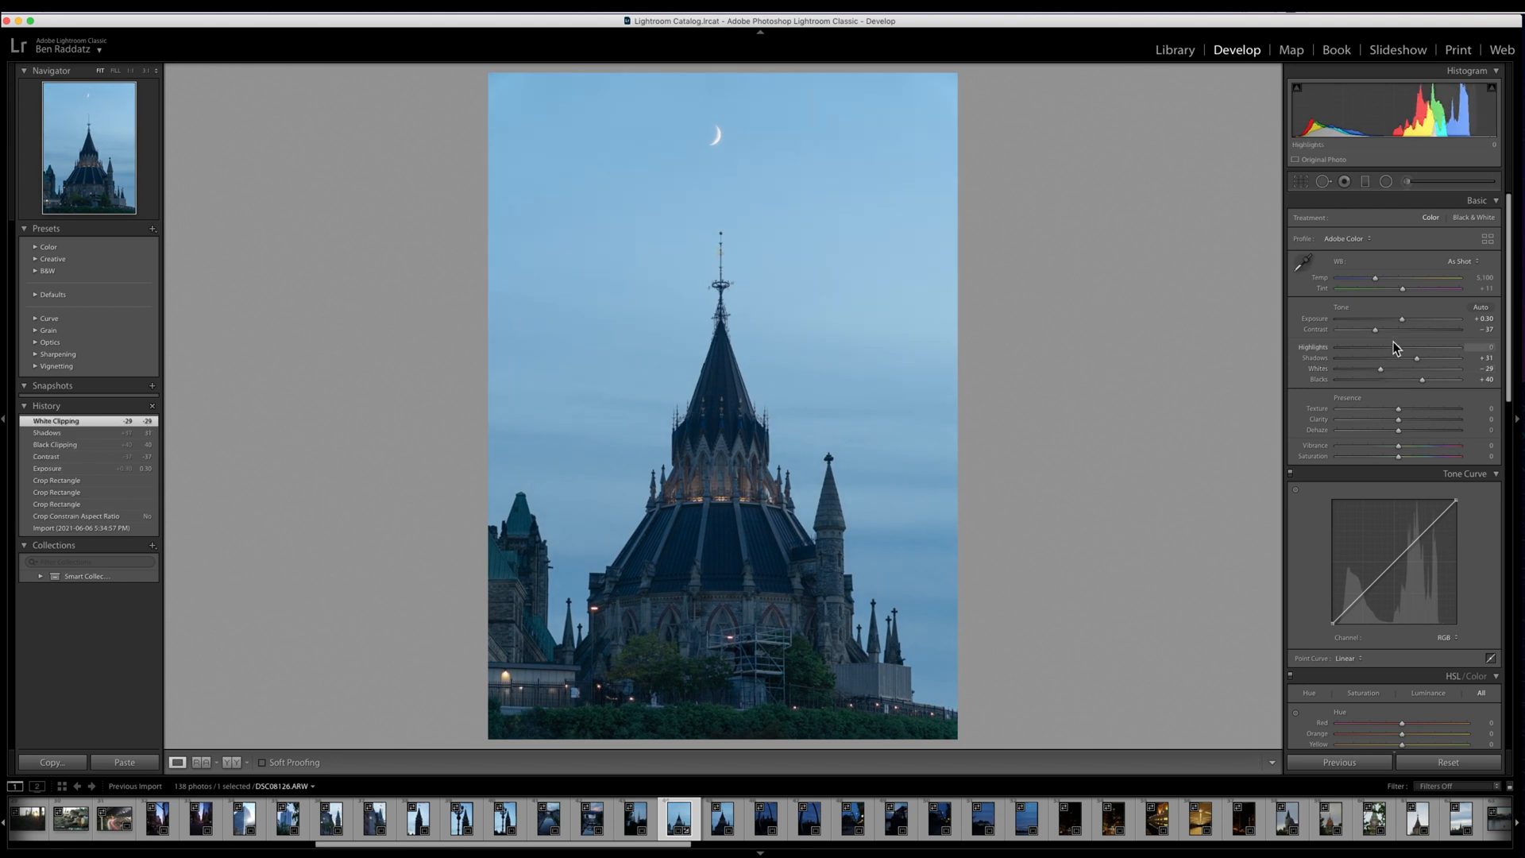
{"action": "left_click_drag", "start_coordinate": [1418, 347], "coordinate": [1347, 347]}
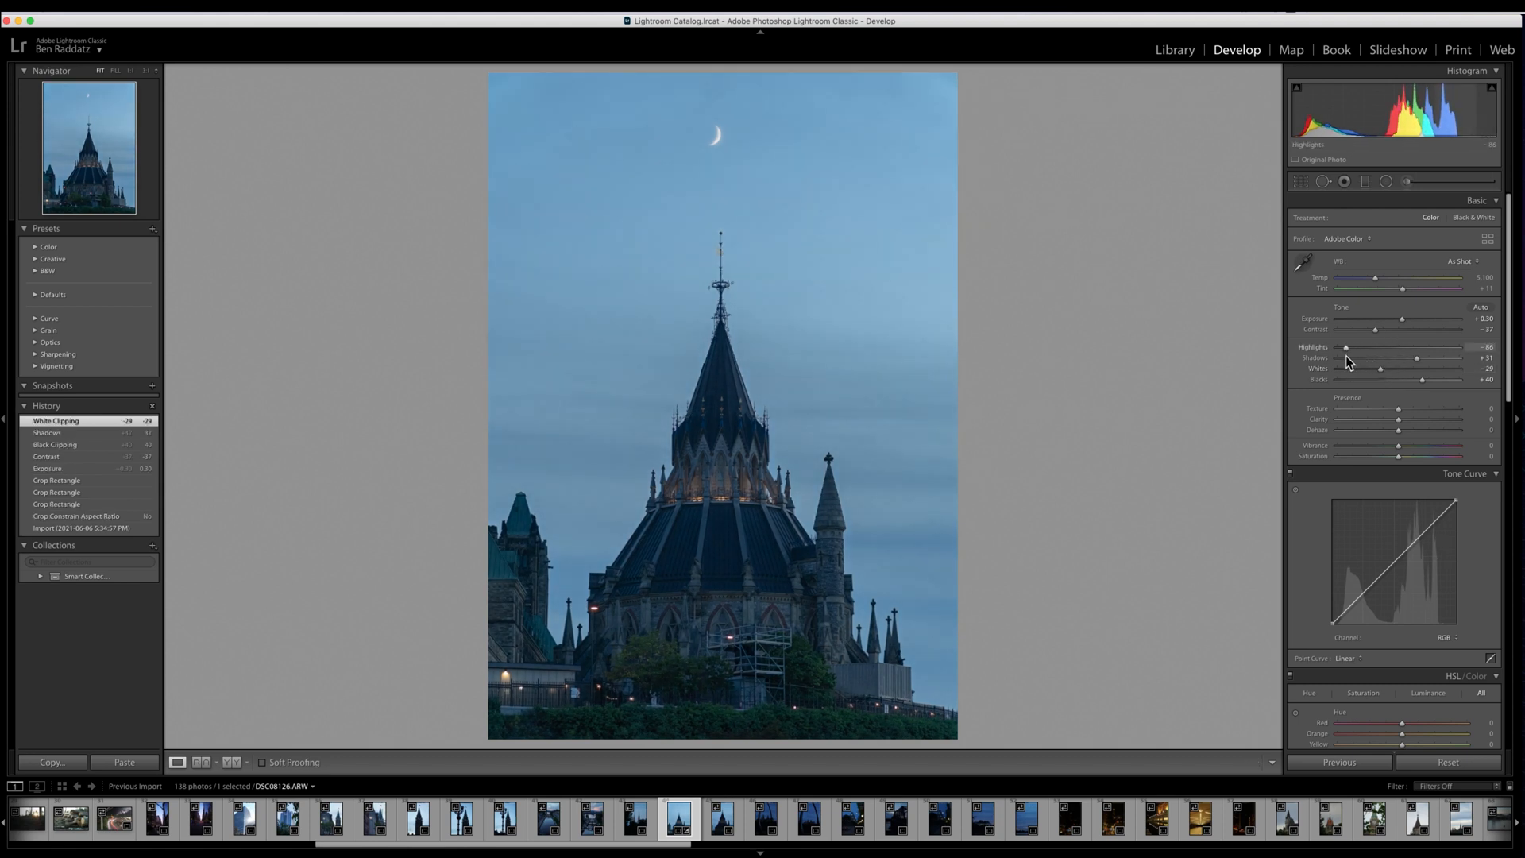
{"action": "left_click_drag", "start_coordinate": [1381, 346], "coordinate": [1348, 346]}
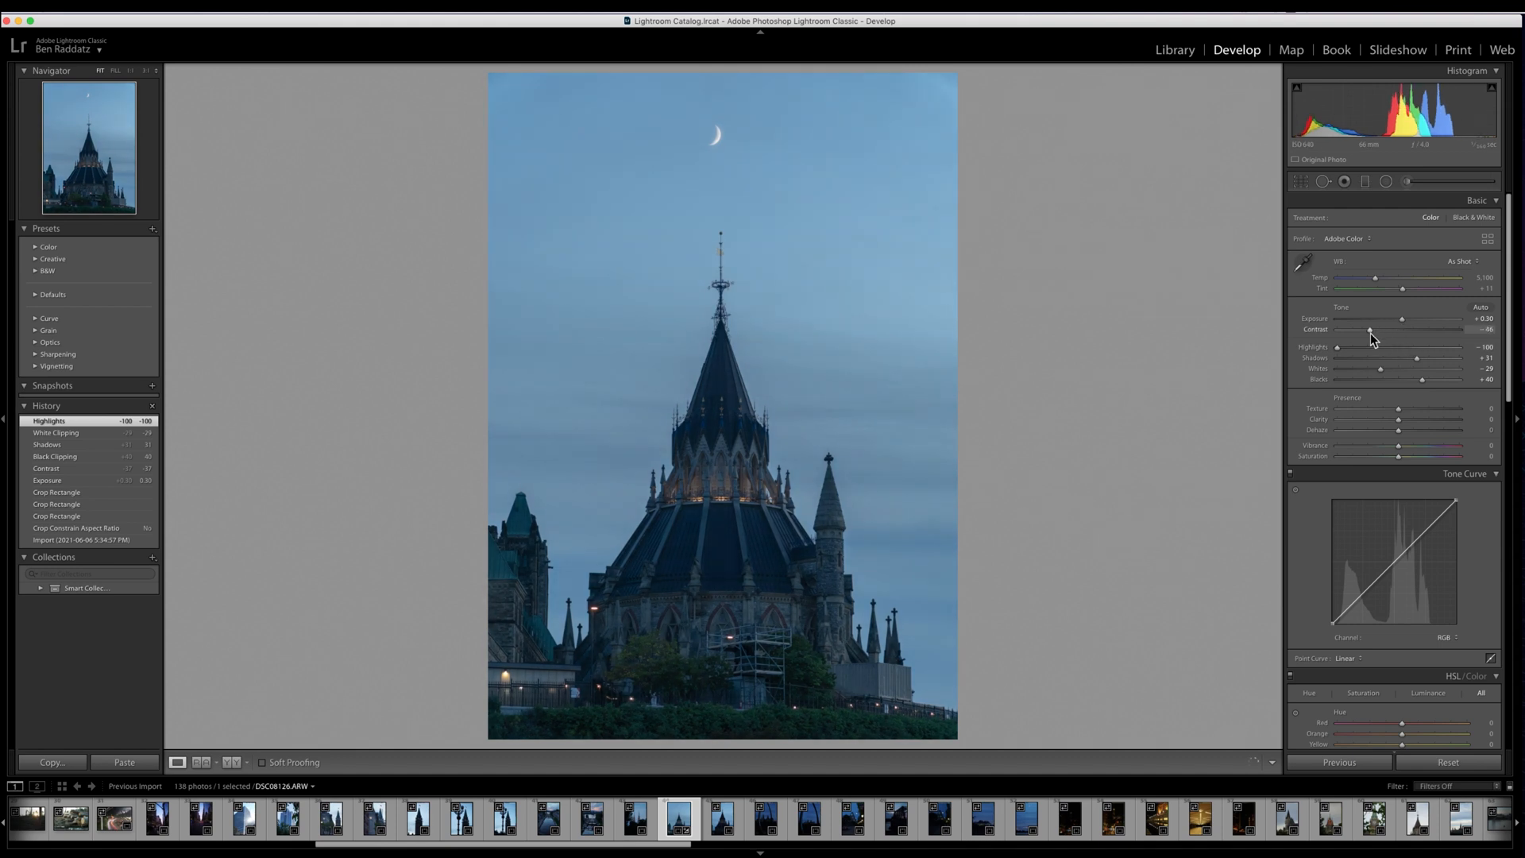
Add +30 Dehaze, warm the Temp, add Texture/Clarity, and bend a contrast tone curve
{"action": "left_click_drag", "start_coordinate": [1391, 430], "coordinate": [1431, 429]}
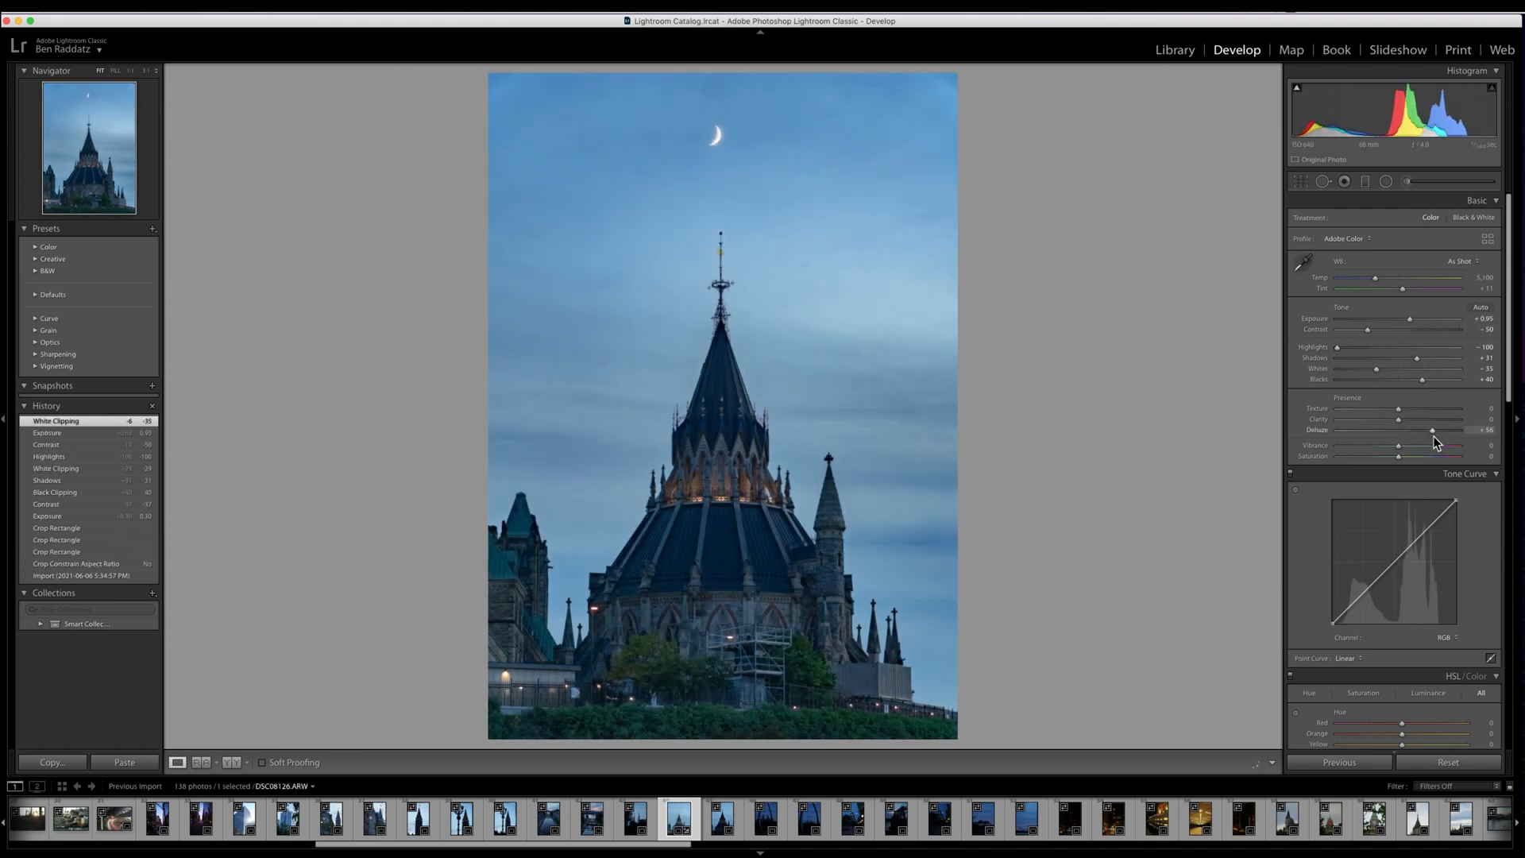
{"action": "left_click_drag", "start_coordinate": [1377, 278], "coordinate": [1390, 277]}
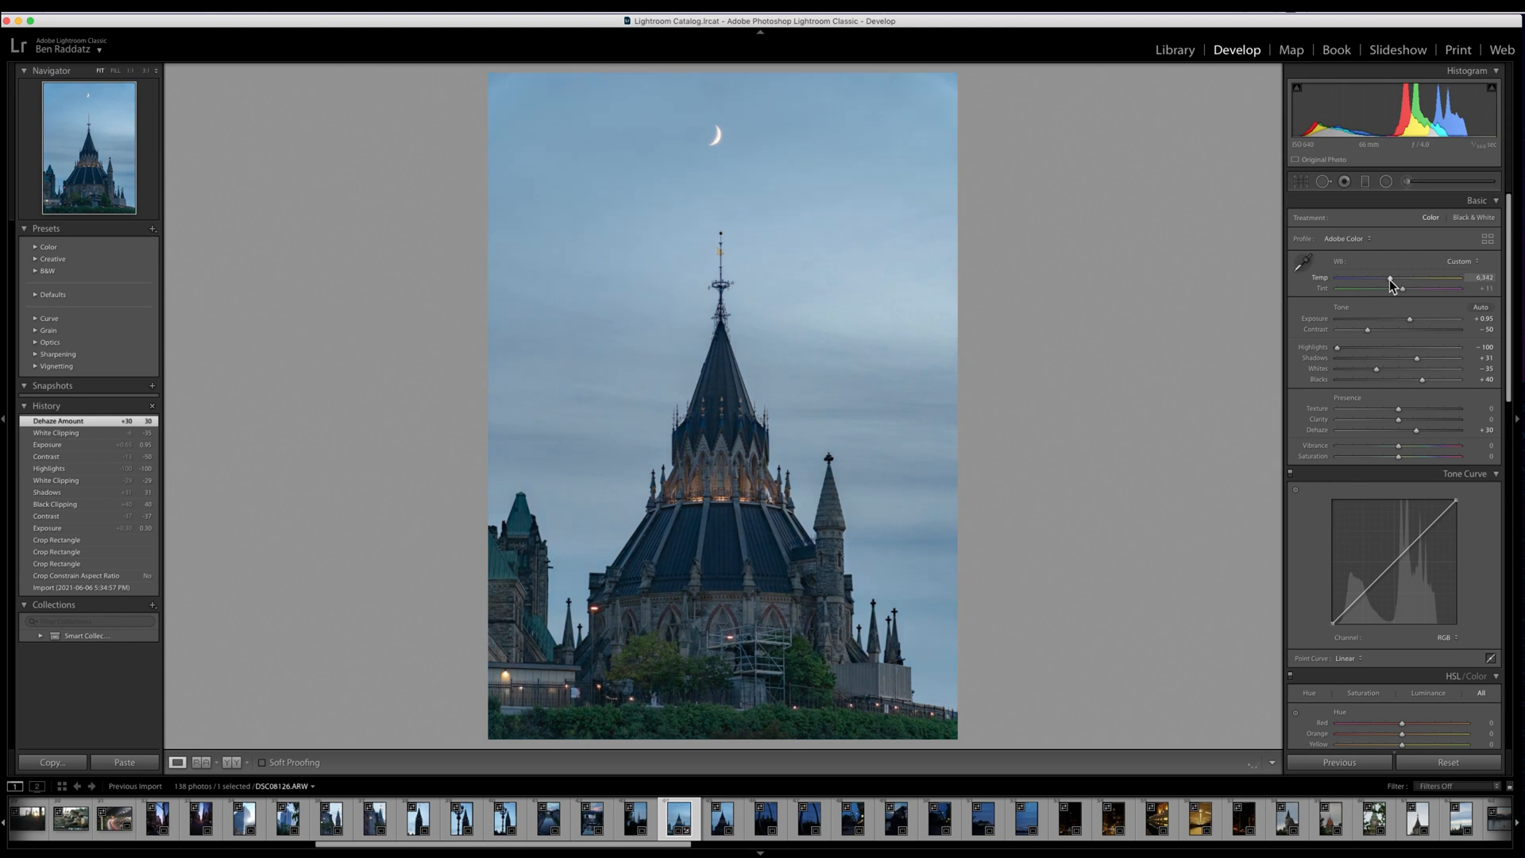
{"action": "left_click_drag", "start_coordinate": [1391, 277], "coordinate": [1403, 278]}
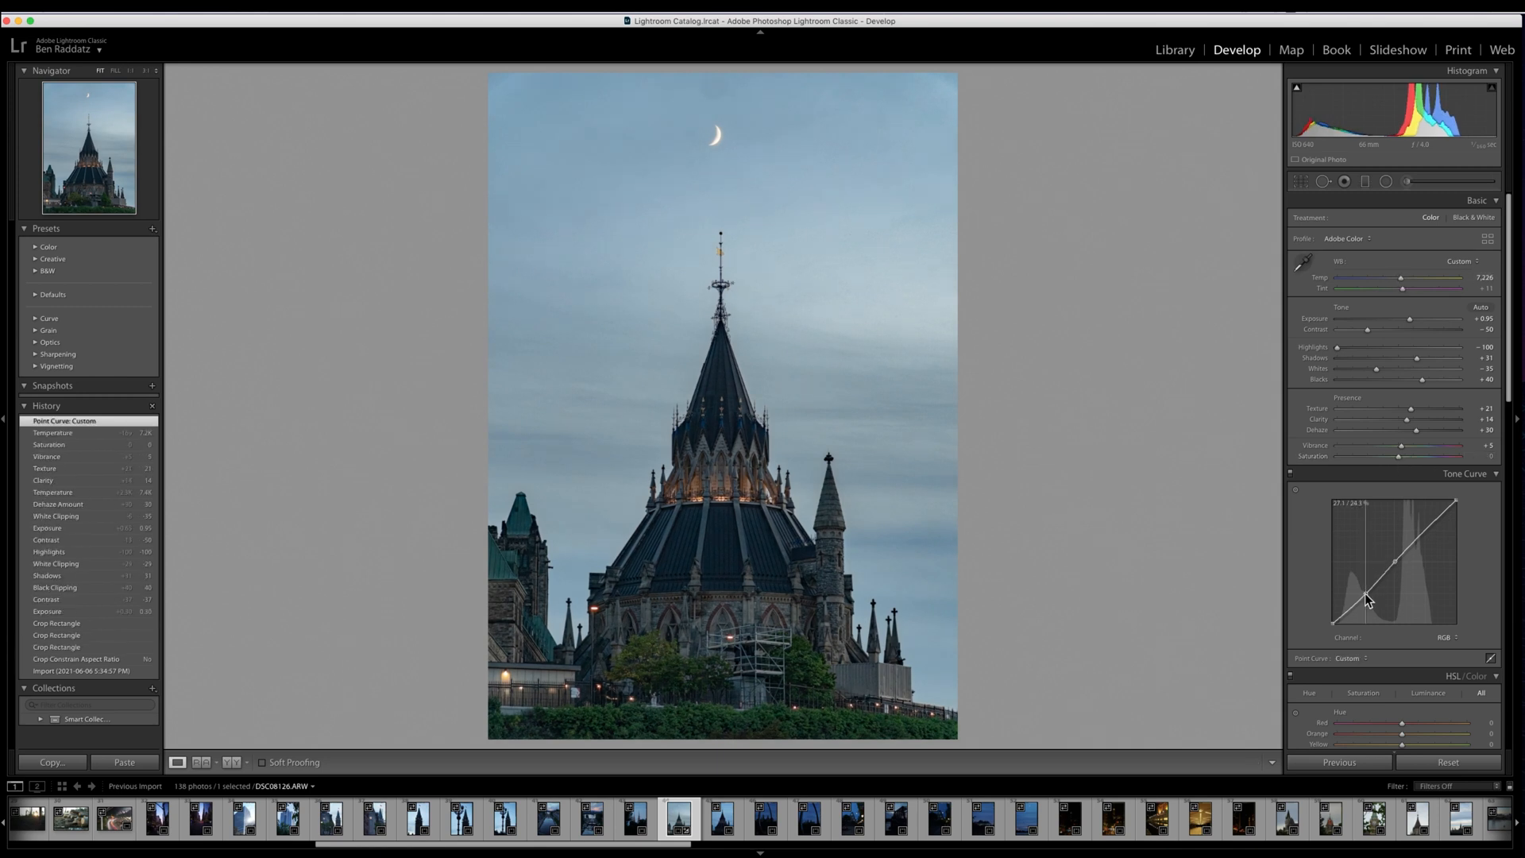
{"action": "left_click_drag", "start_coordinate": [1367, 602], "coordinate": [1459, 530]}
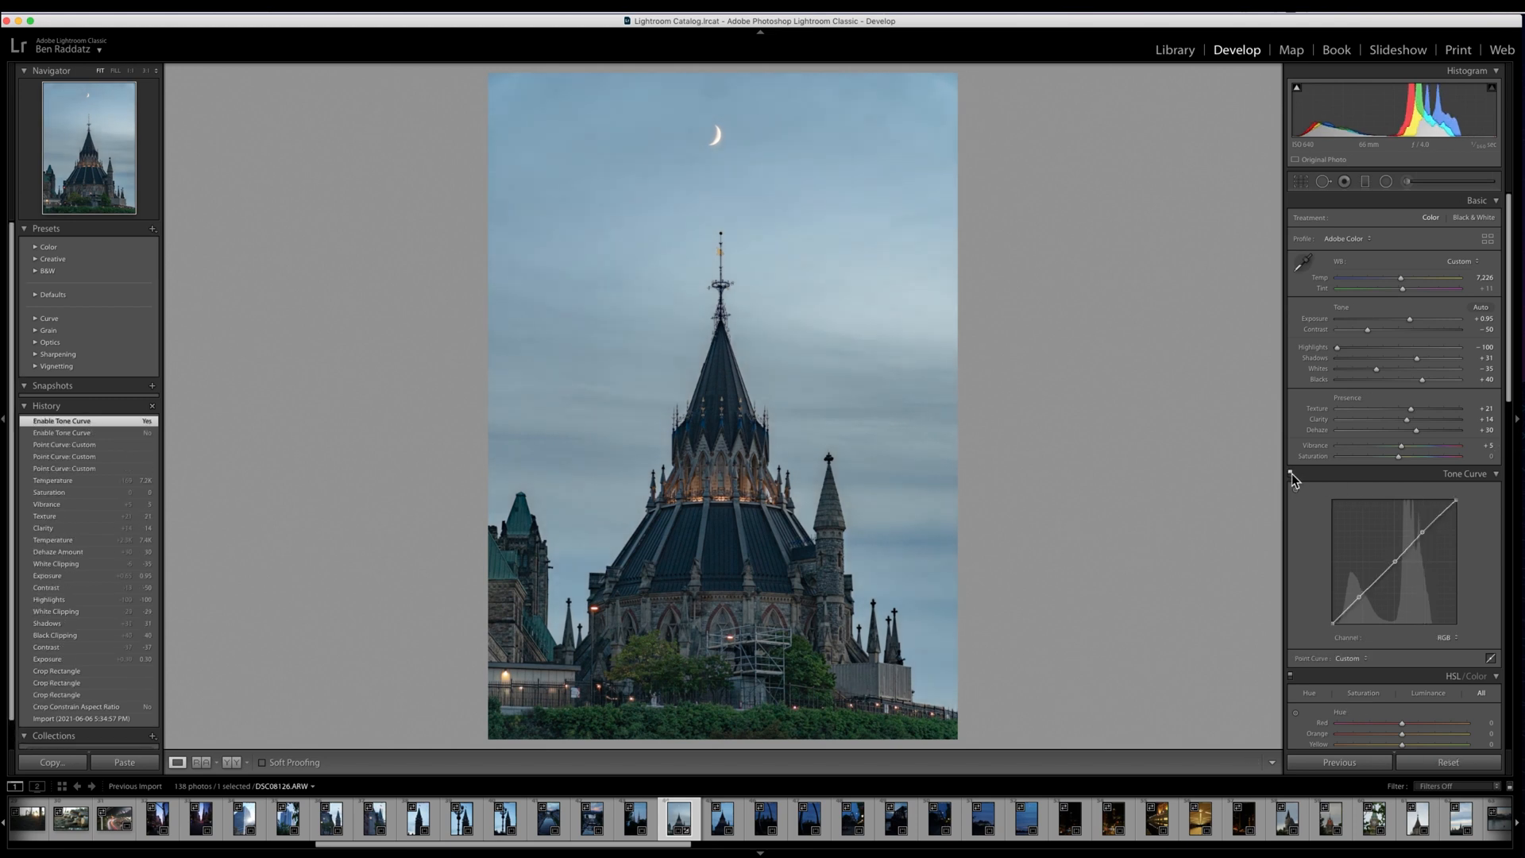
{"action": "mouse_move", "coordinate": [1347, 285]}
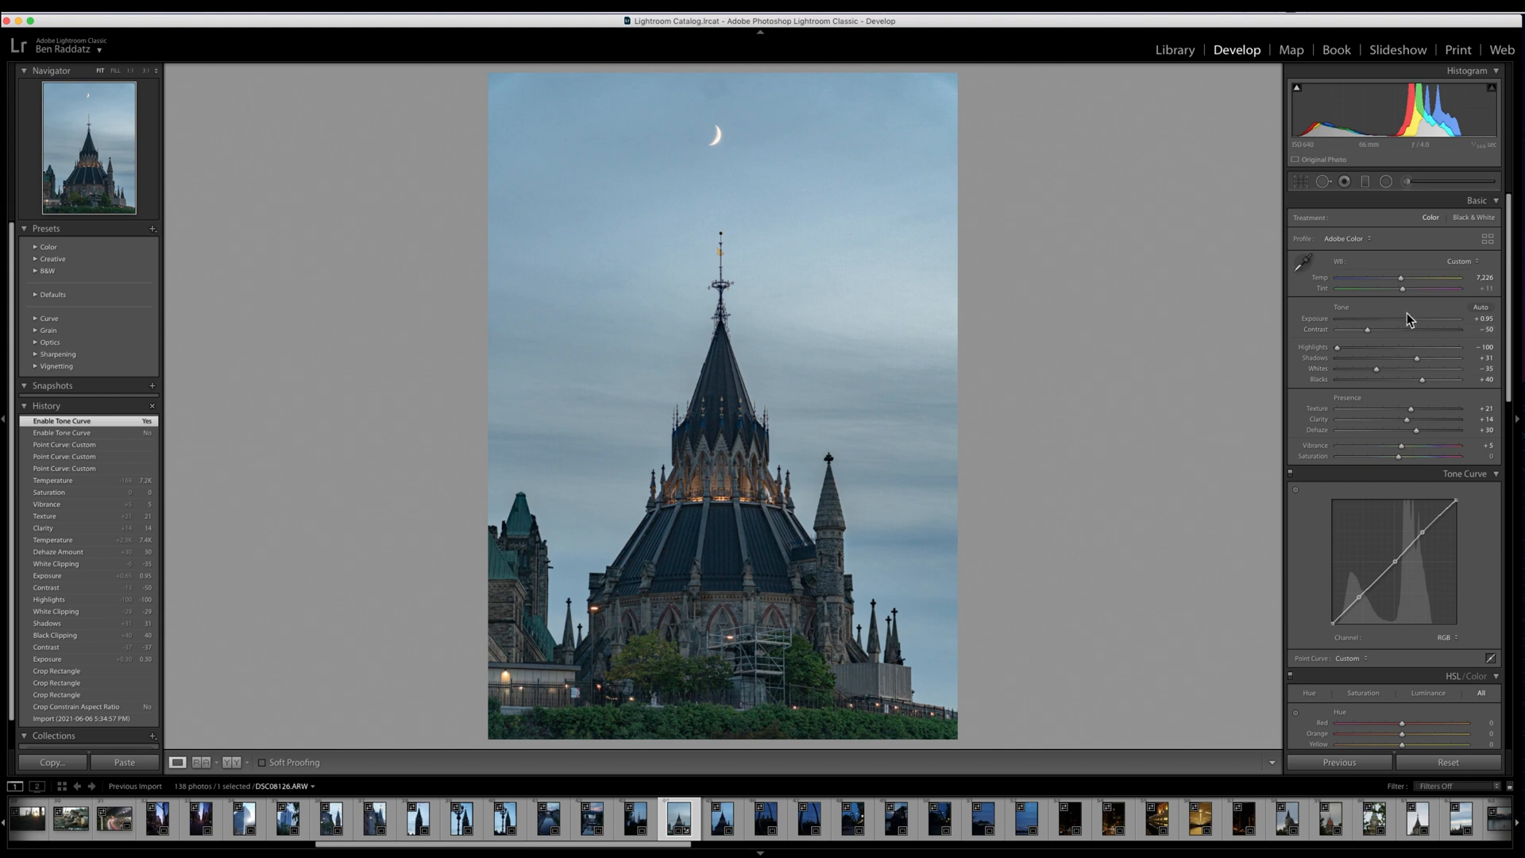
Lower Exposure slightly and fine-tune the Blacks and Shadows
{"action": "left_click_drag", "start_coordinate": [1435, 328], "coordinate": [1405, 328]}
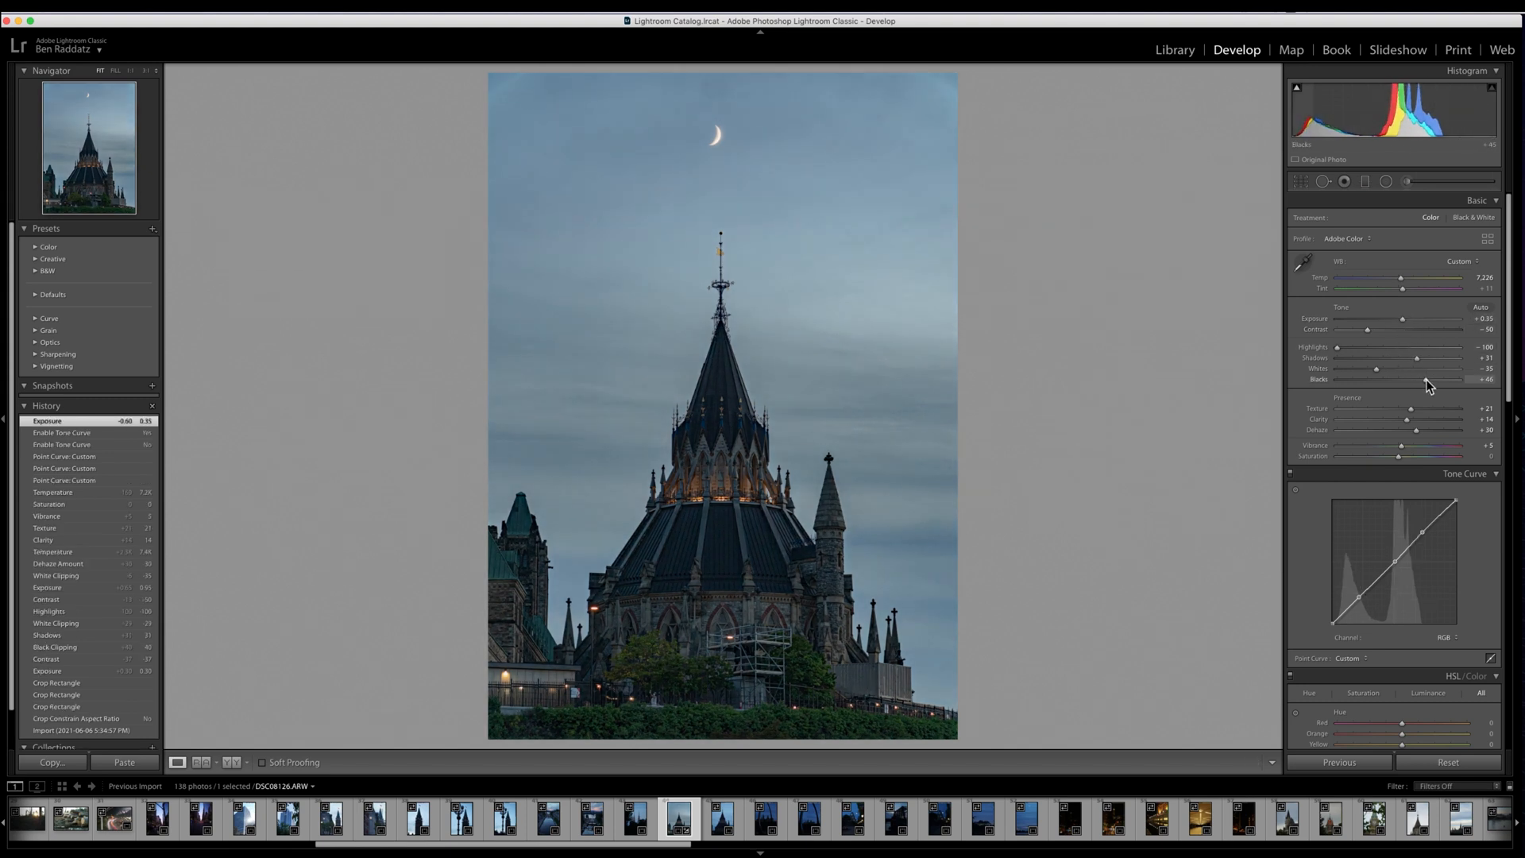
{"action": "left_click_drag", "start_coordinate": [1376, 368], "coordinate": [1435, 368]}
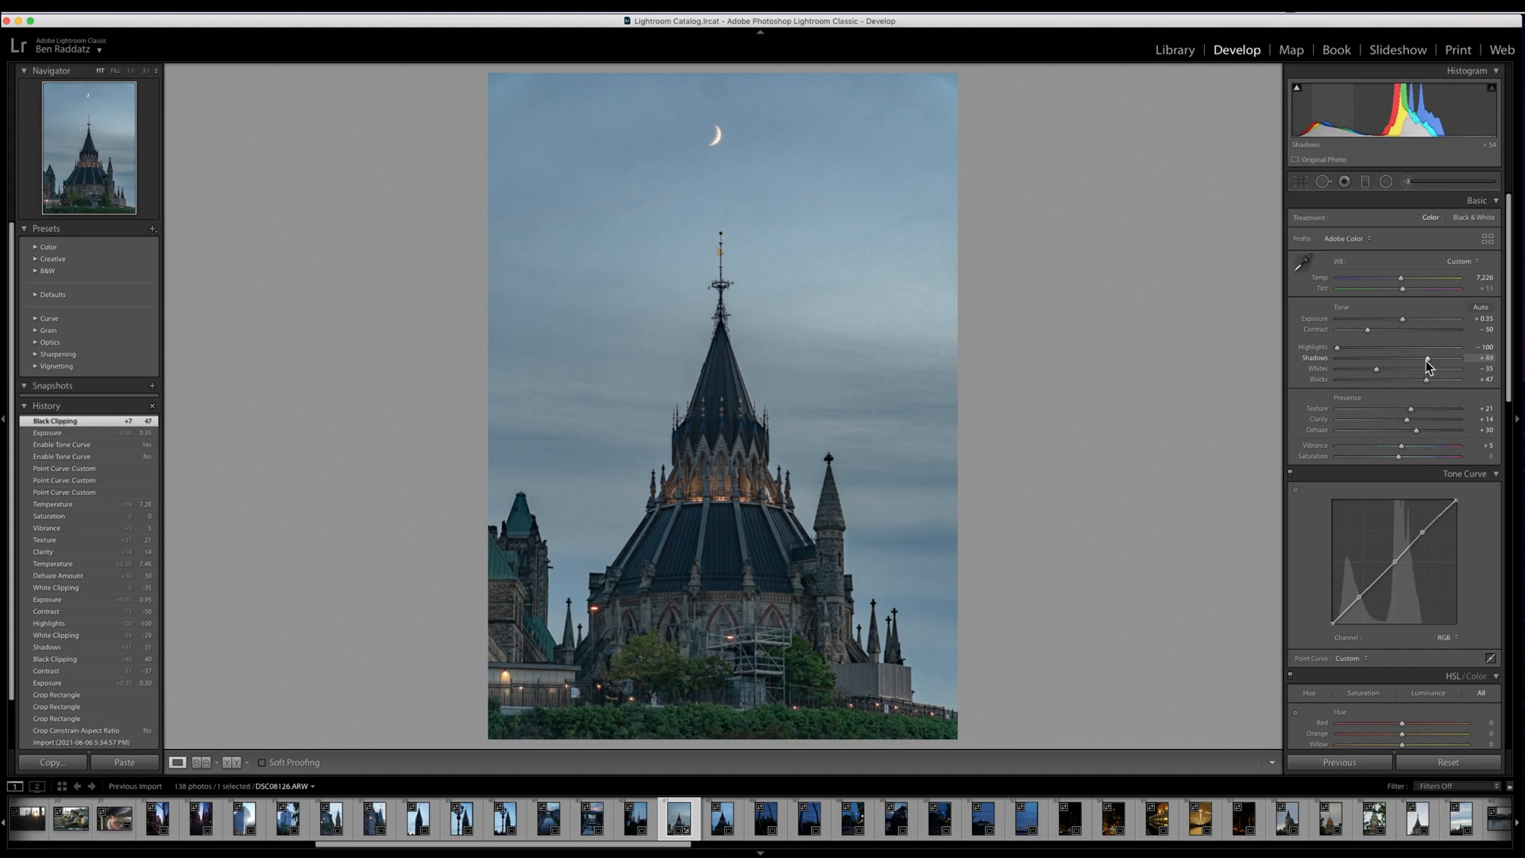
{"action": "left_click_drag", "start_coordinate": [1430, 368], "coordinate": [1377, 368]}
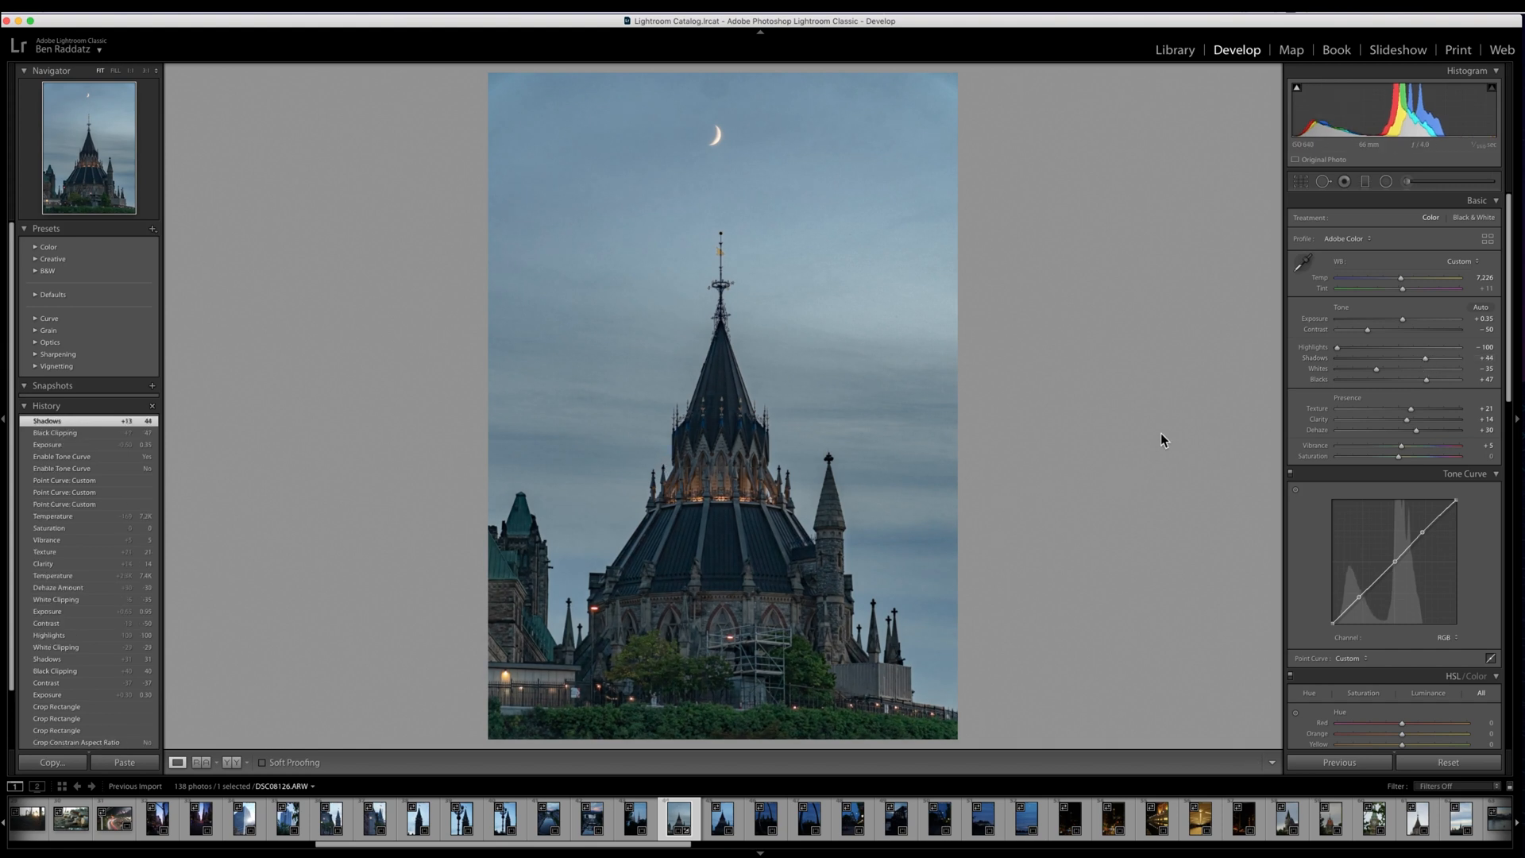
{"action": "mouse_move", "coordinate": [657, 155]}
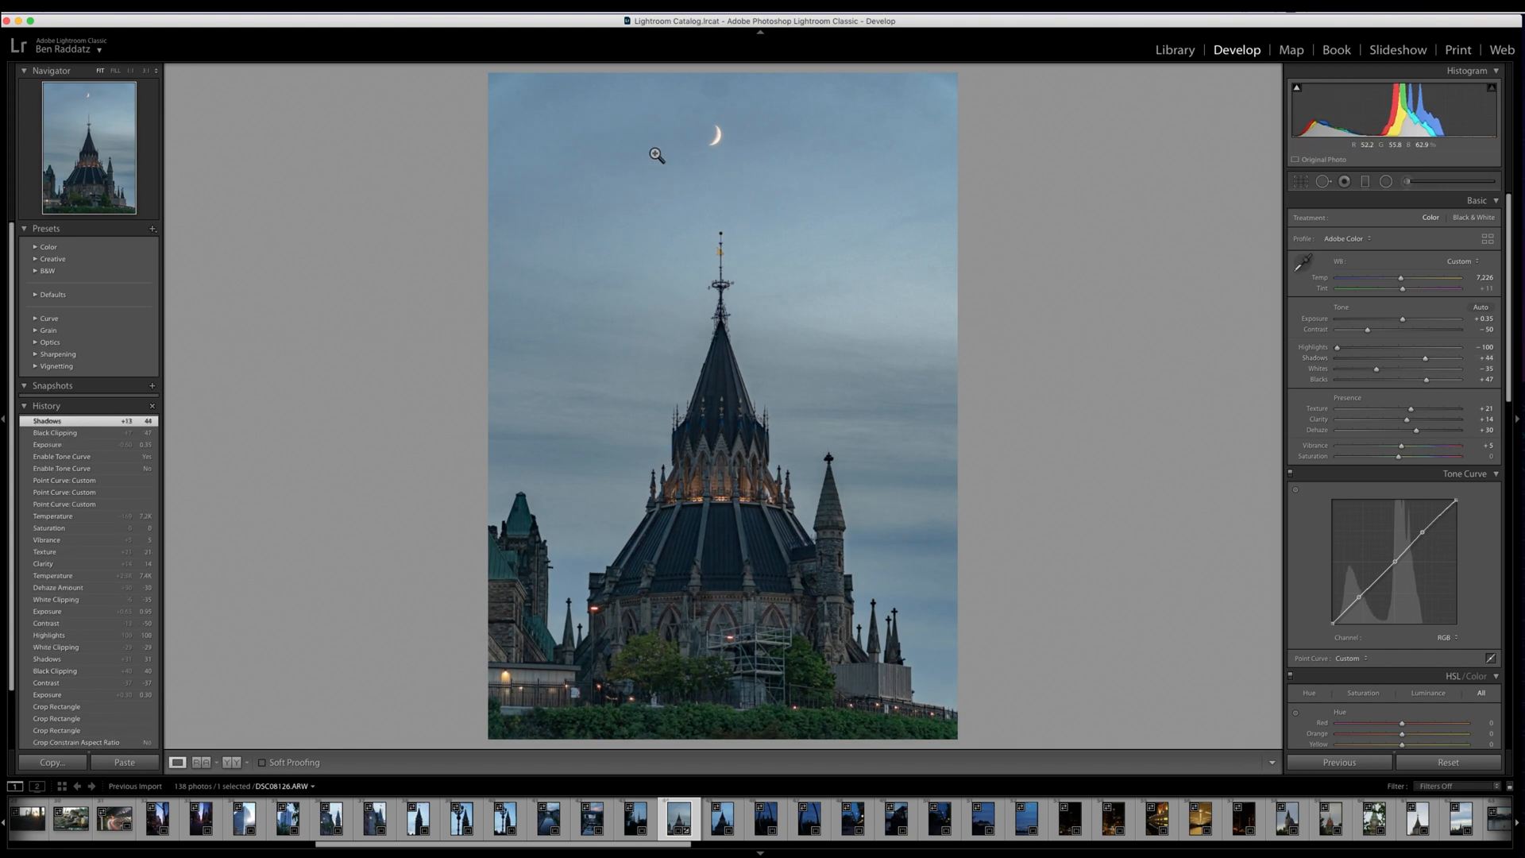
Enable lens profile corrections and add a -8 post-crop vignette with Midpoint 0 and Feather 100
{"action": "scroll", "scroll_direction": "down", "scroll_amount": 3}
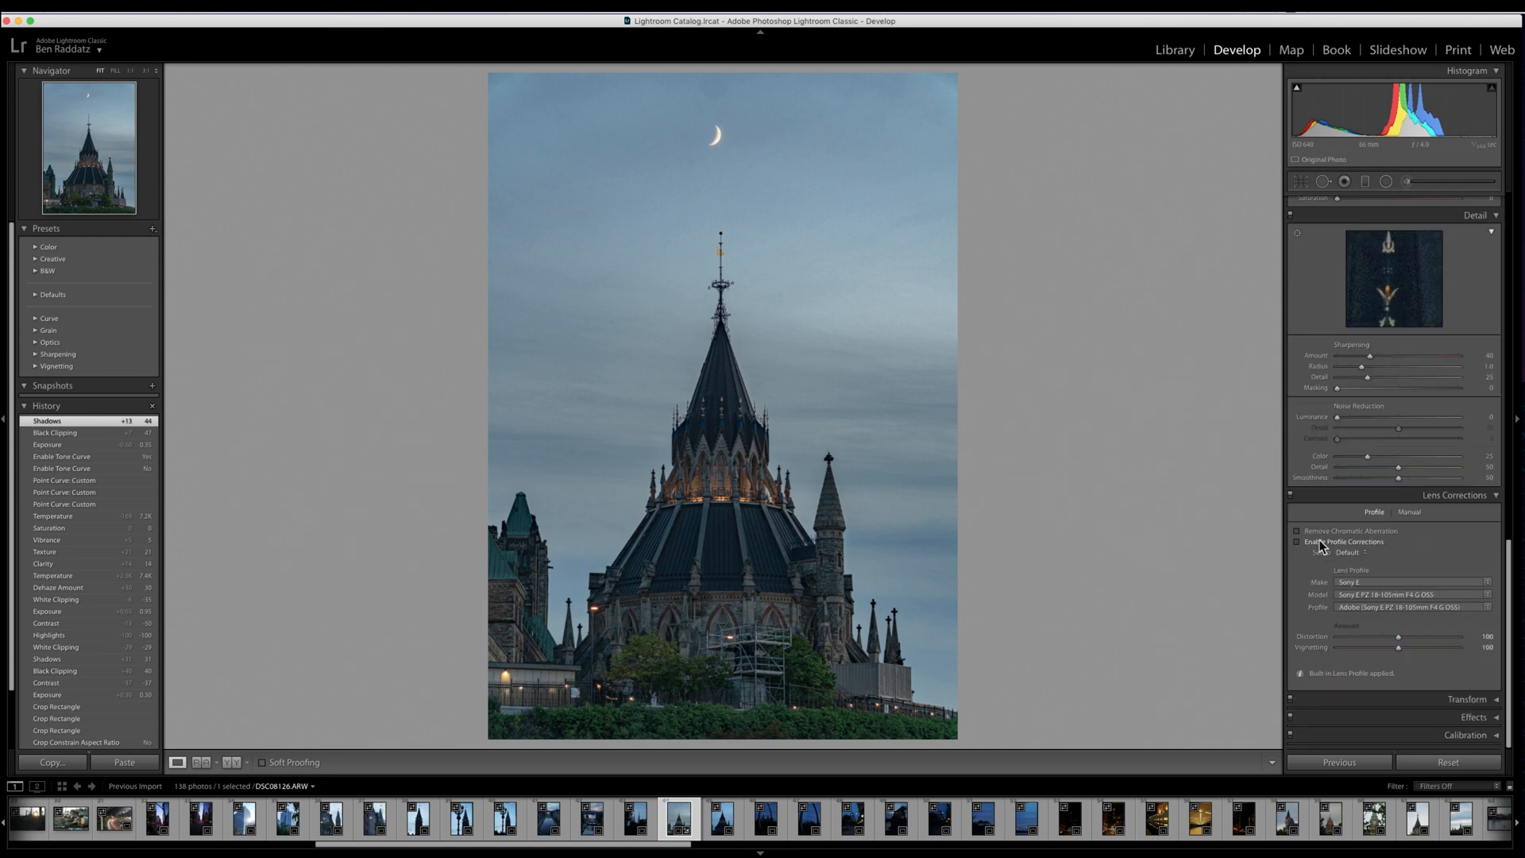
{"action": "left_click", "coordinate": [1299, 542]}
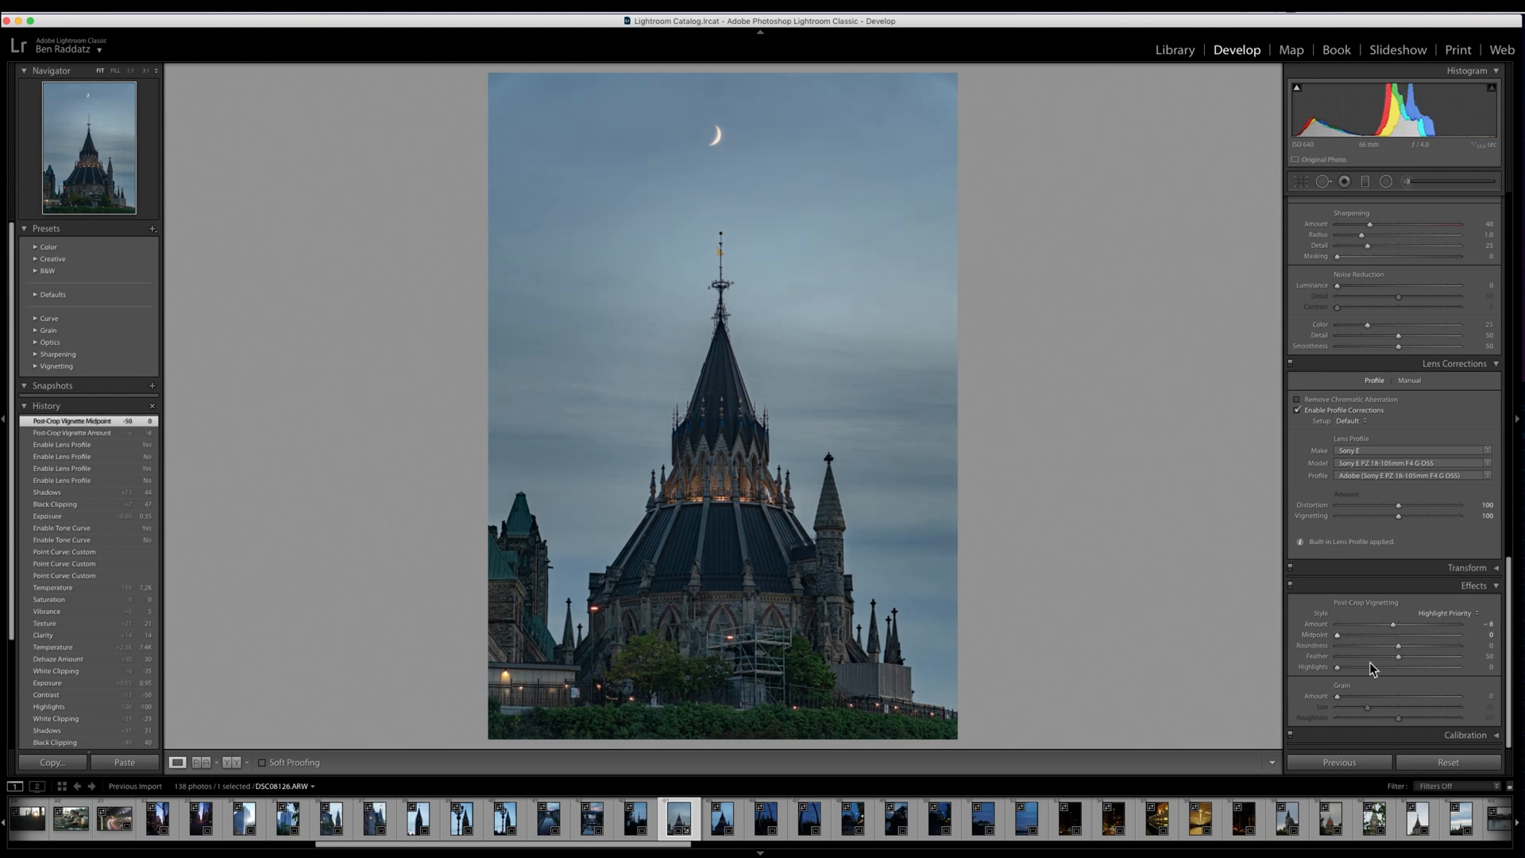
{"action": "left_click_drag", "start_coordinate": [1401, 666], "coordinate": [1379, 666]}
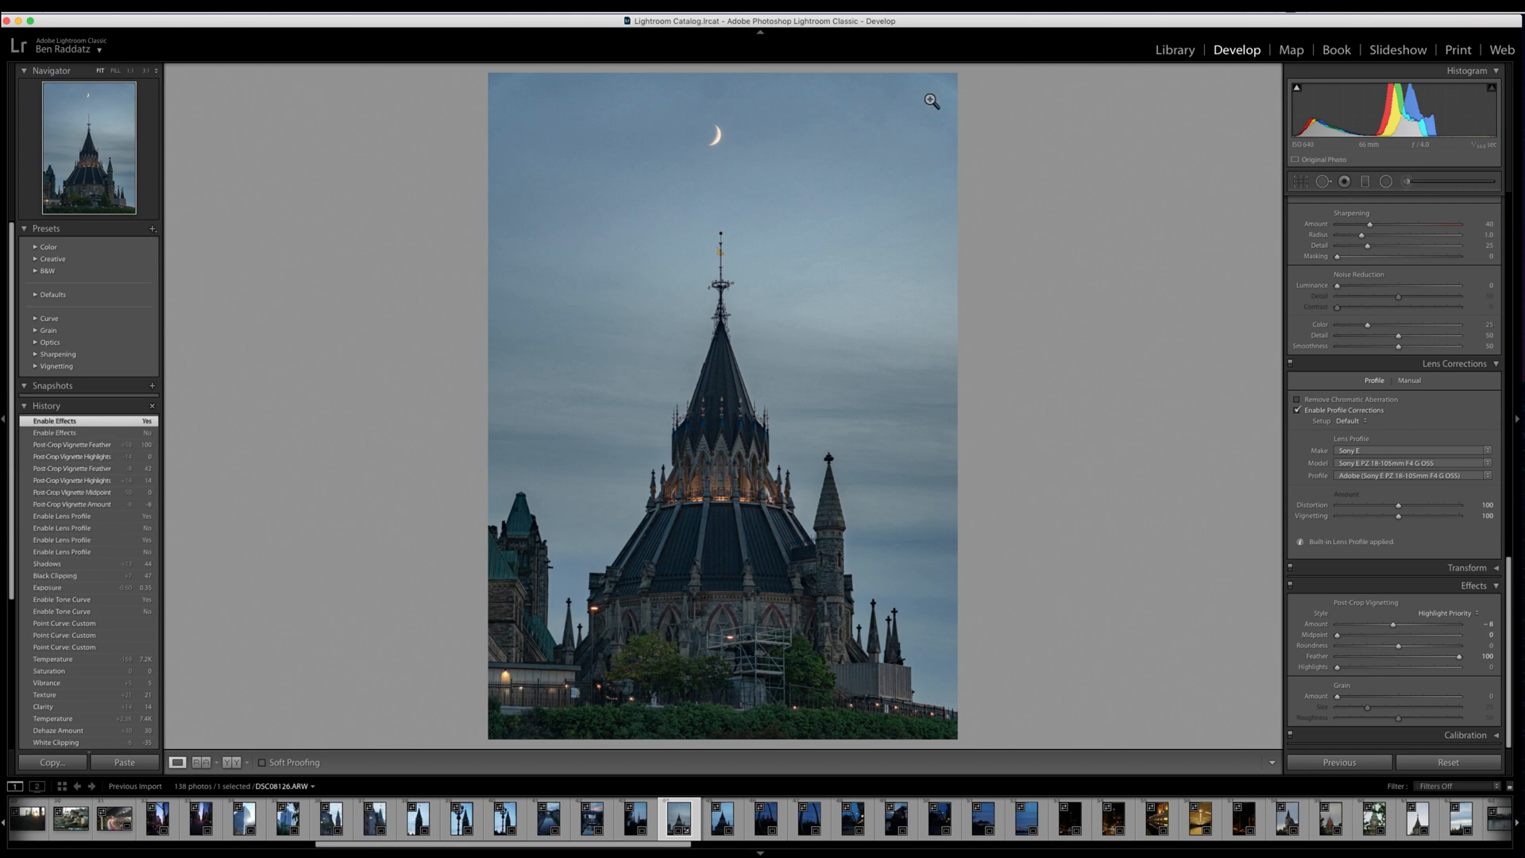
{"action": "mouse_move", "coordinate": [703, 307]}
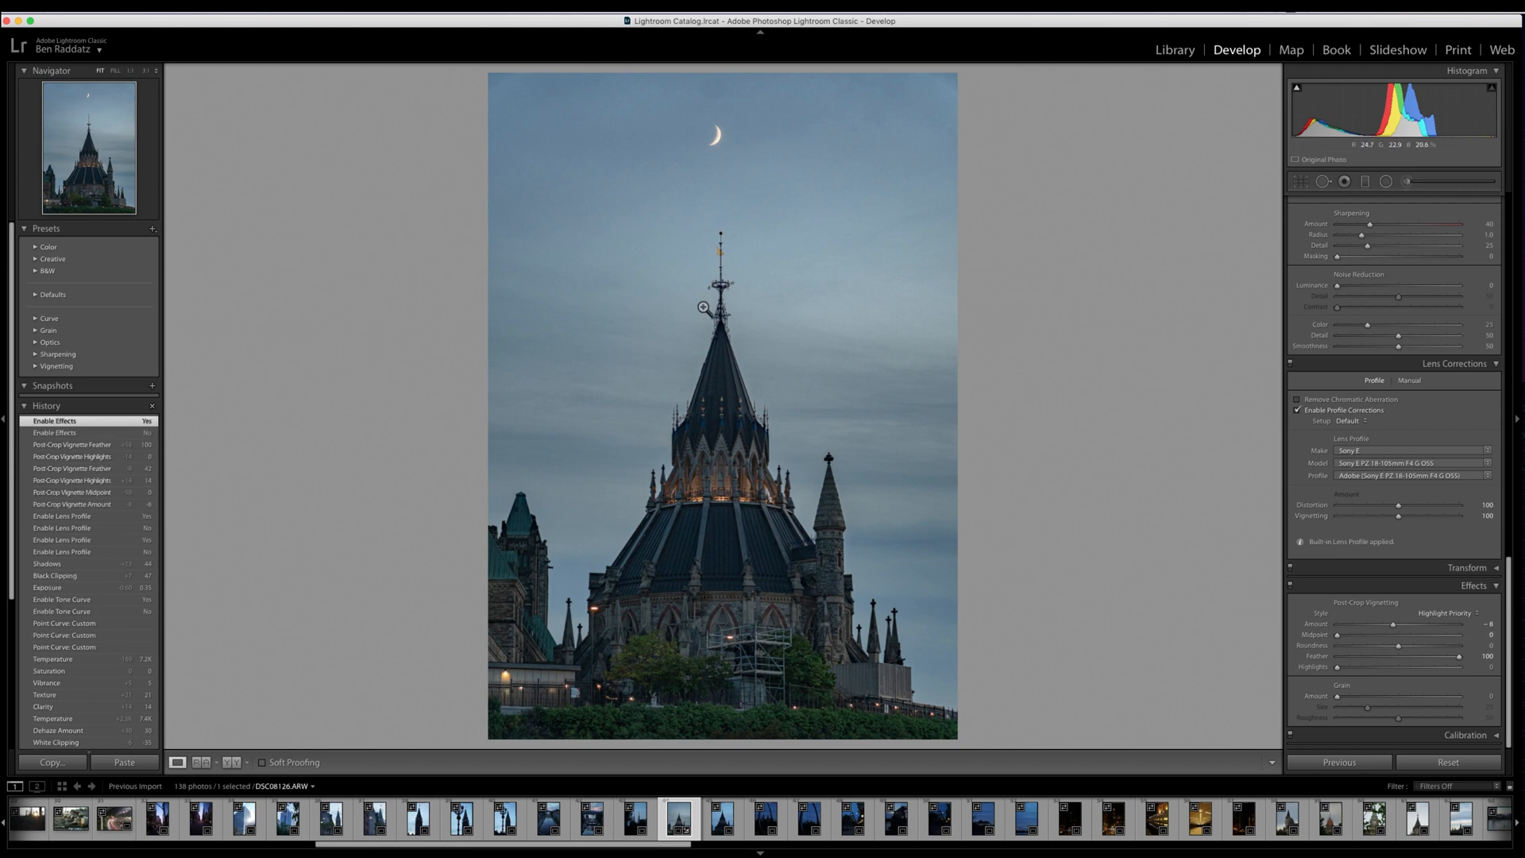
Heal sky blemishes with Spot Removal, softening the spot's feather
{"action": "left_click", "coordinate": [703, 307]}
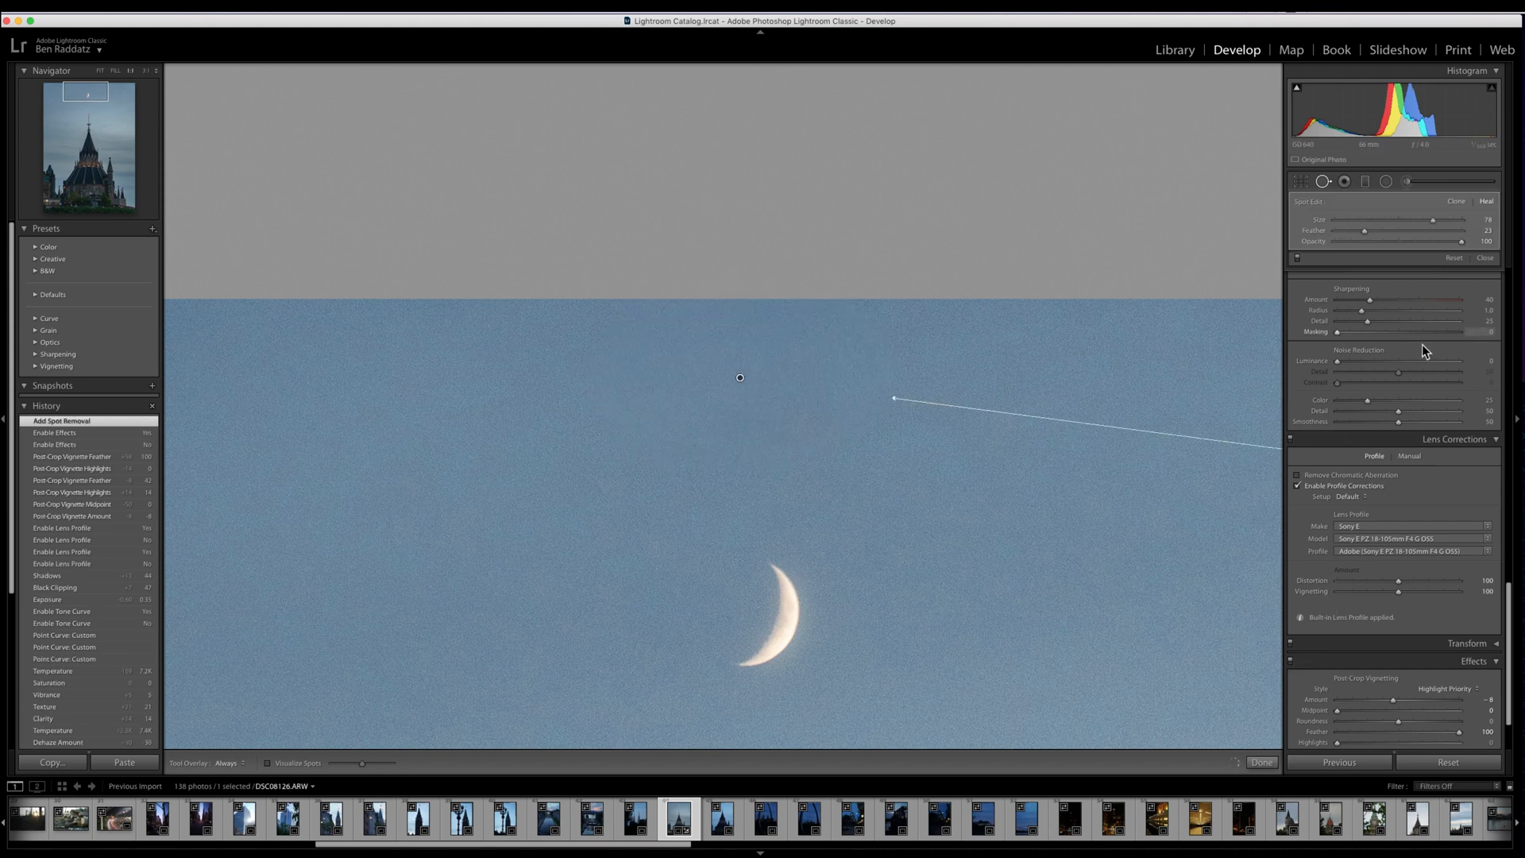
{"action": "left_click_drag", "start_coordinate": [1365, 231], "coordinate": [1411, 231]}
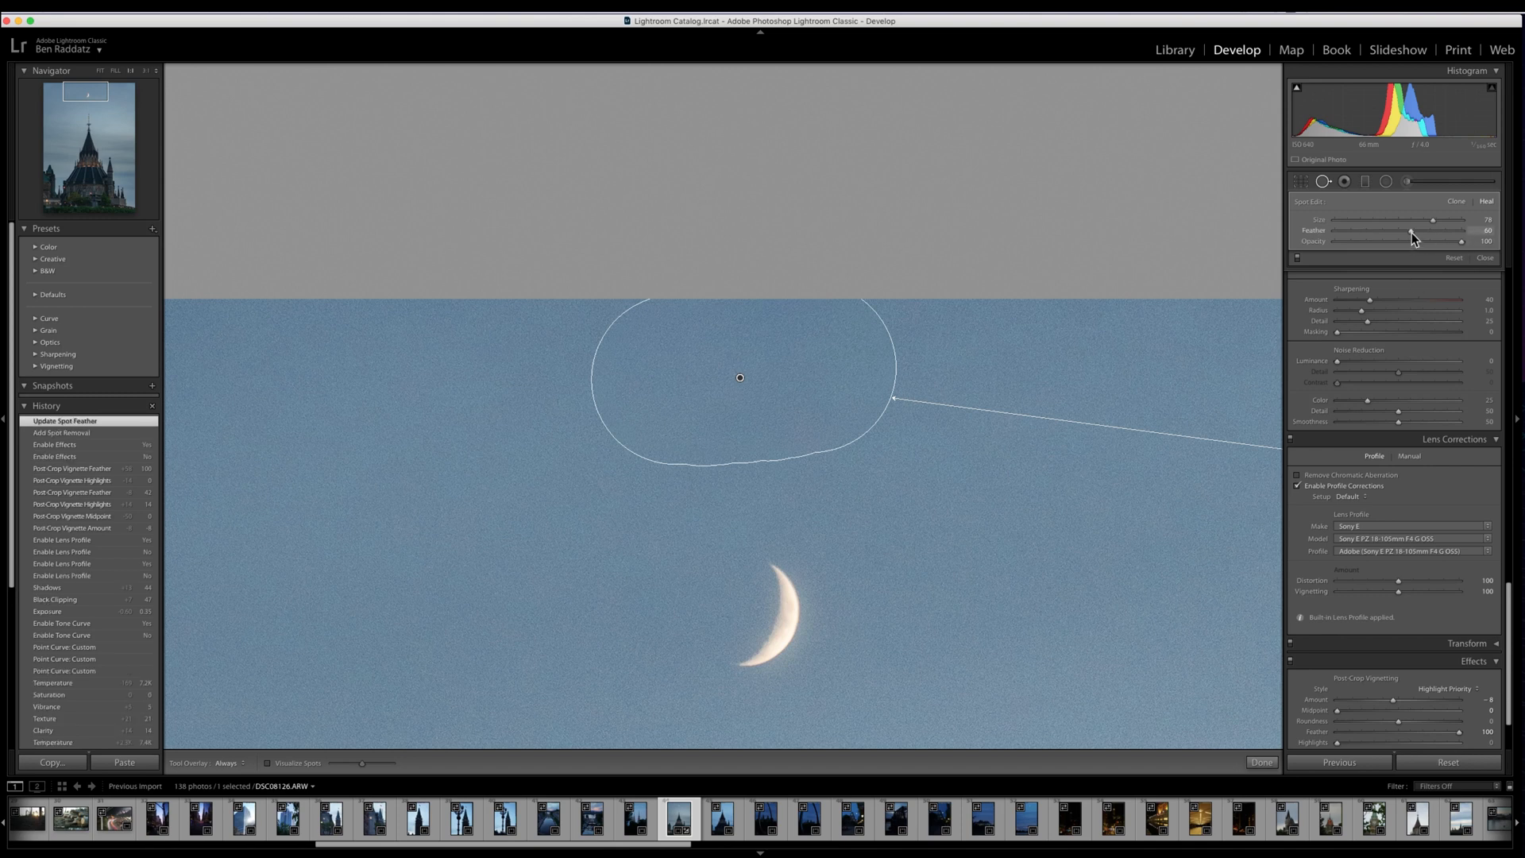
{"action": "left_click", "coordinate": [1261, 762]}
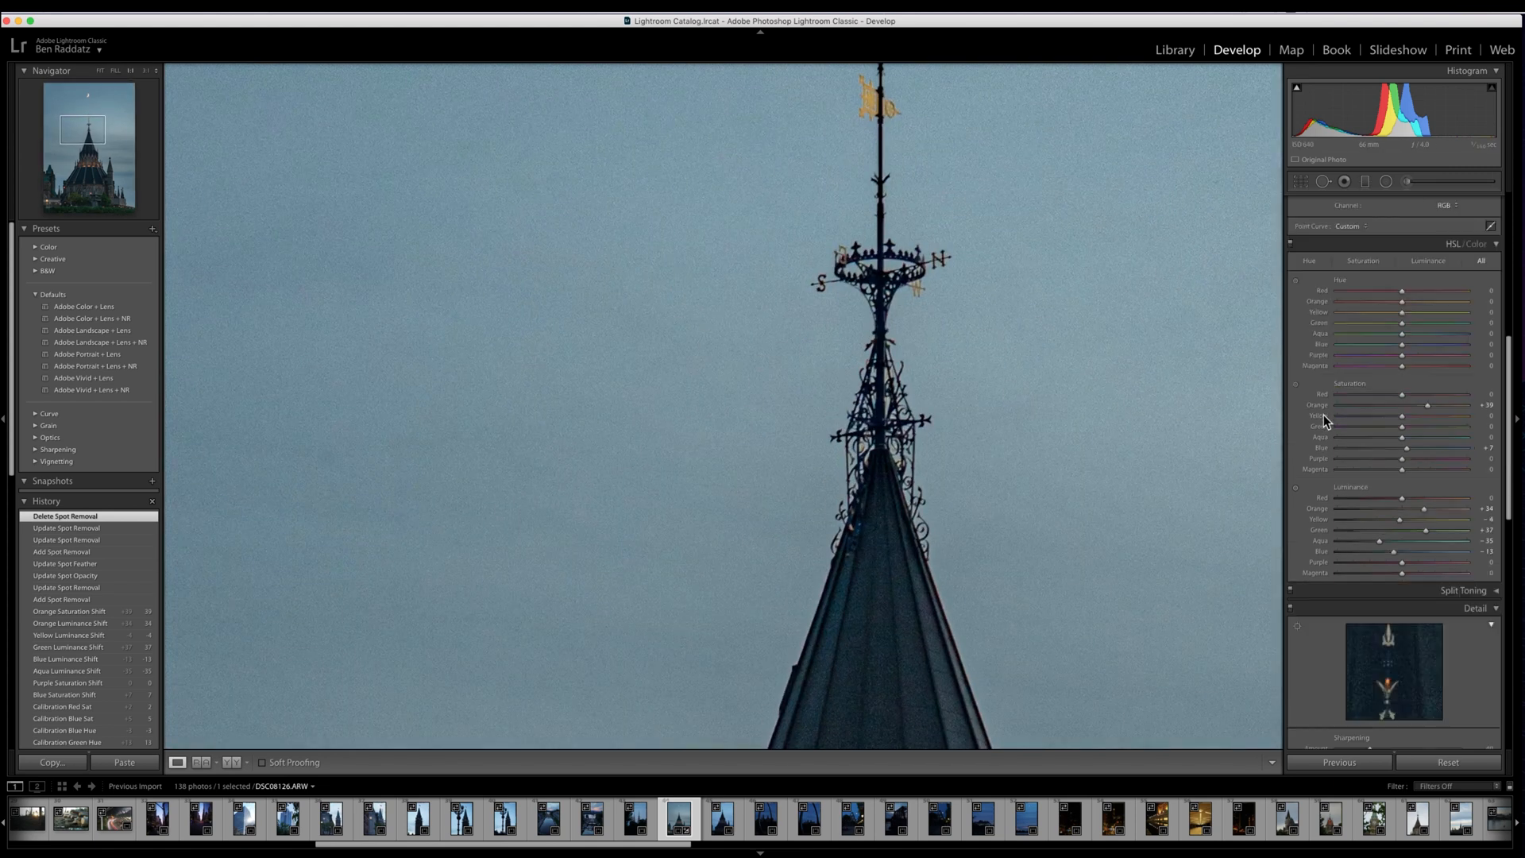
Set Sharpening Masking 48, Luminance noise reduction 20 and Detail 66
{"action": "scroll", "scroll_direction": "down", "scroll_amount": 3}
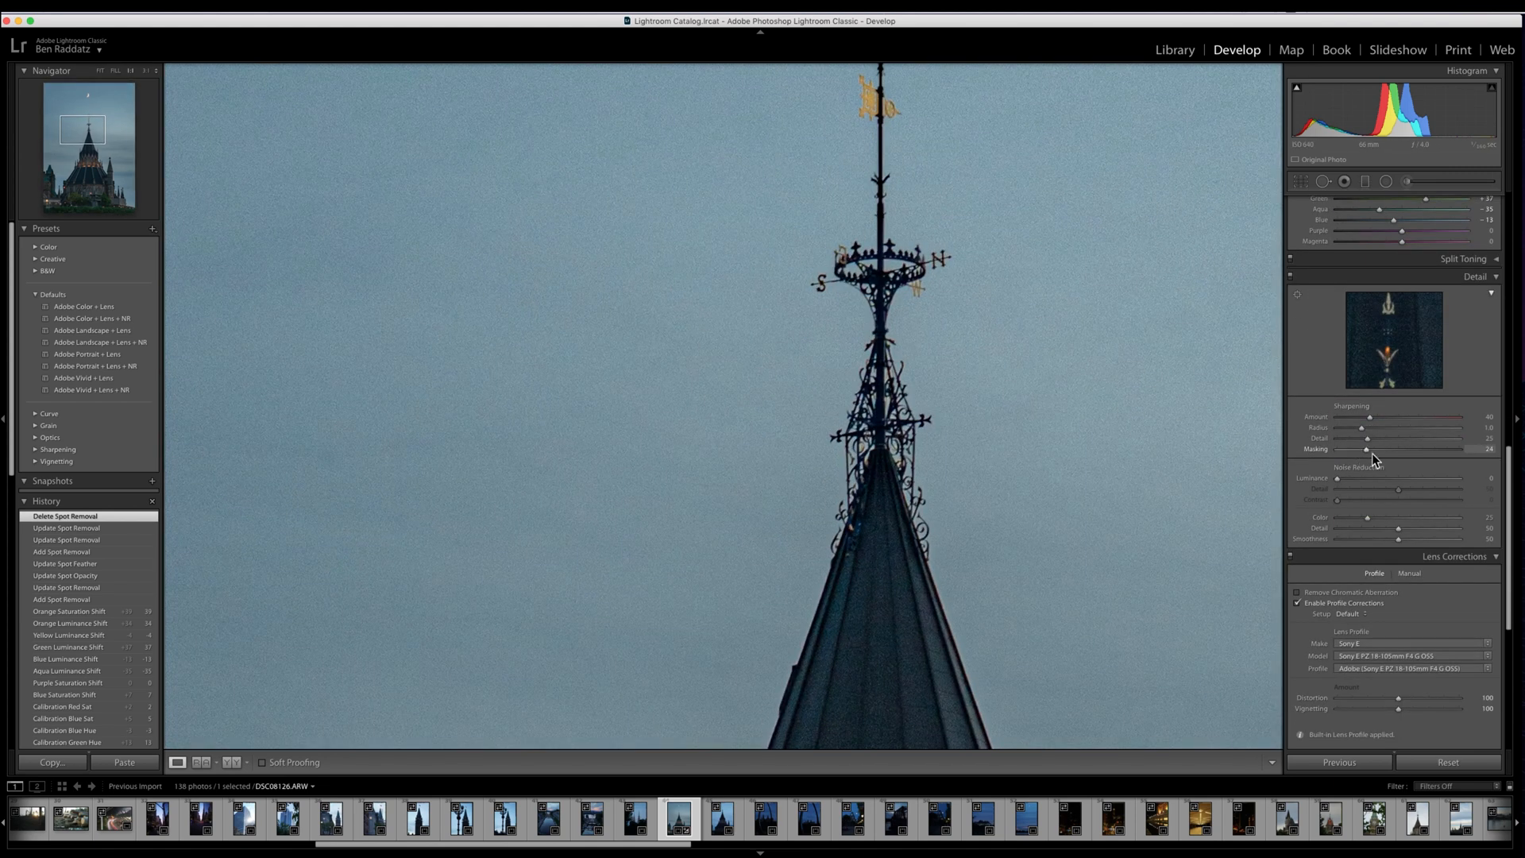
{"action": "left_click_drag", "start_coordinate": [1367, 448], "coordinate": [1384, 449]}
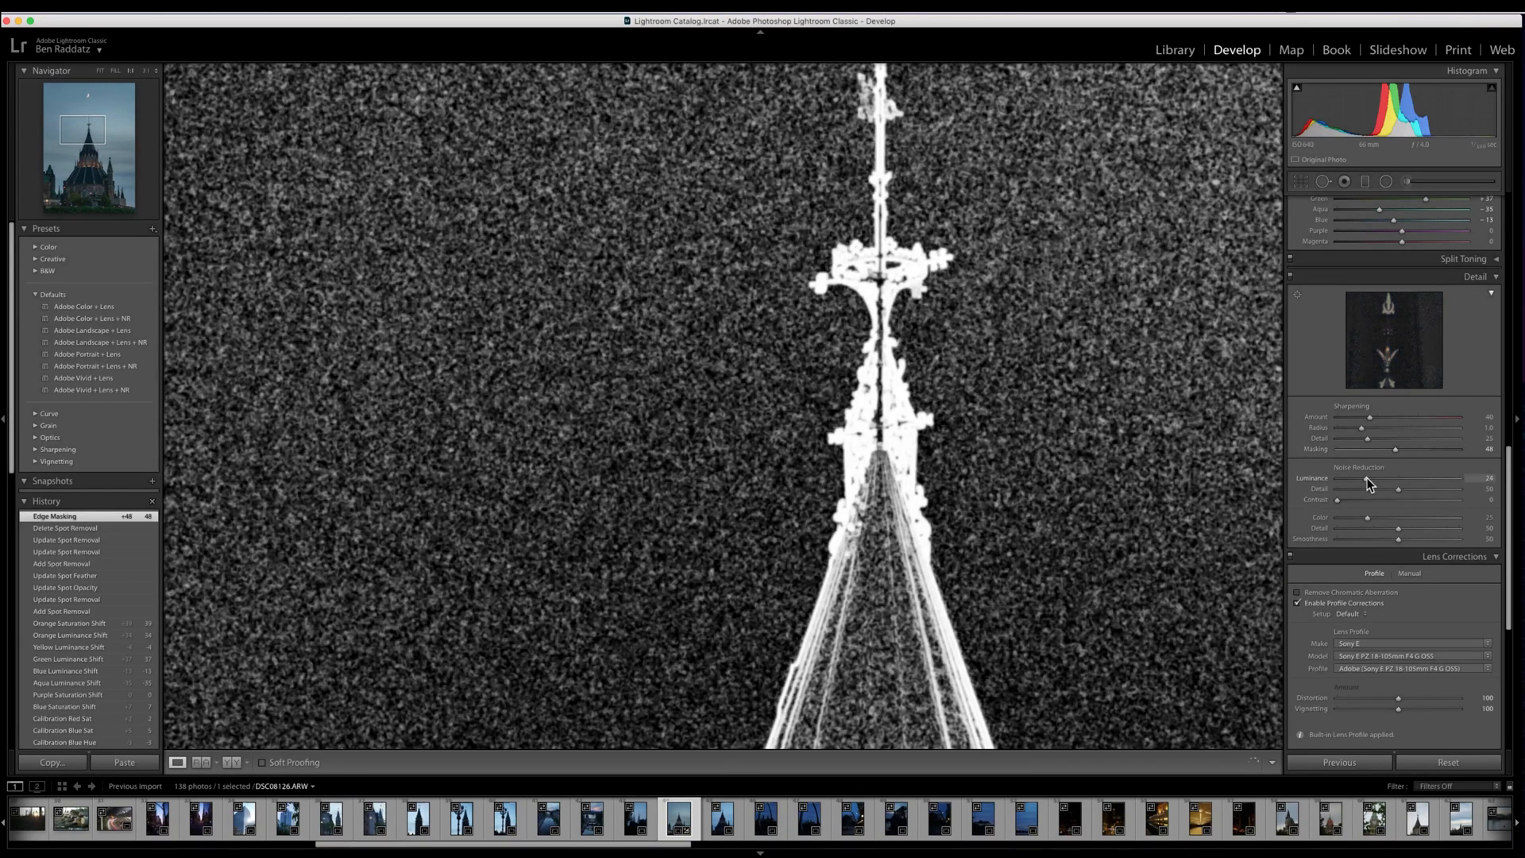
{"action": "left_click_drag", "start_coordinate": [1373, 478], "coordinate": [1361, 477]}
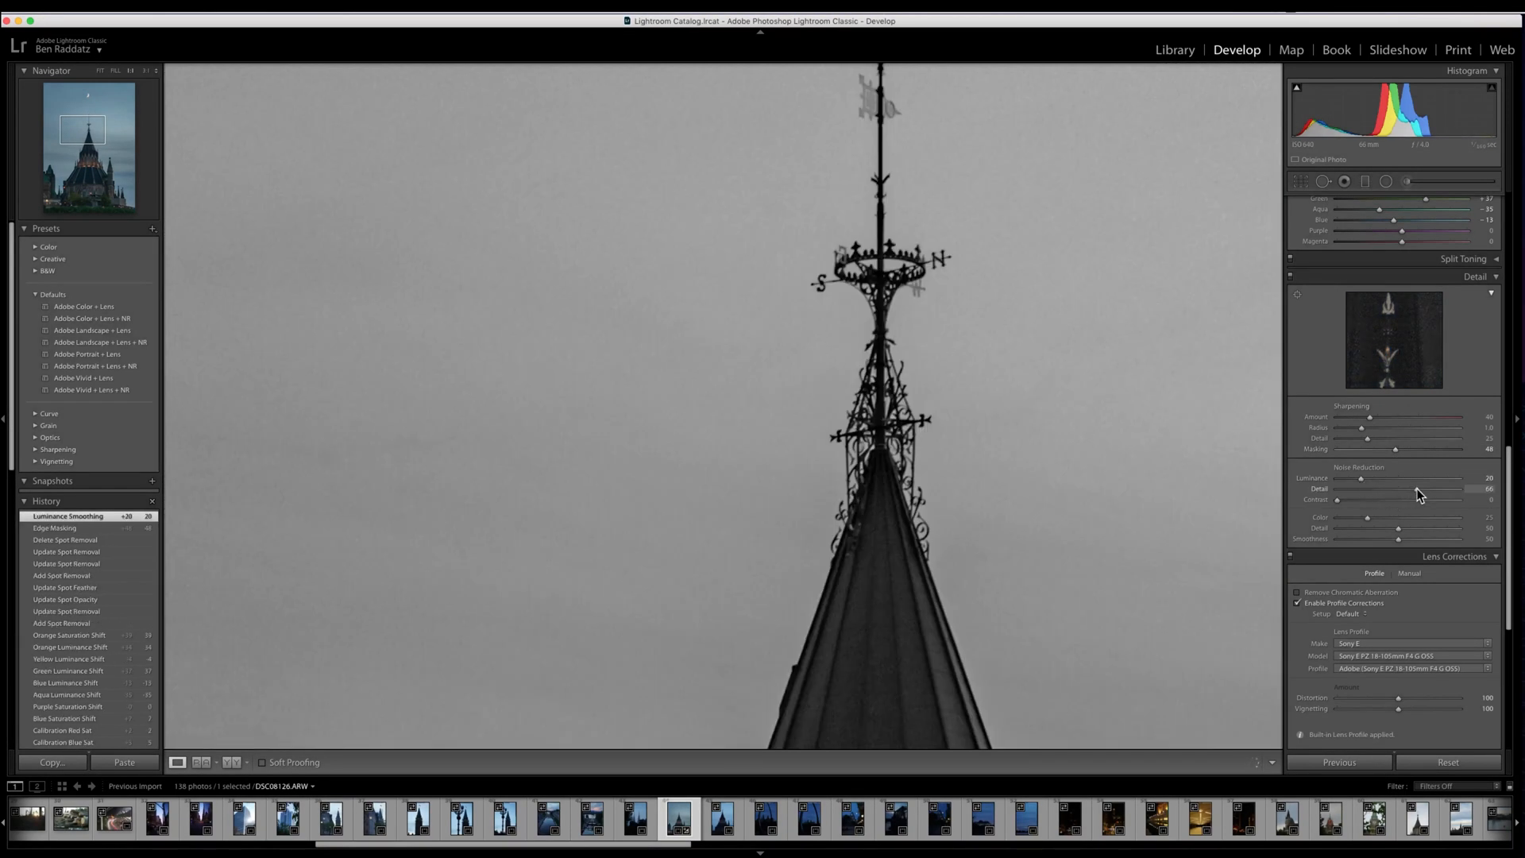
{"action": "left_click_drag", "start_coordinate": [1362, 428], "coordinate": [1377, 428]}
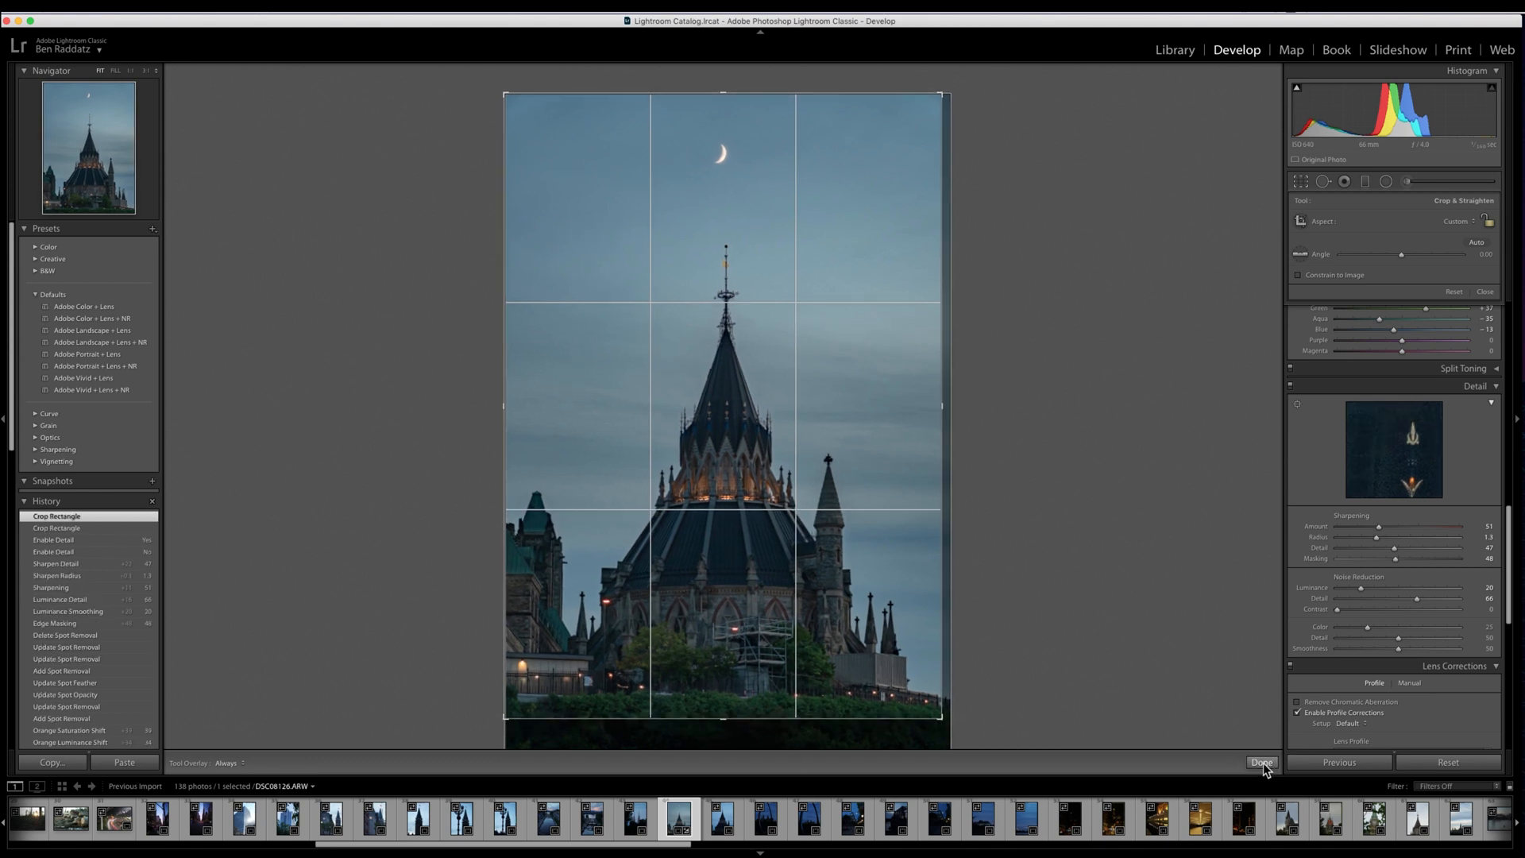
Apply the adjusted crop and pick another image from the filmstrip
{"action": "left_click", "coordinate": [1262, 761]}
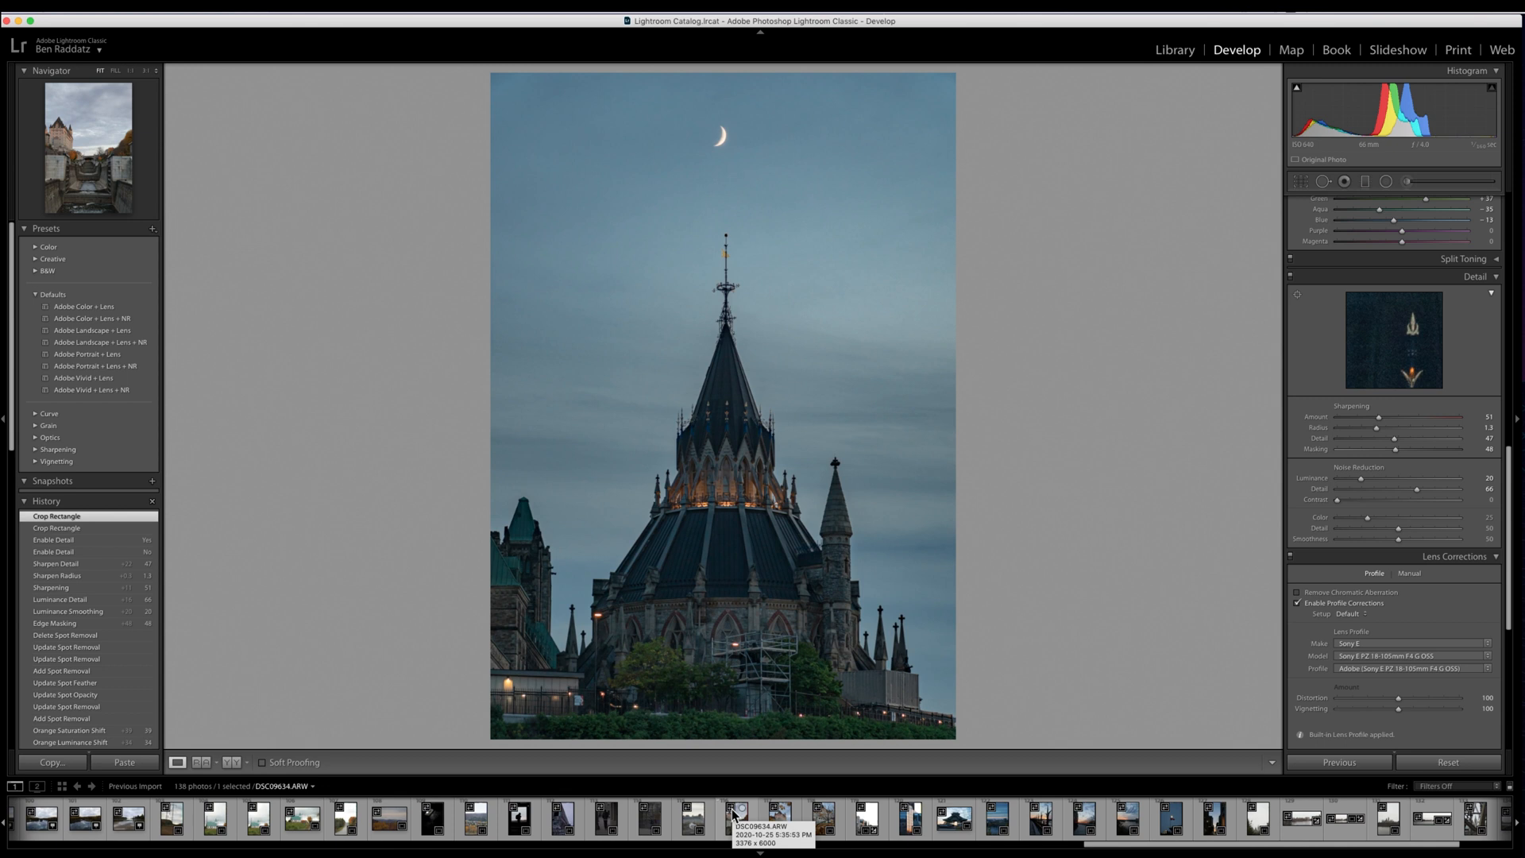
{"action": "mouse_move", "coordinate": [737, 815]}
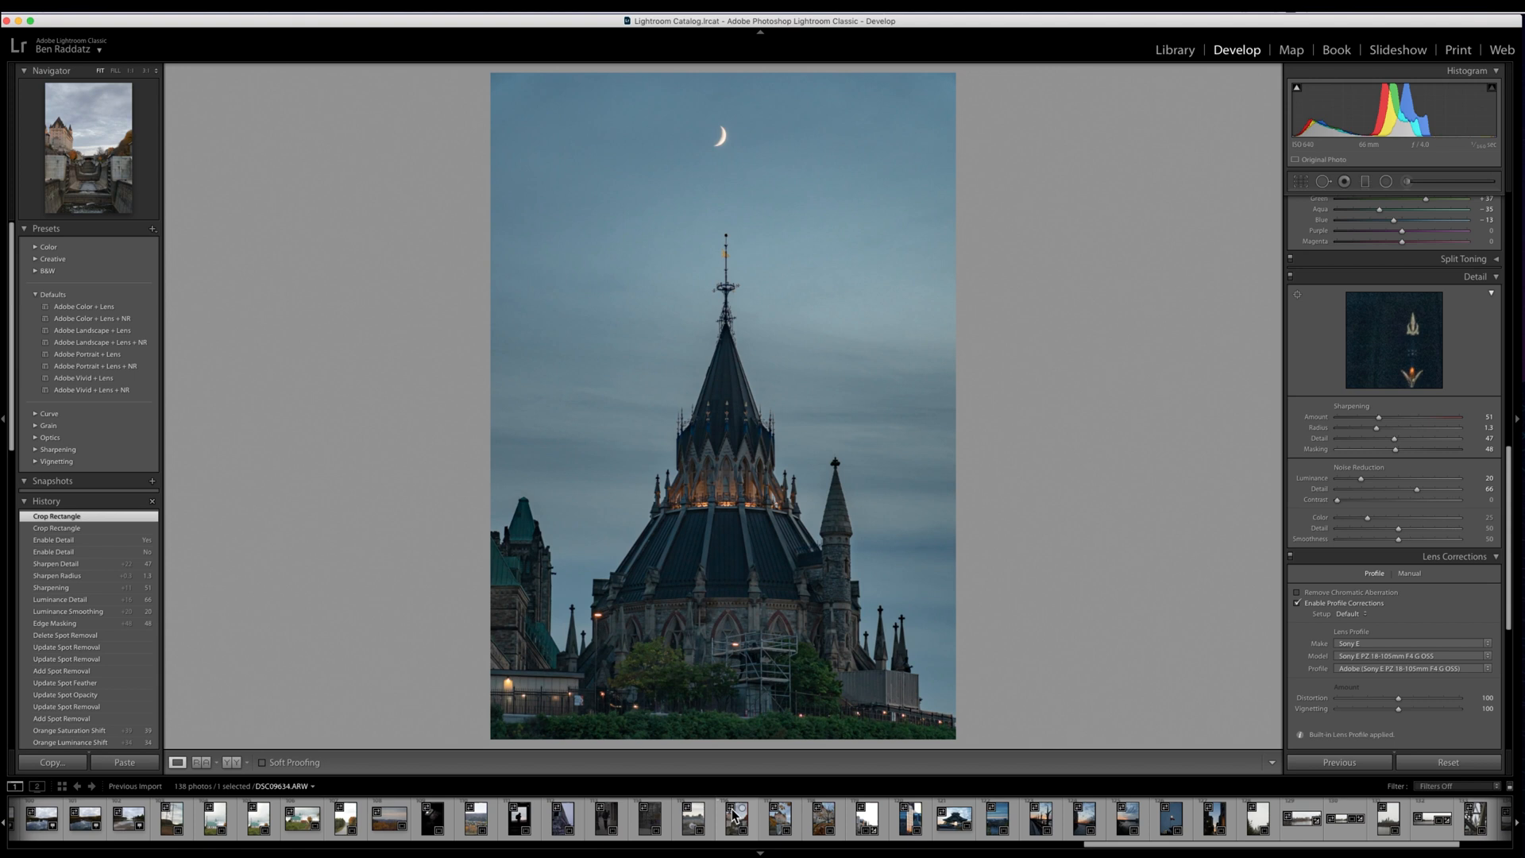
{"action": "left_click", "coordinate": [1139, 818]}
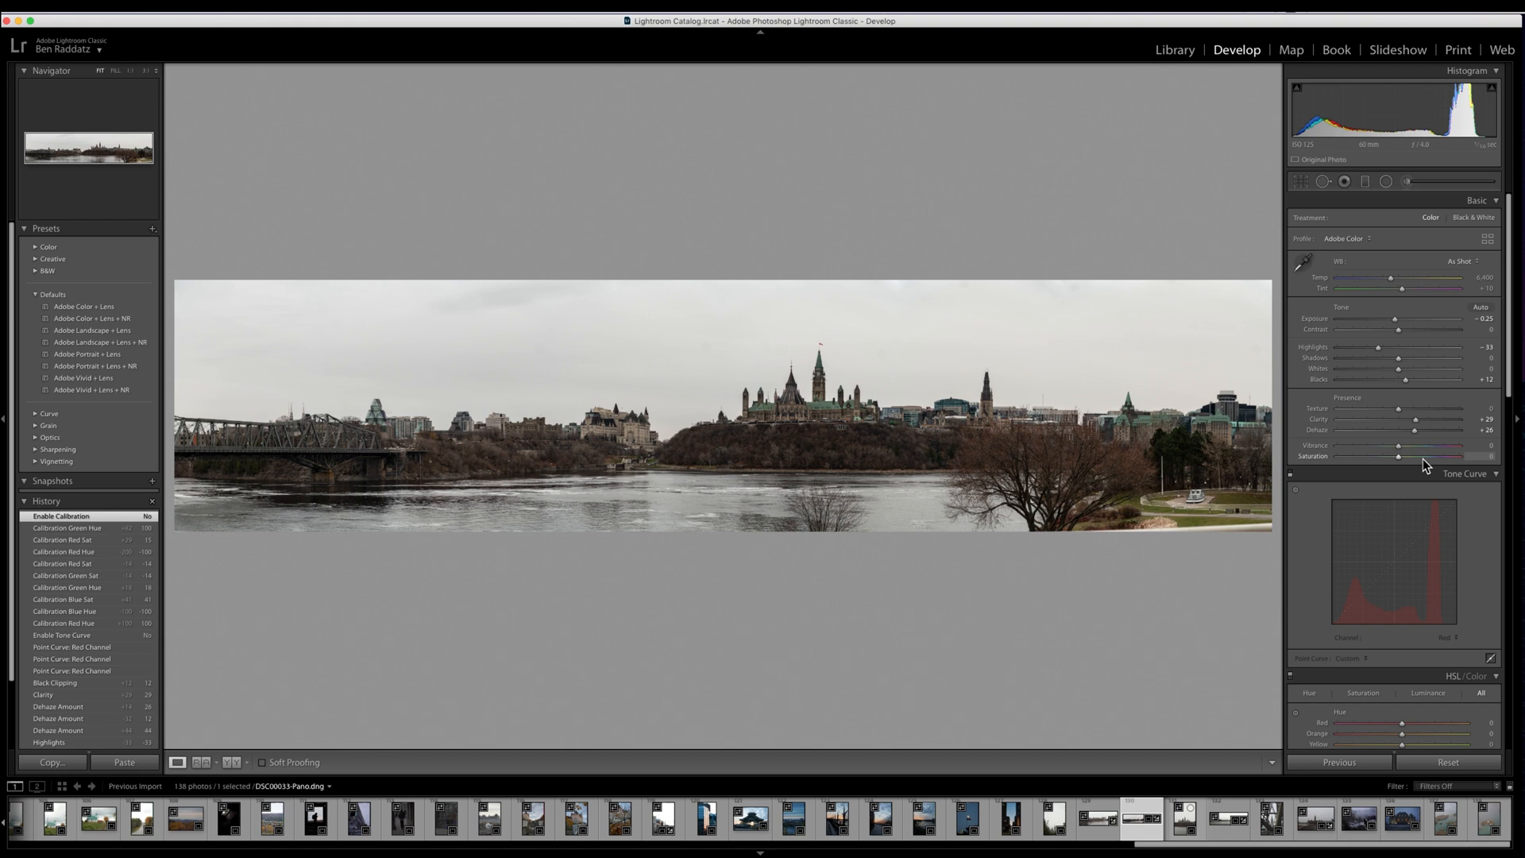
{"action": "mouse_move", "coordinate": [1518, 465]}
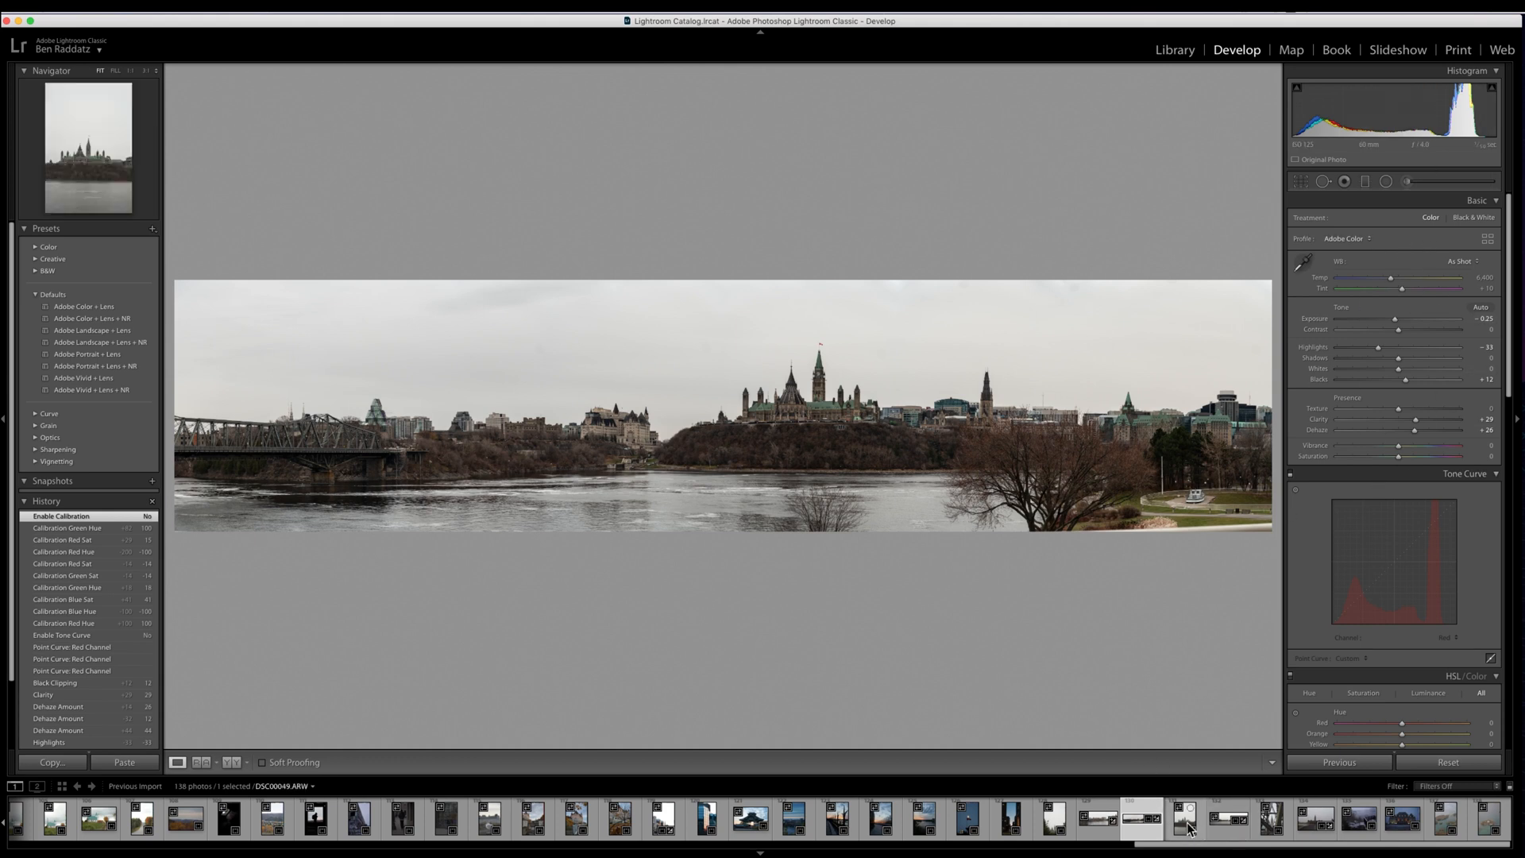
Open the vertical Parliament Hill thumbnail DSC00049.ARW from the filmstrip
{"action": "left_click", "coordinate": [1185, 819]}
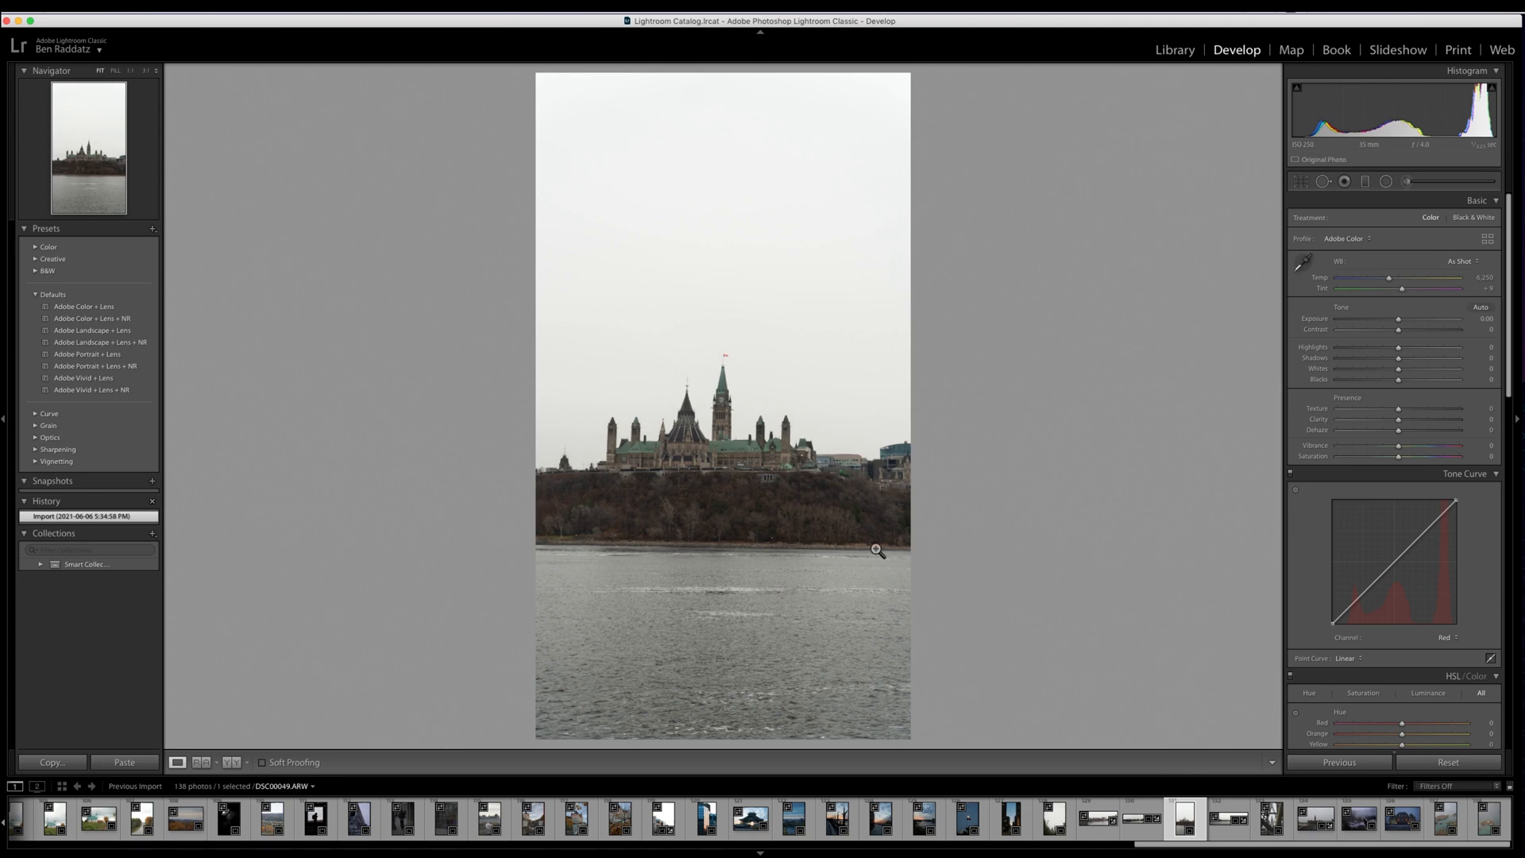